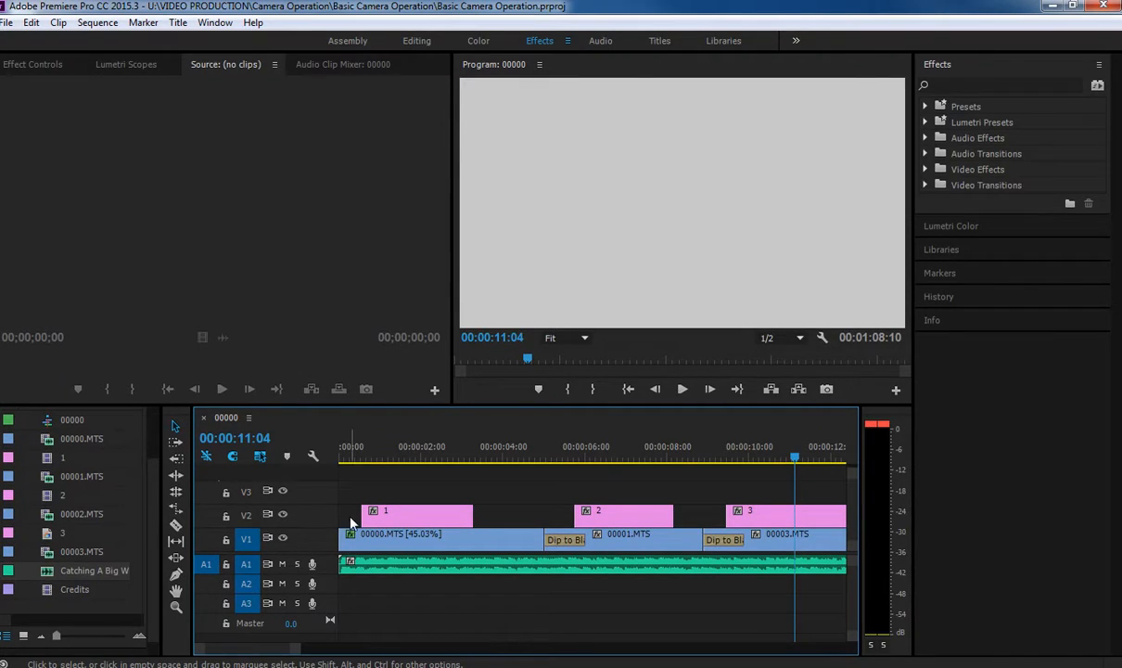
# Mute track A1, return the playhead to the start, and play to about 28 seconds
pyautogui.click(751, 461)
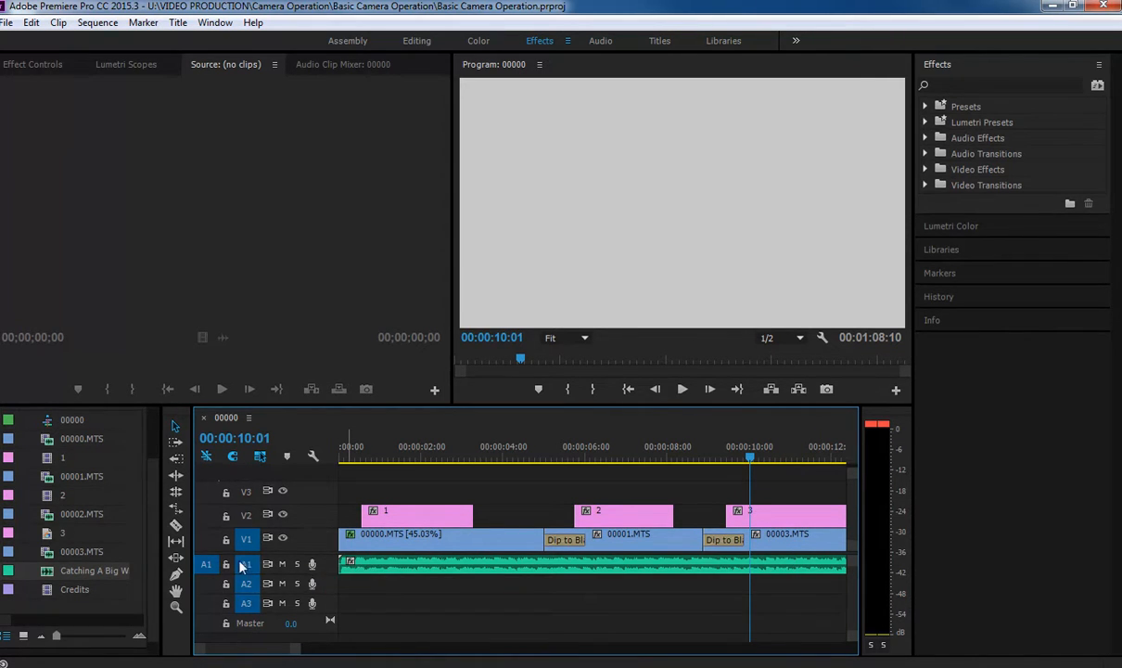
pyautogui.click(282, 564)
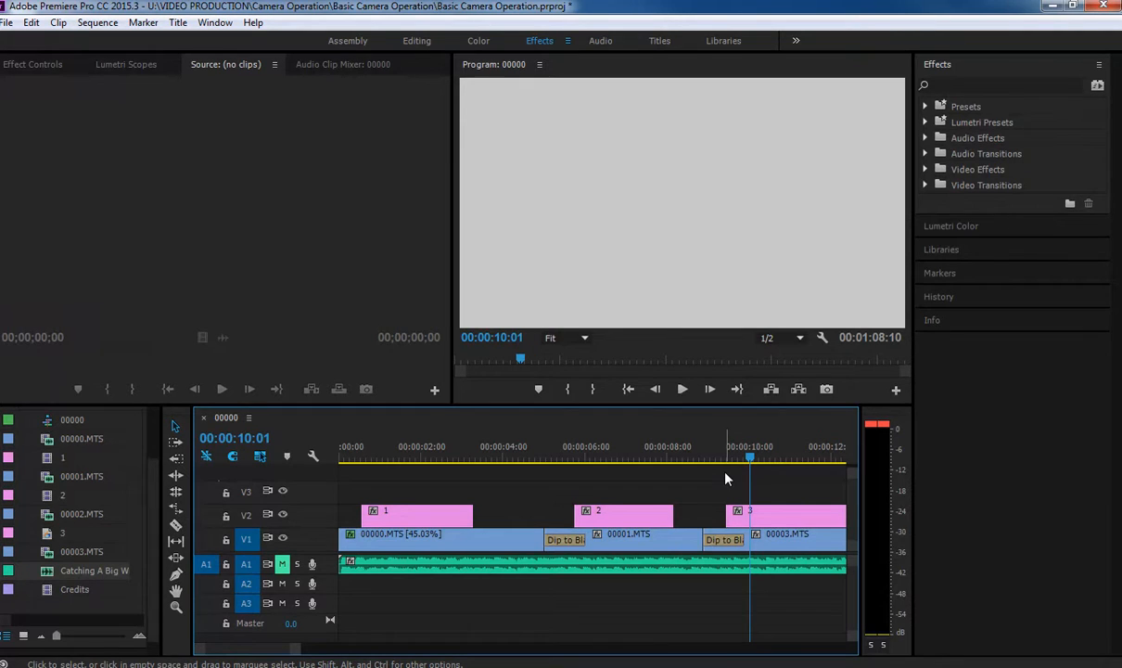
pyautogui.click(695, 457)
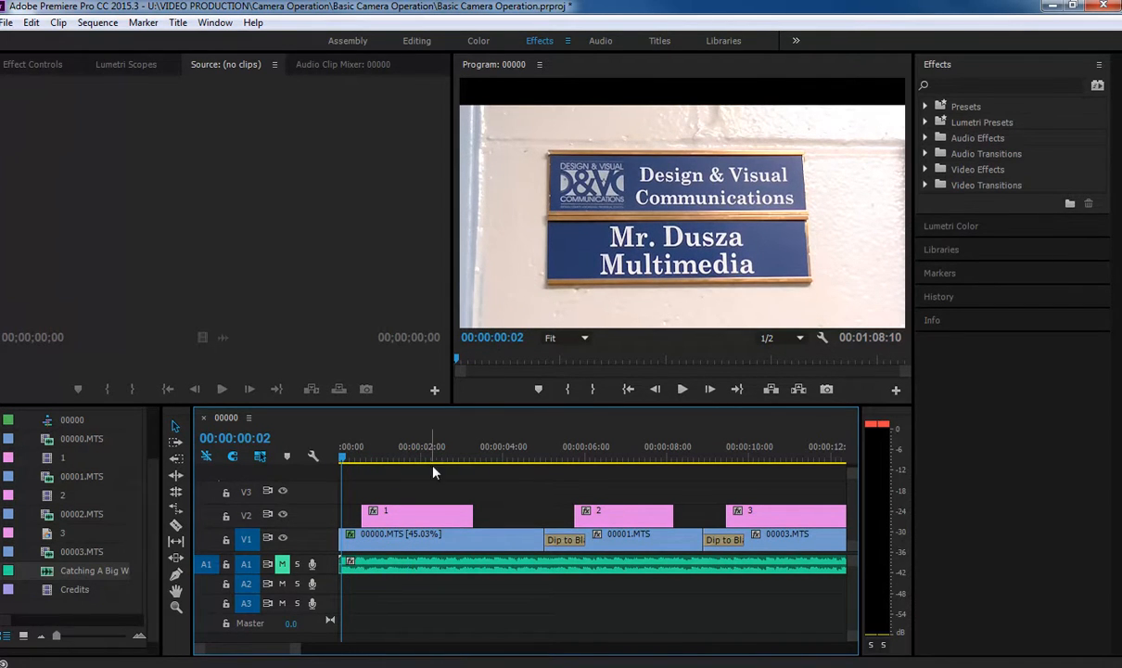
pyautogui.click(682, 389)
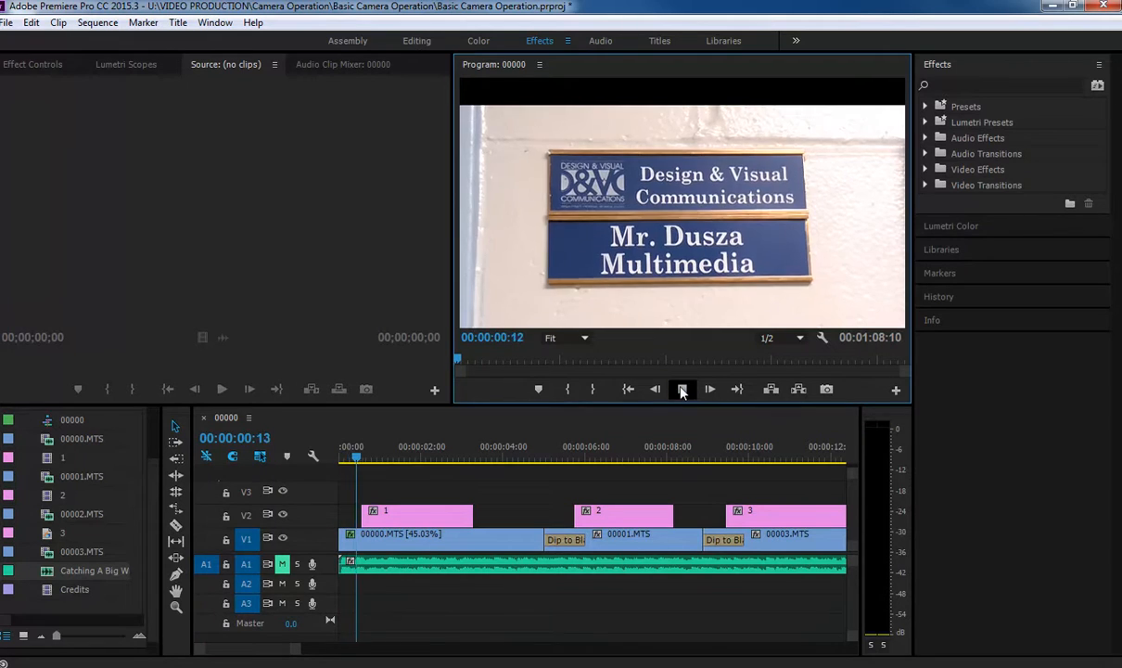
pyautogui.click(682, 389)
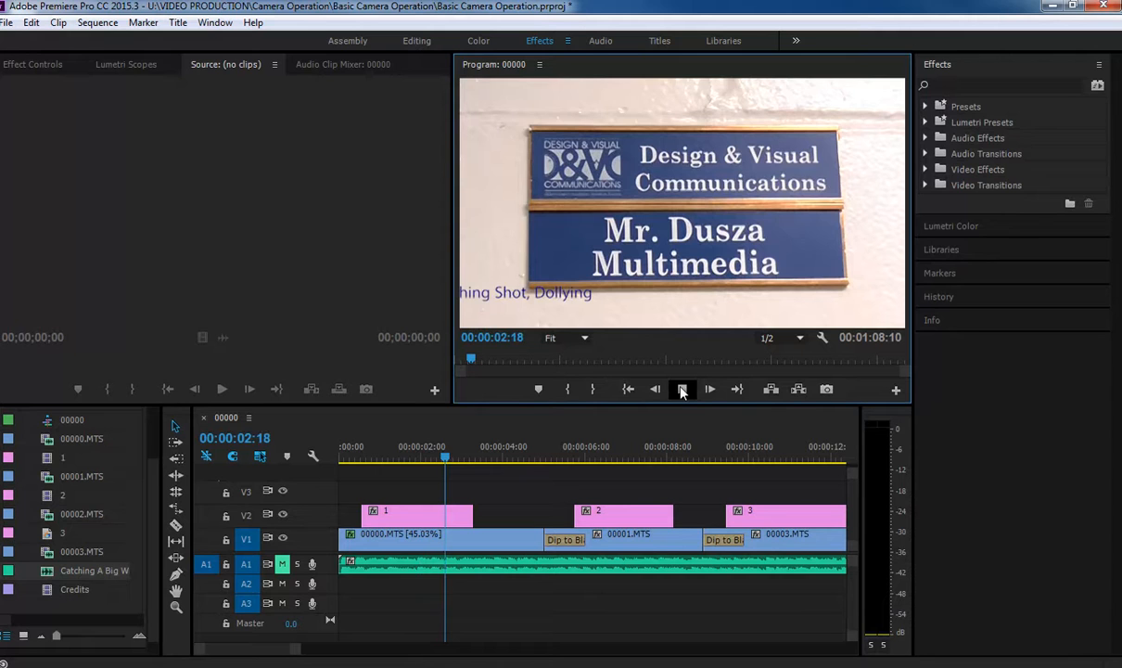
pyautogui.click(709, 388)
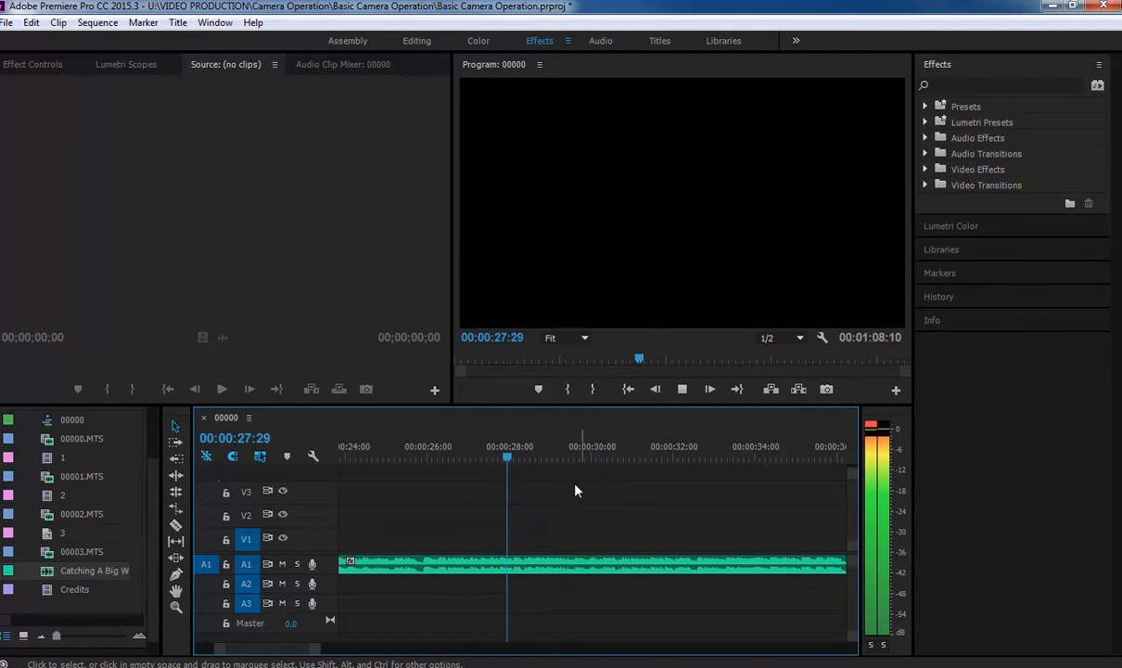
pyautogui.click(681, 389)
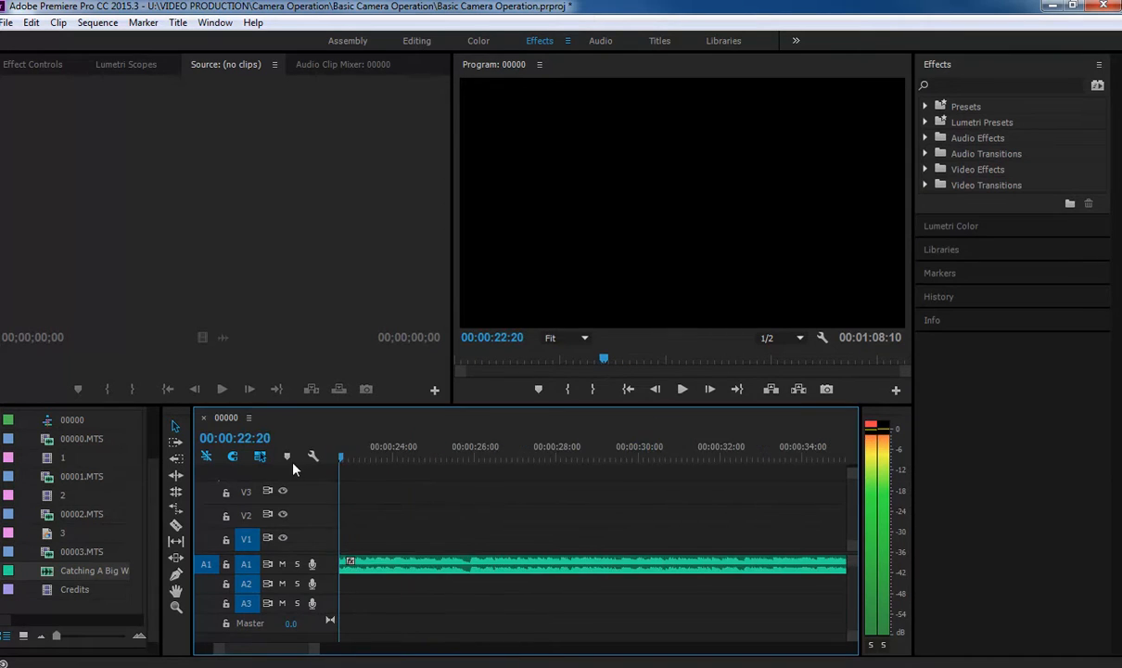
pyautogui.click(399, 456)
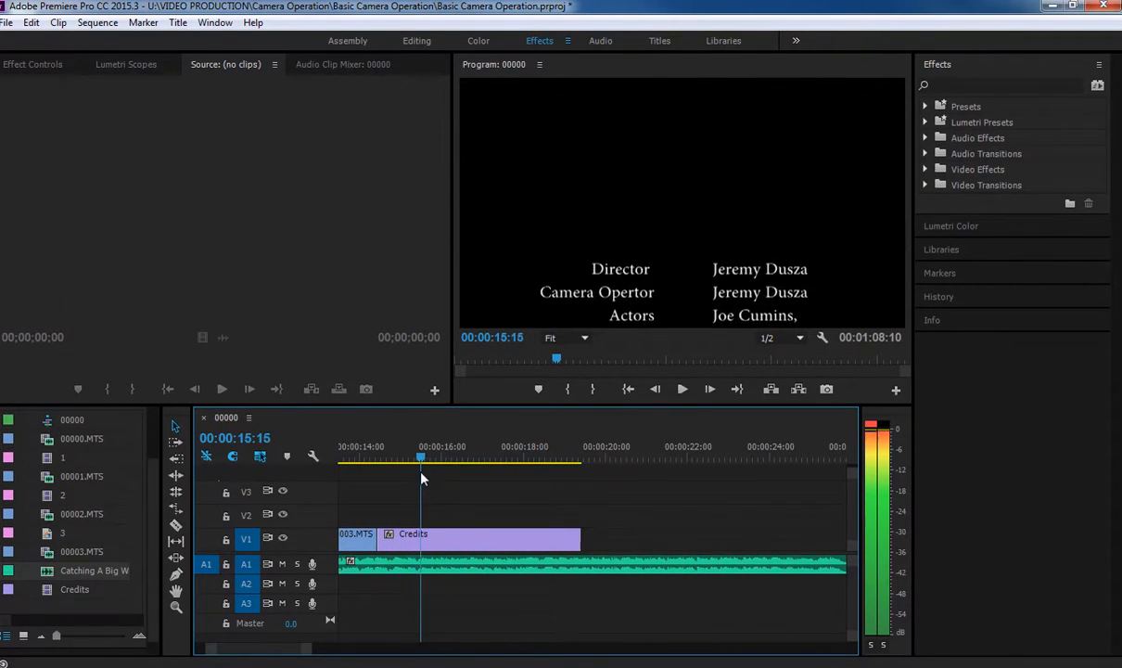
pyautogui.click(377, 456)
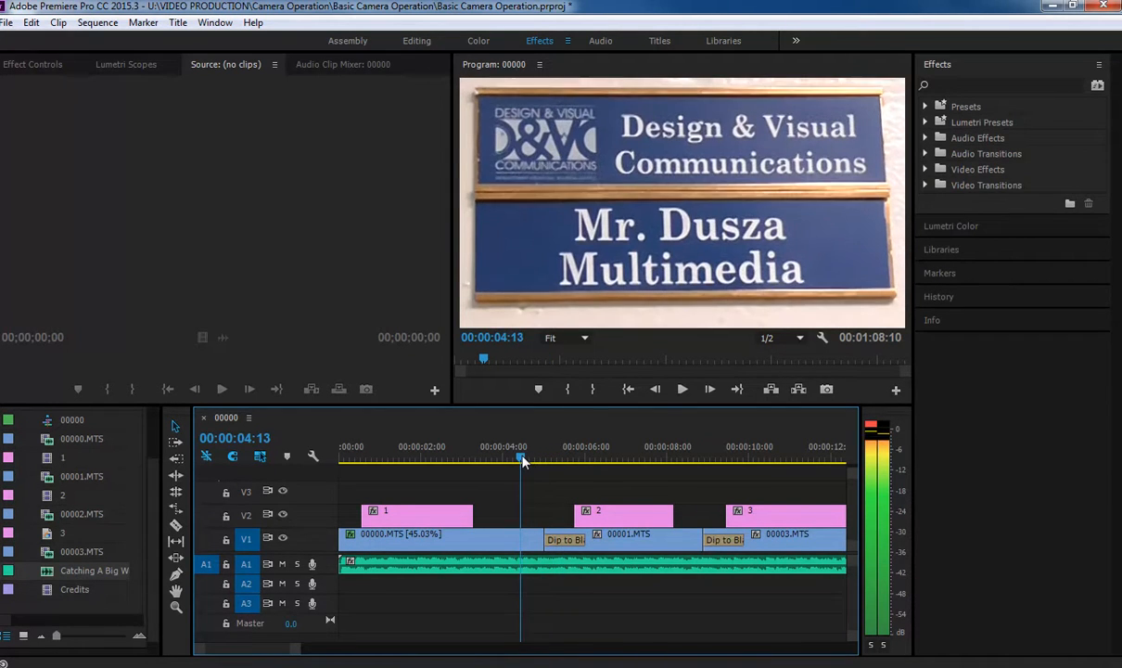
pyautogui.click(682, 389)
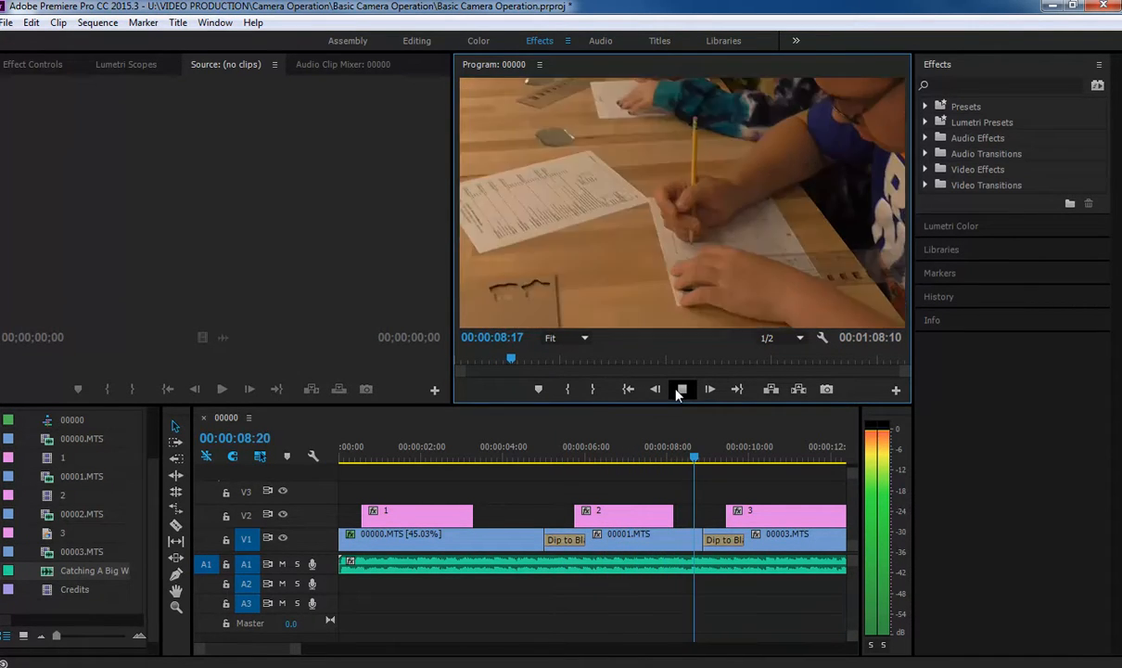
pyautogui.click(681, 389)
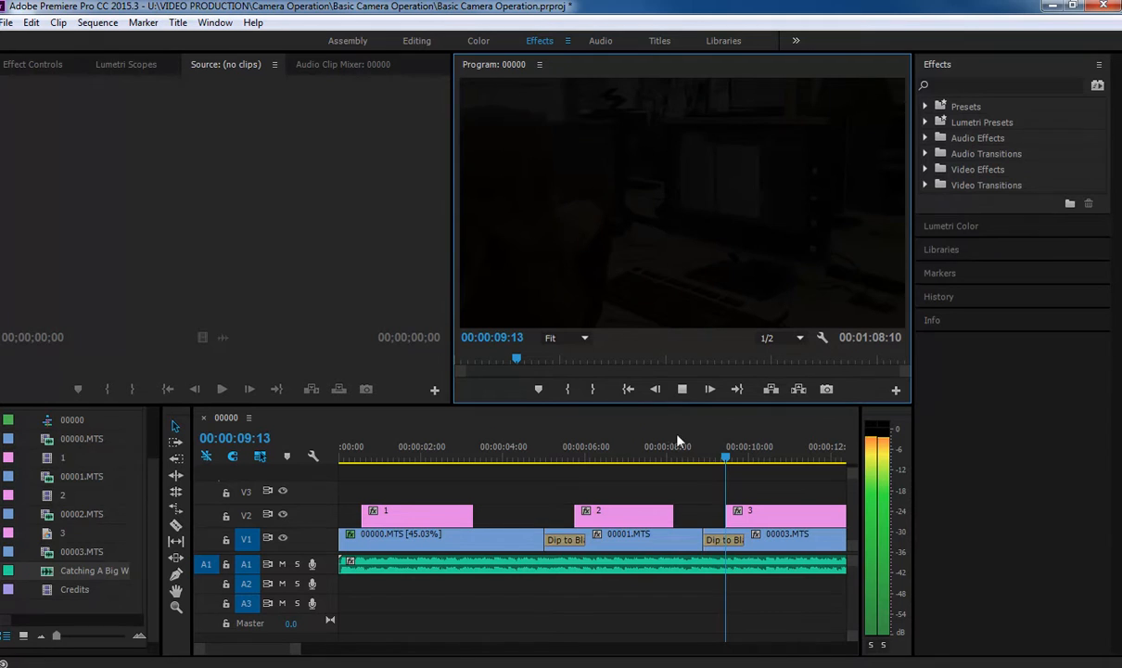
pyautogui.moveTo(733, 506)
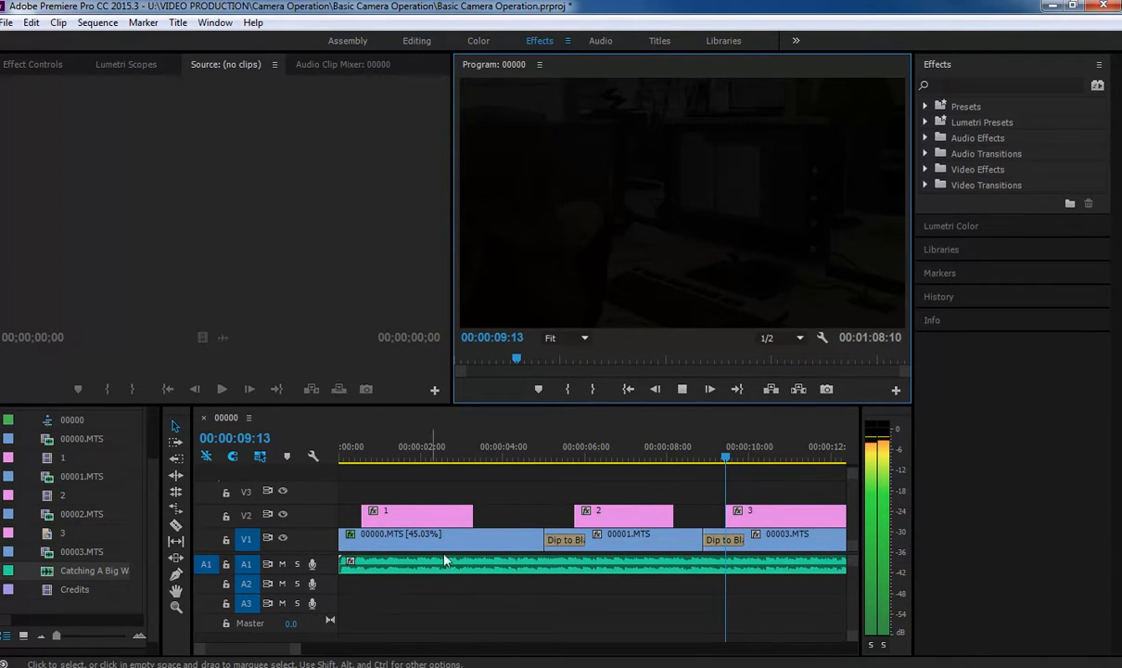
pyautogui.click(733, 459)
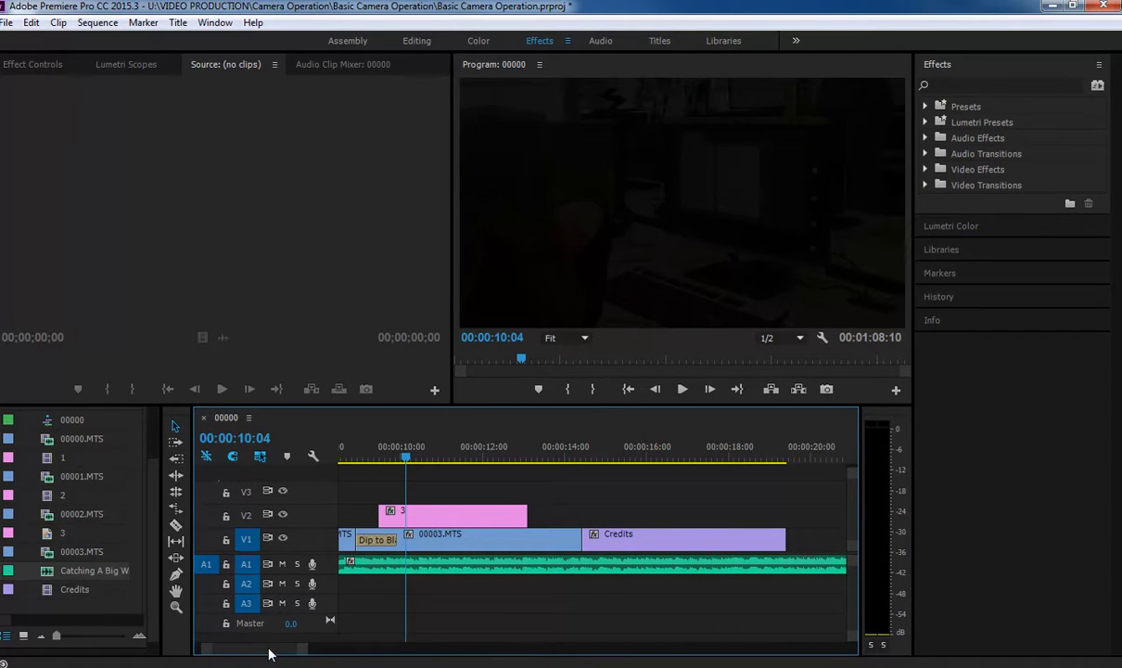
pyautogui.click(554, 457)
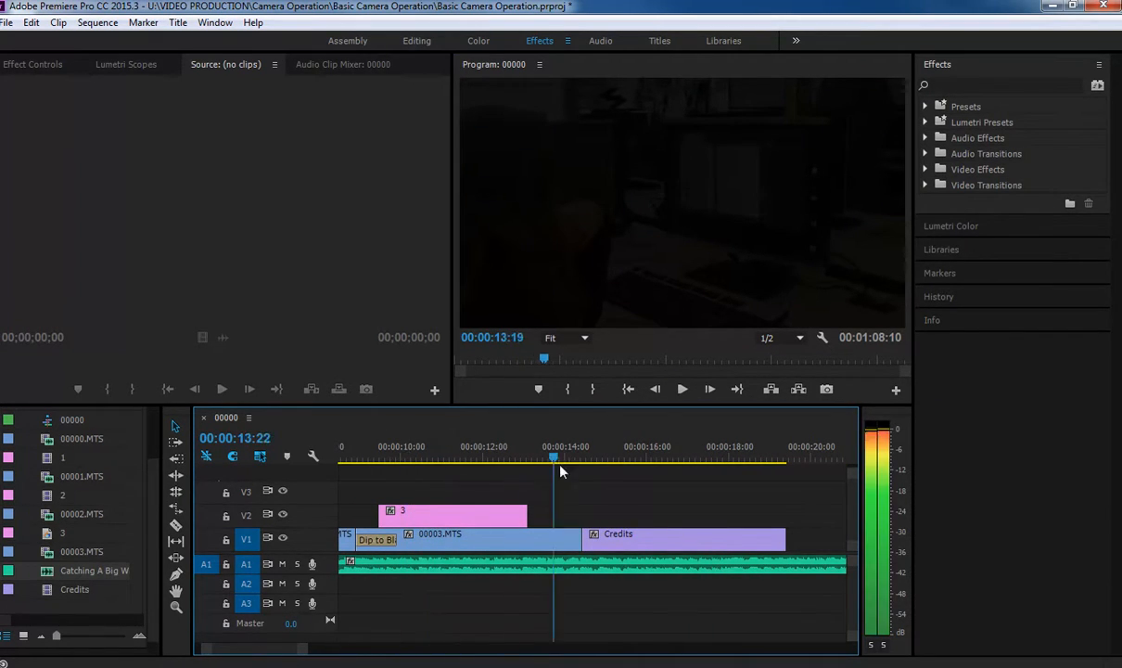
pyautogui.click(629, 446)
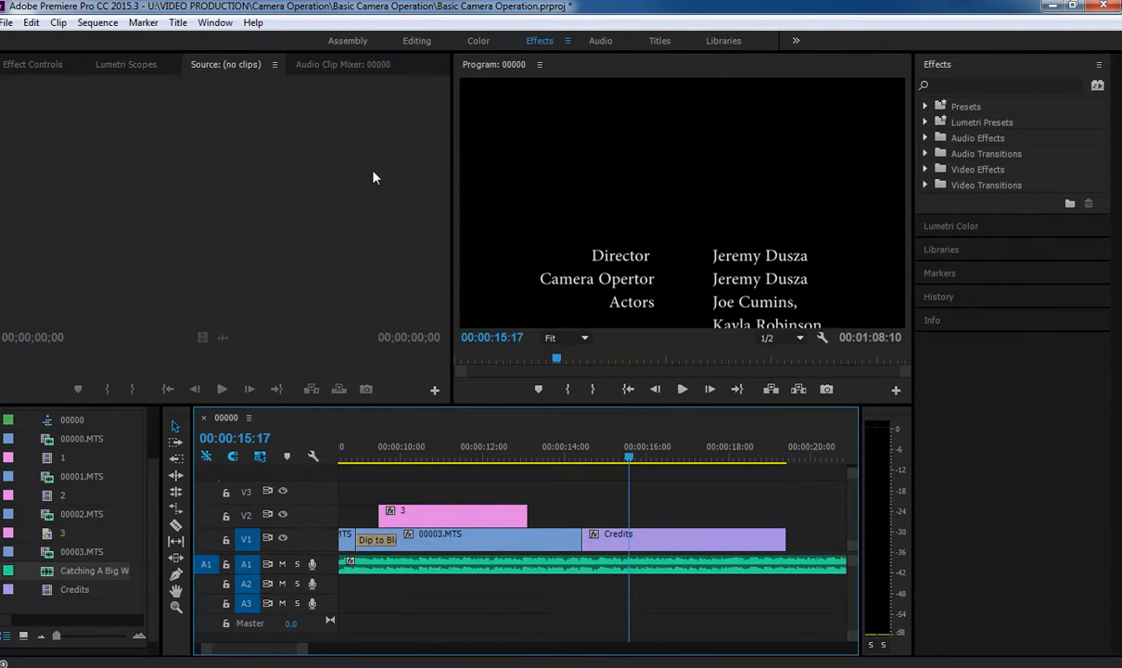
pyautogui.moveTo(306, 51)
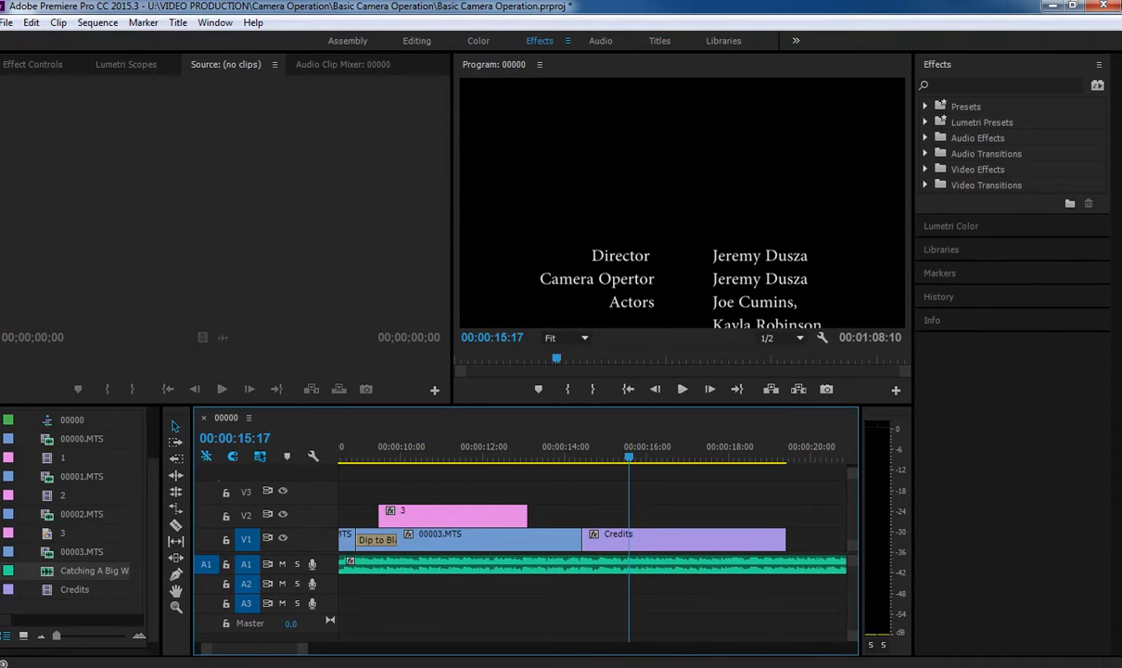
# Open and dismiss the File menu, then minimize the Premiere window
pyautogui.click(8, 22)
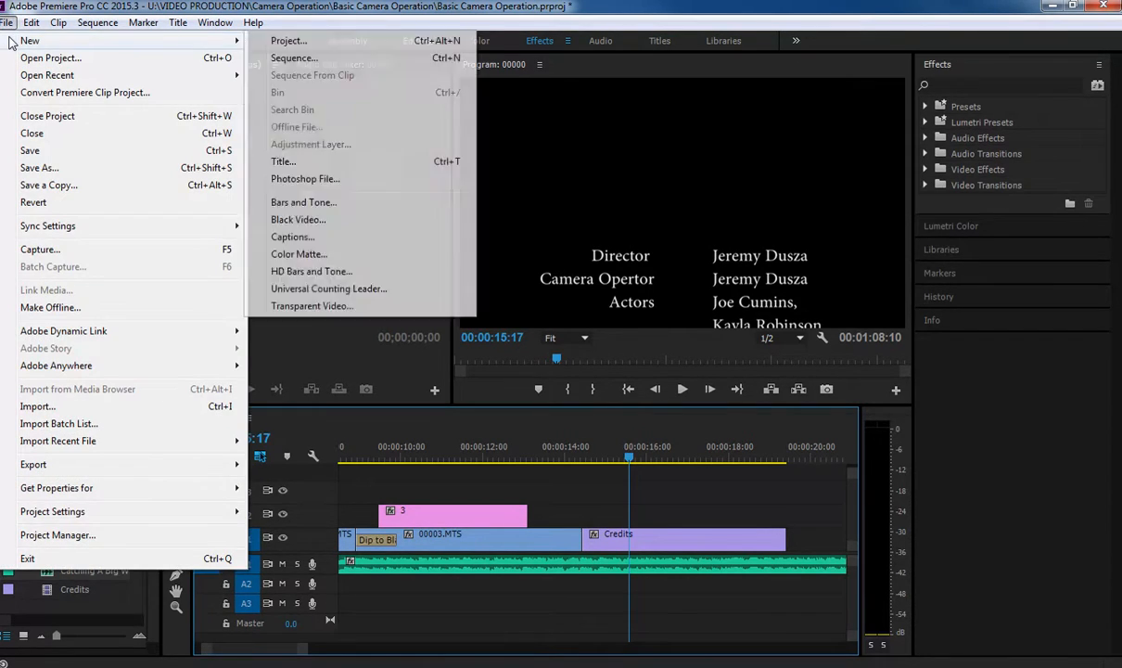
pyautogui.click(621, 20)
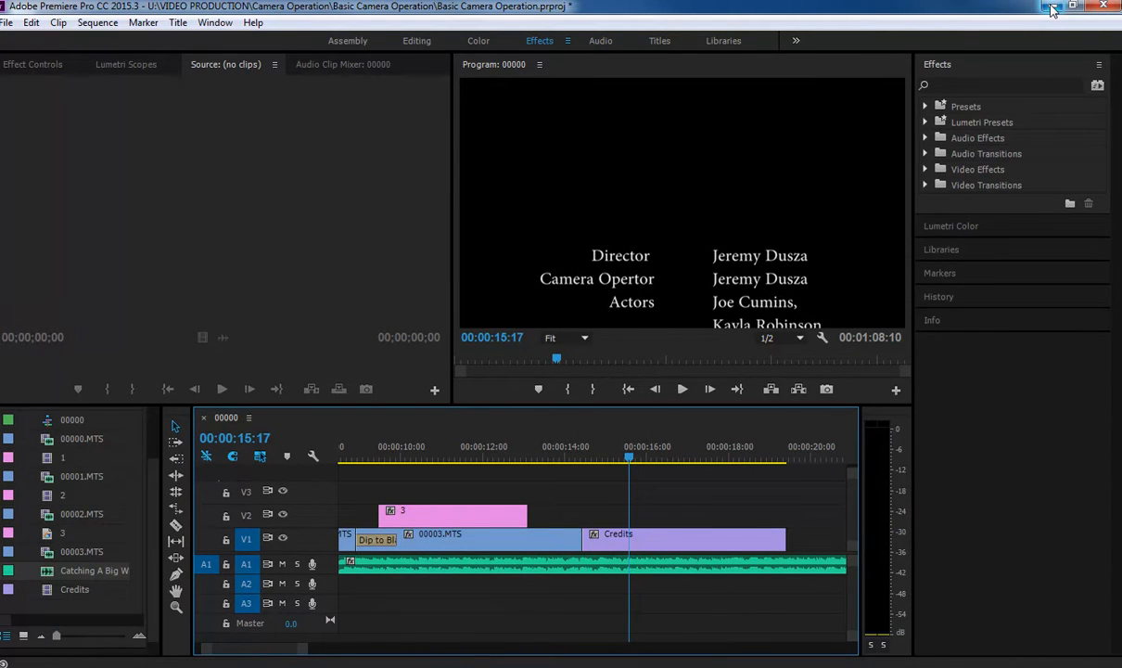
pyautogui.moveTo(1052, 8)
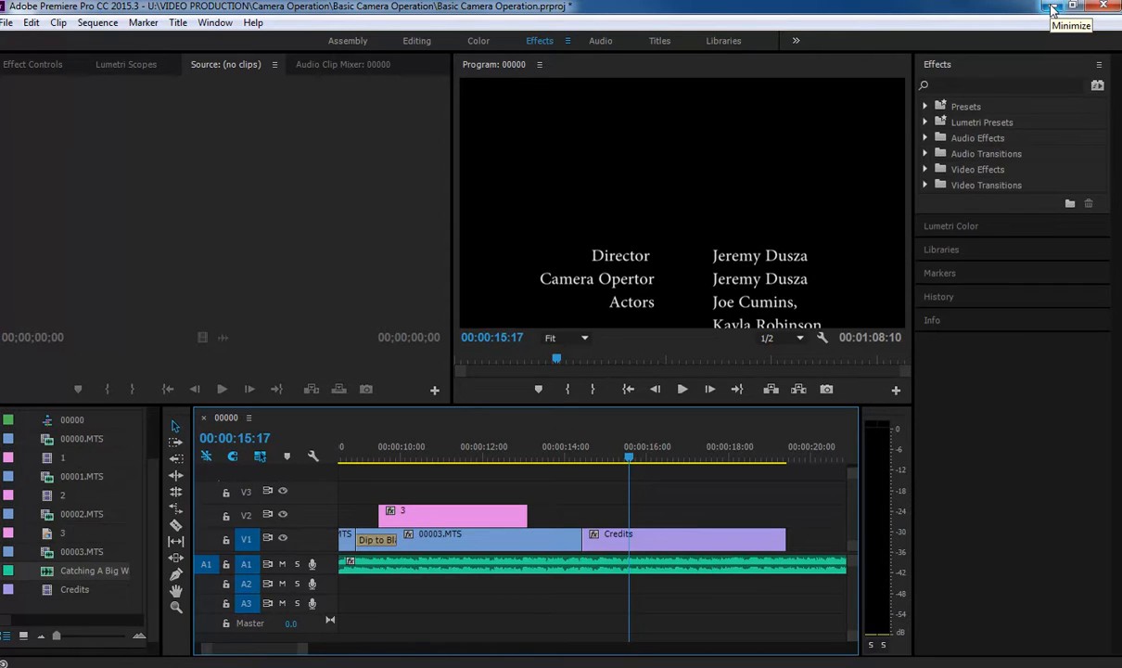
pyautogui.click(1055, 6)
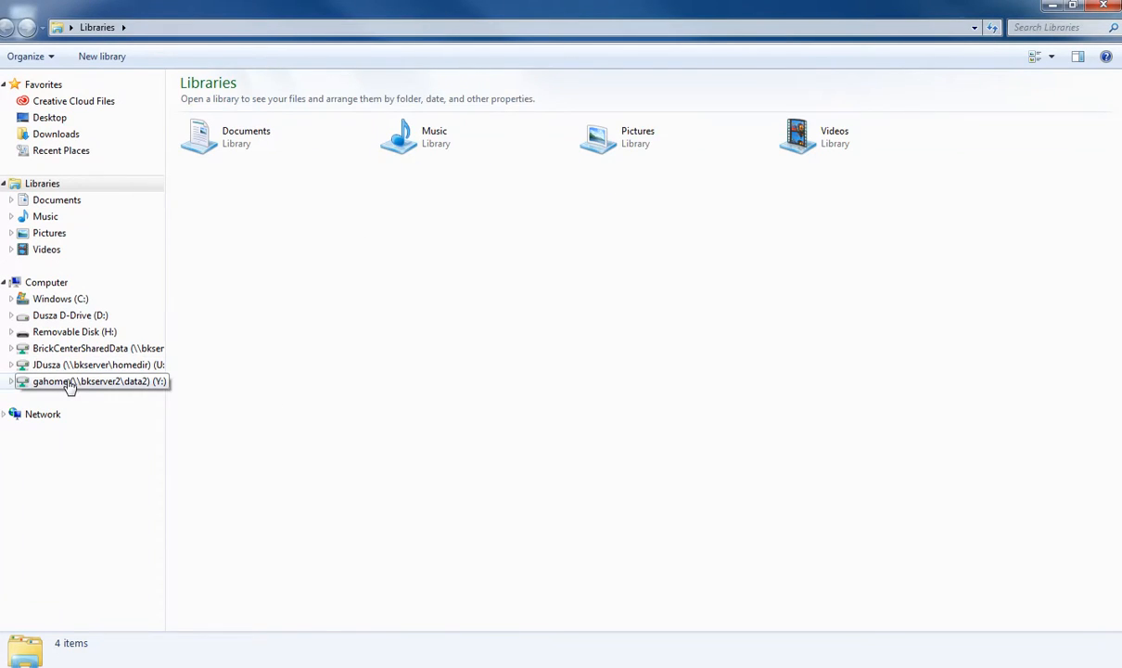
# Browse the gahome drive to MULTIMEDIA CLASSES > 4 VIDEO PRODUCTION > am
pyautogui.doubleClick(93, 381)
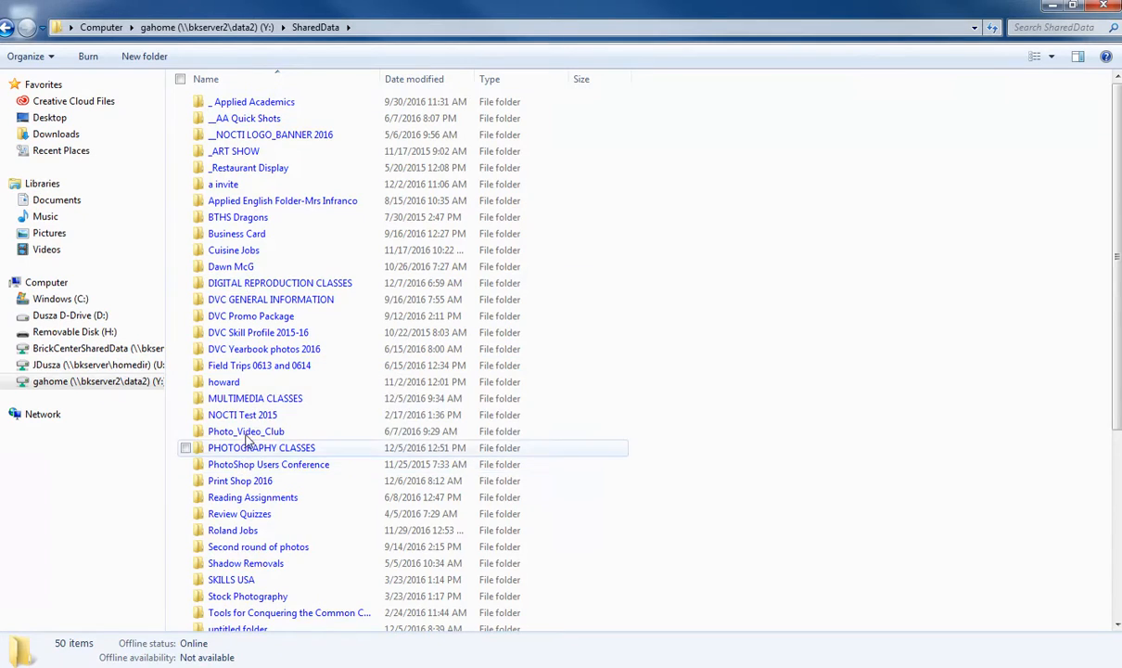
pyautogui.doubleClick(255, 398)
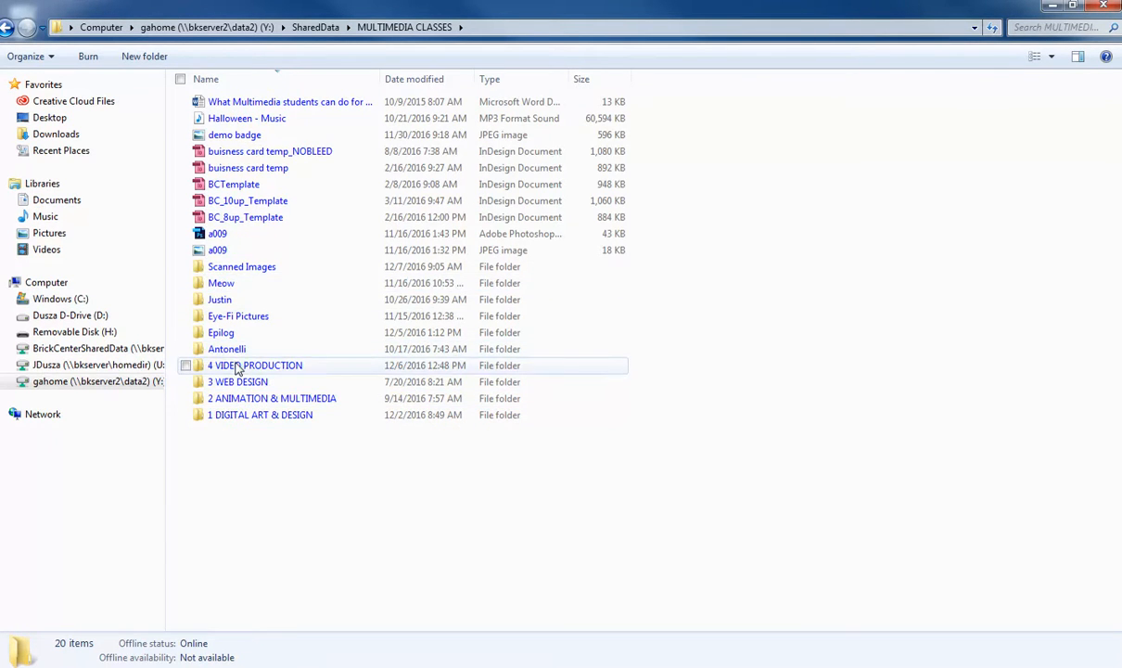
pyautogui.doubleClick(255, 364)
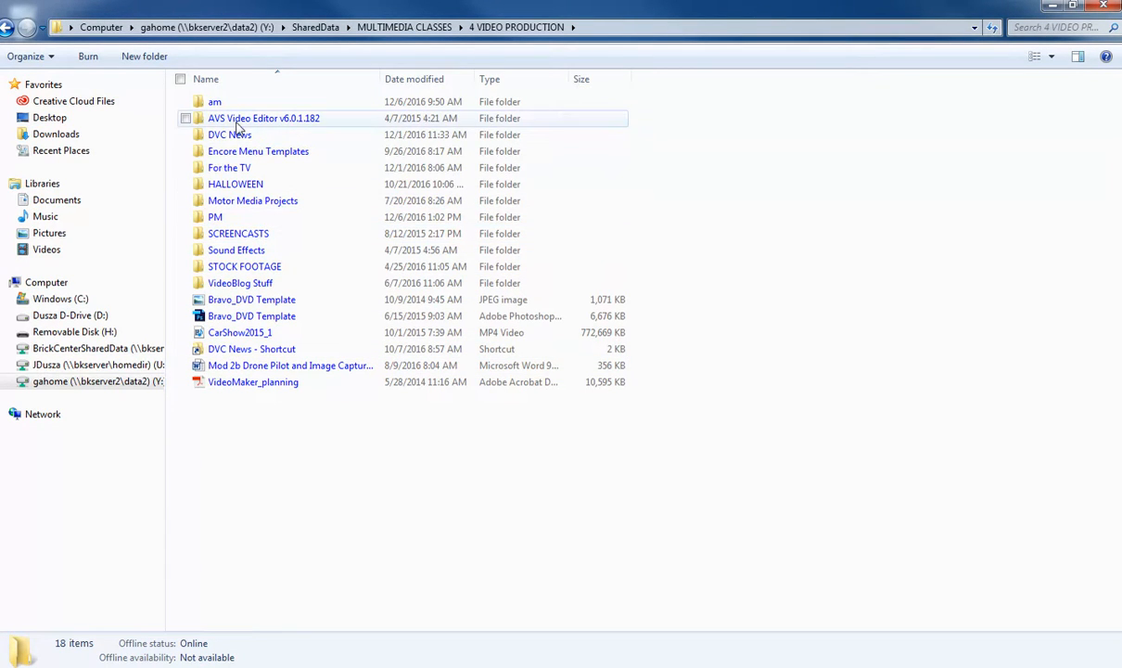
pyautogui.click(214, 101)
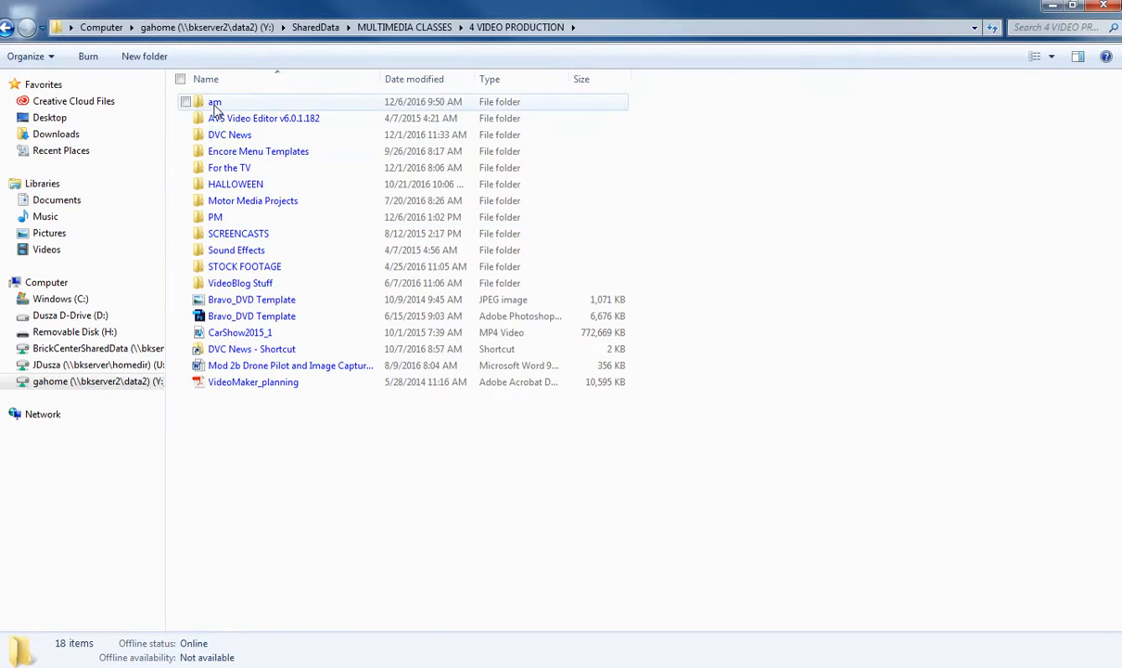
pyautogui.doubleClick(214, 101)
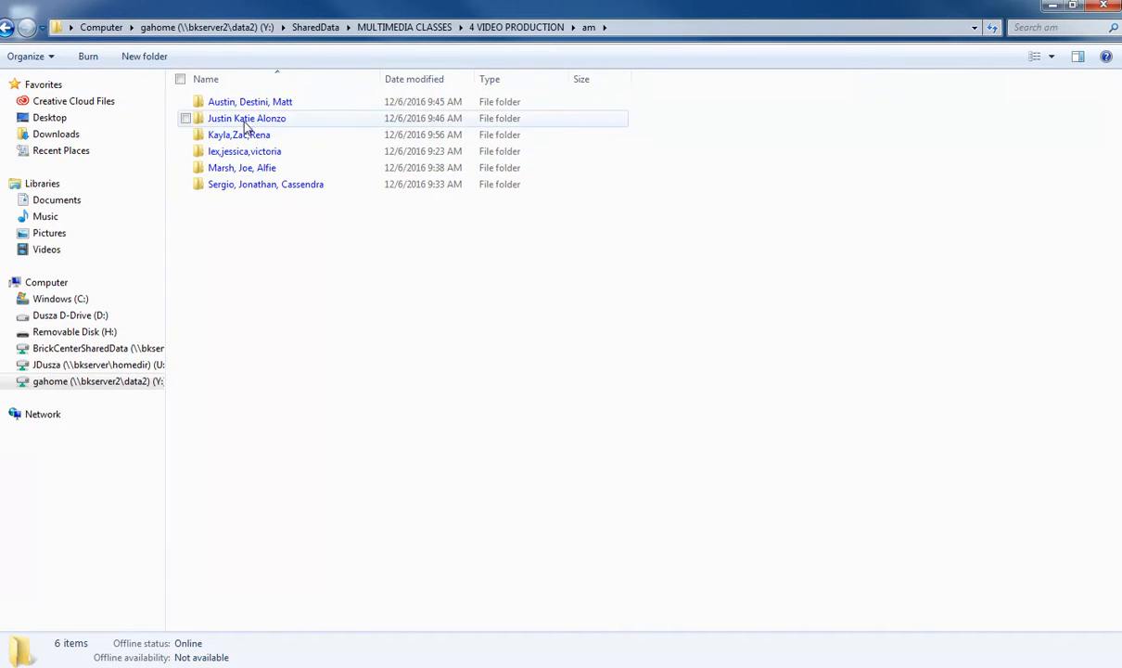
pyautogui.click(238, 134)
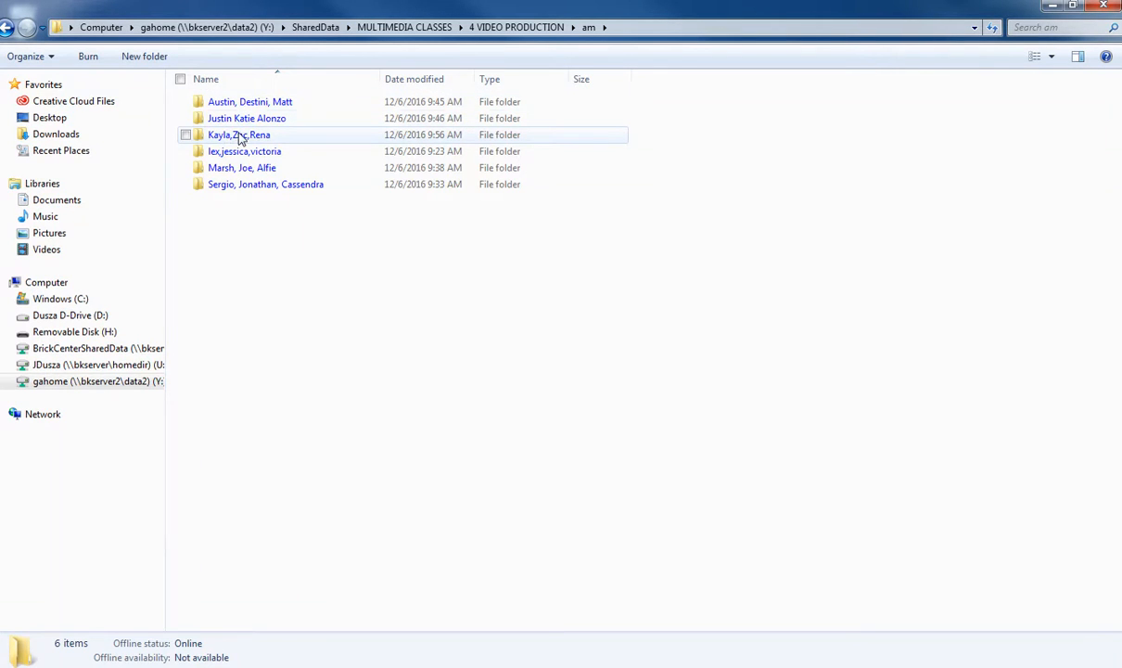
pyautogui.moveTo(238, 135)
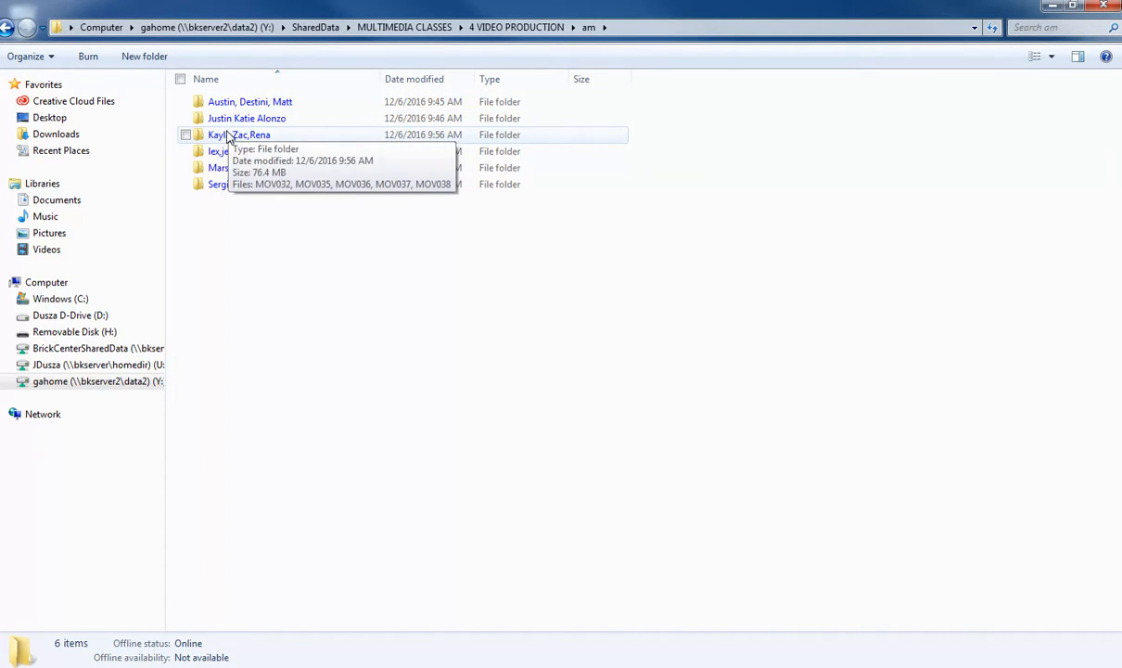
pyautogui.click(247, 118)
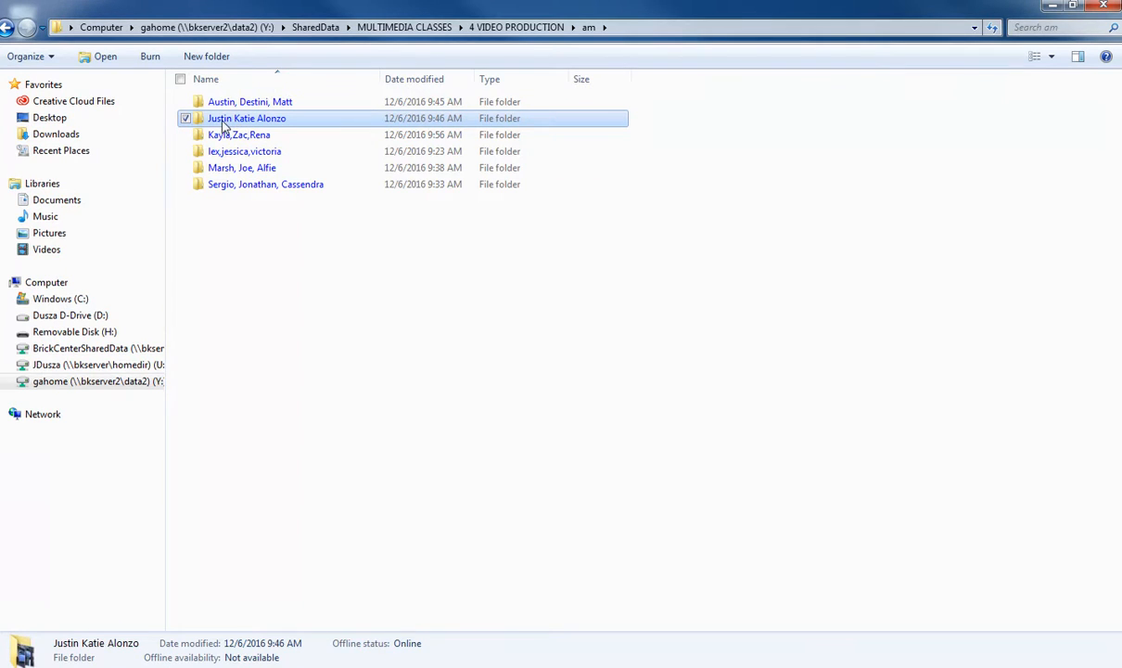
pyautogui.rightClick(247, 118)
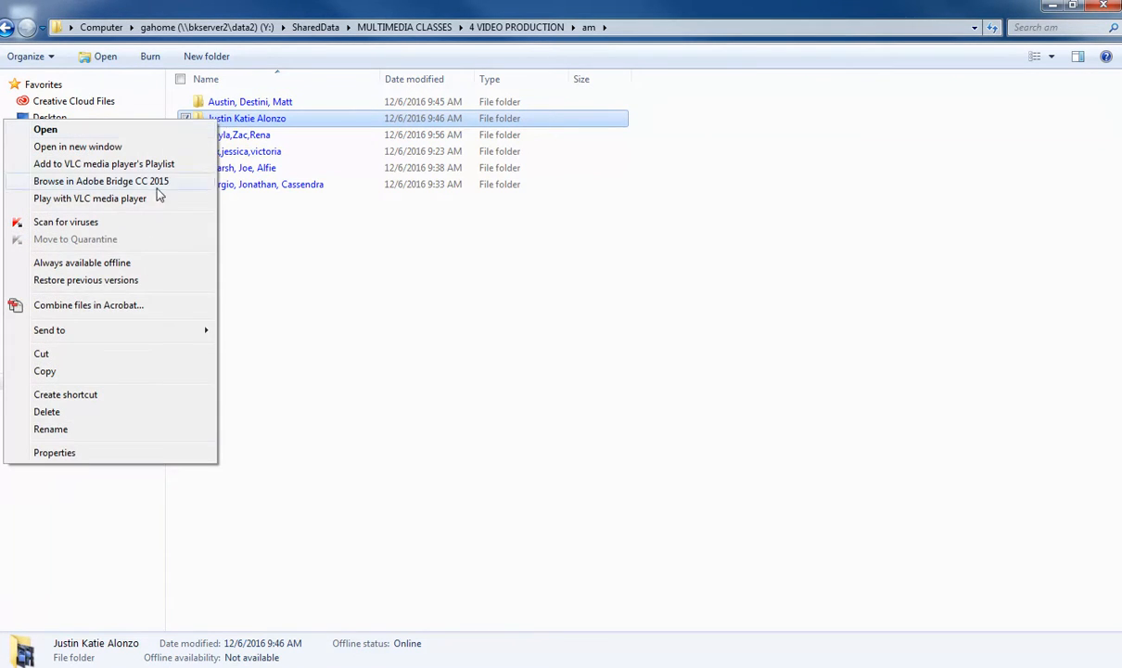
pyautogui.click(208, 238)
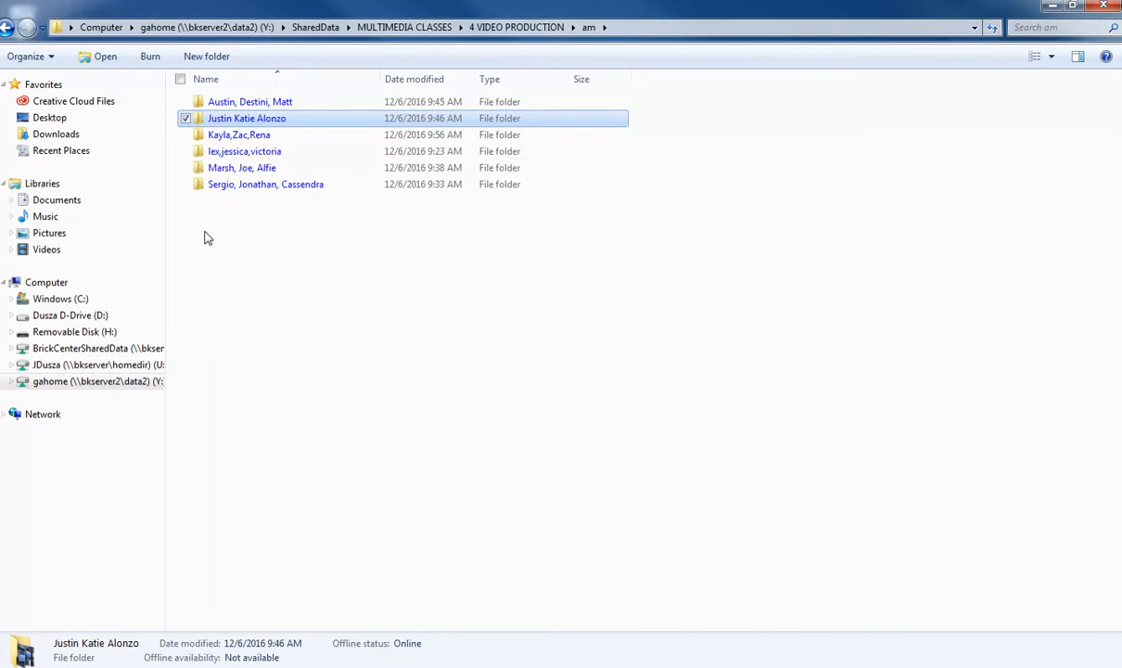
pyautogui.click(69, 315)
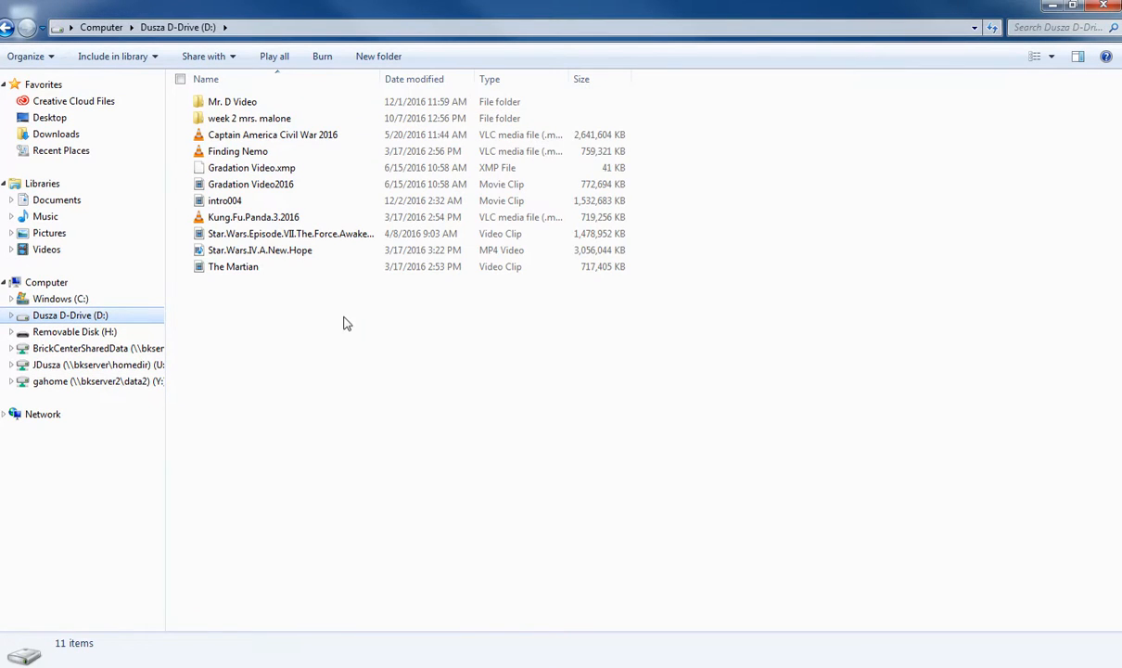
pyautogui.doubleClick(232, 101)
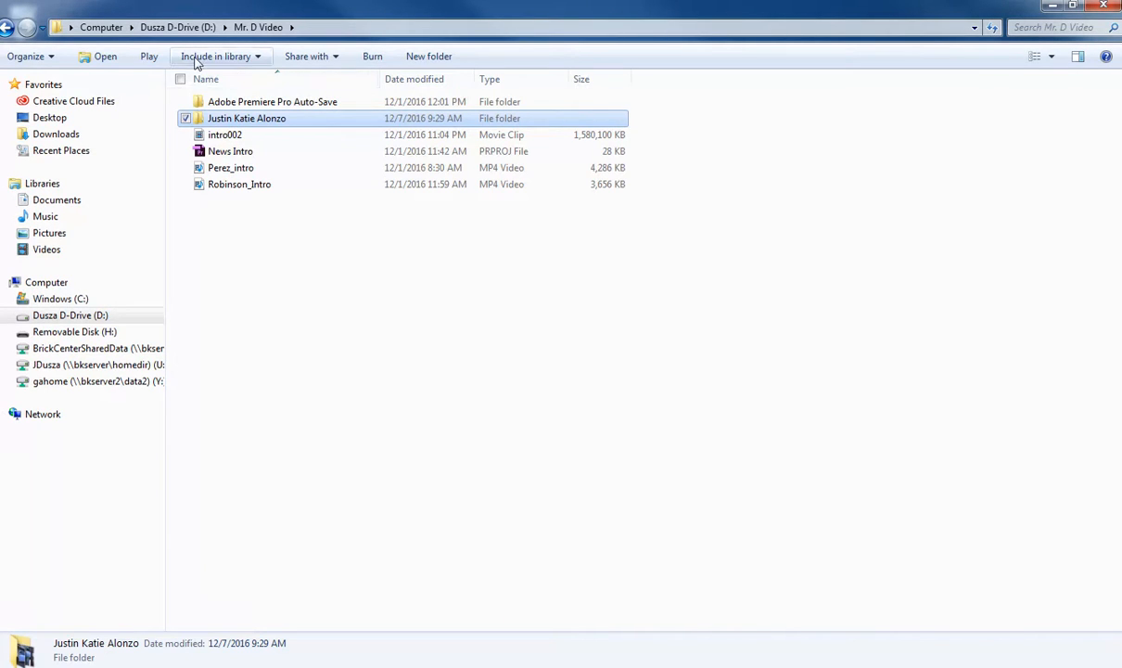
pyautogui.moveTo(215, 56)
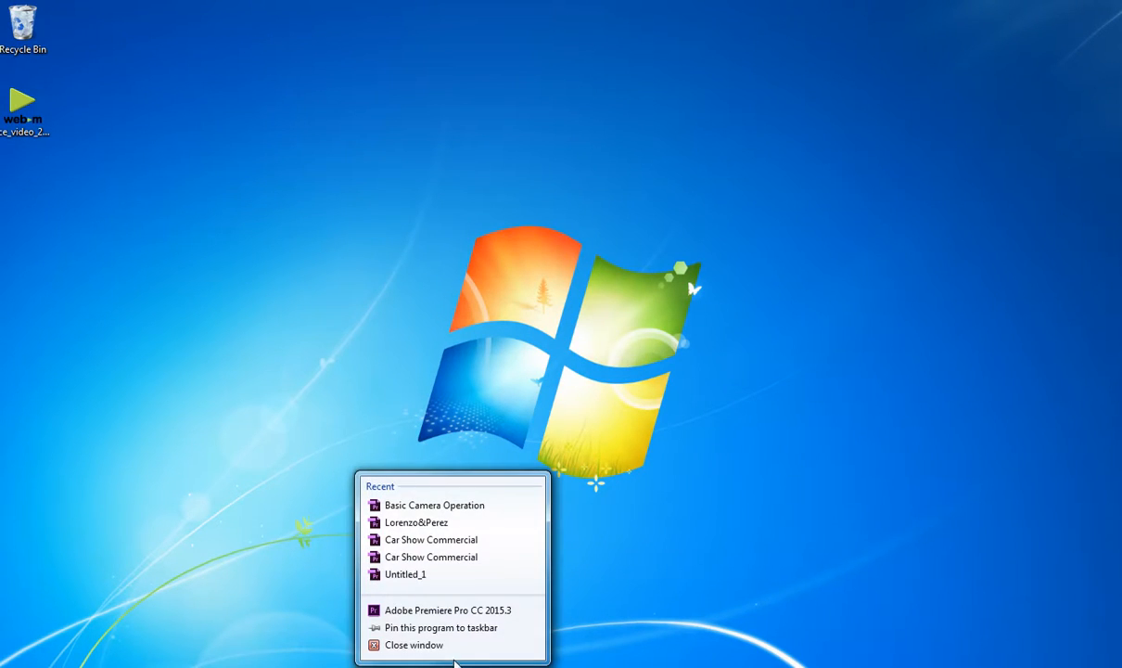
# Close the Basic Camera Operation project, declining to save changes
pyautogui.click(434, 504)
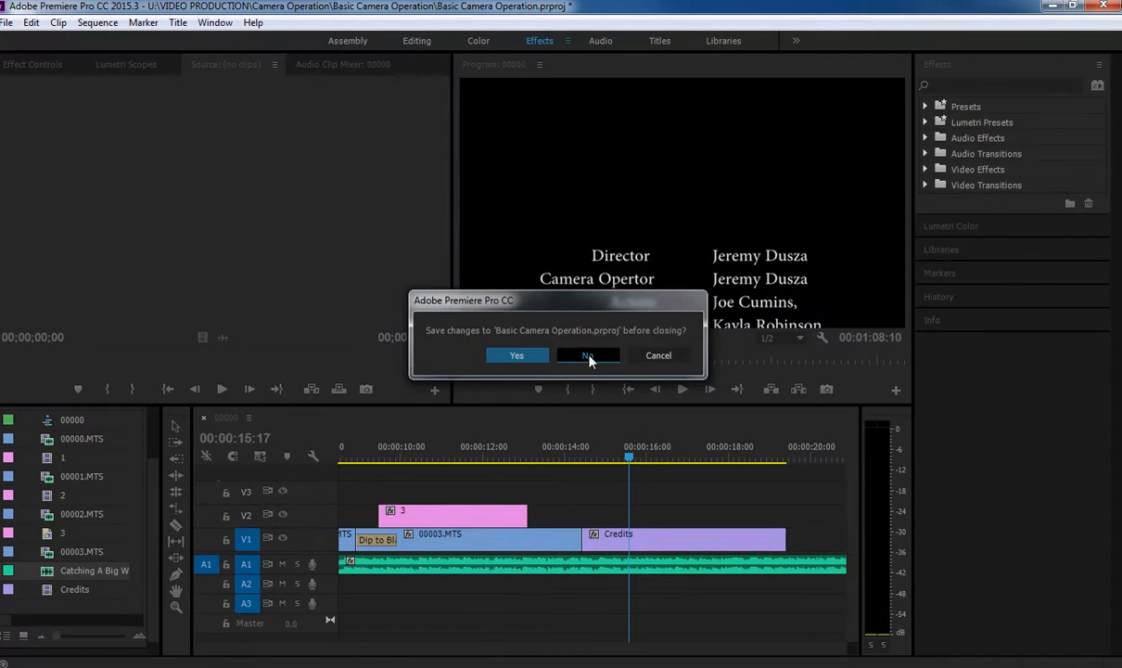
pyautogui.click(588, 355)
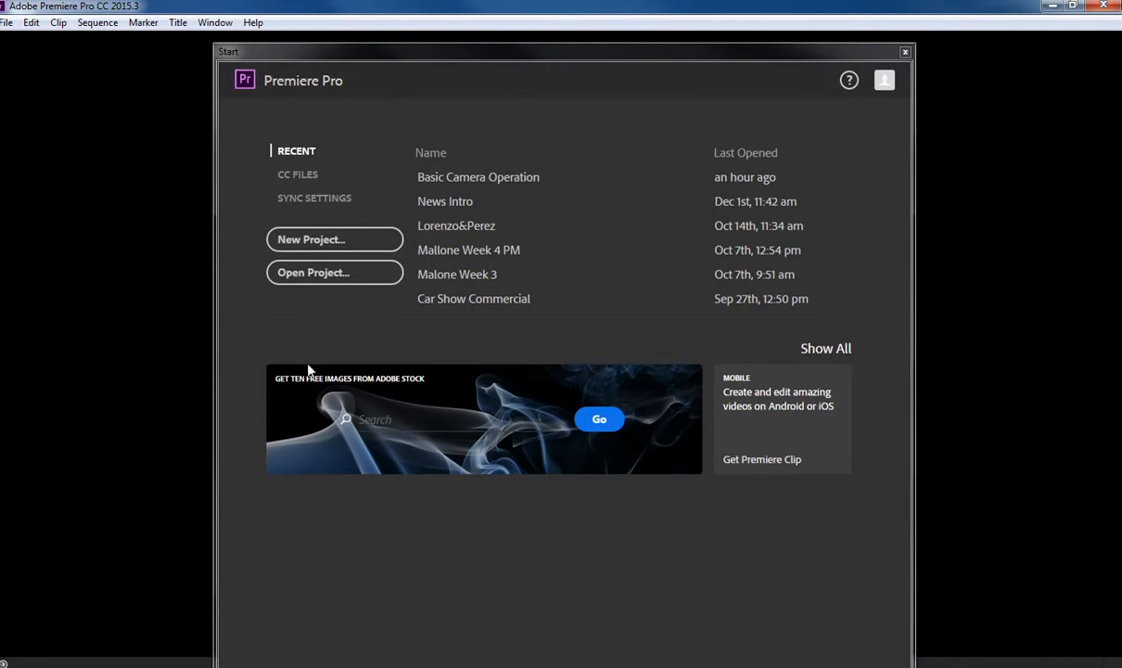
# Start a new project and name it 'Camera Ooperation'
pyautogui.click(334, 240)
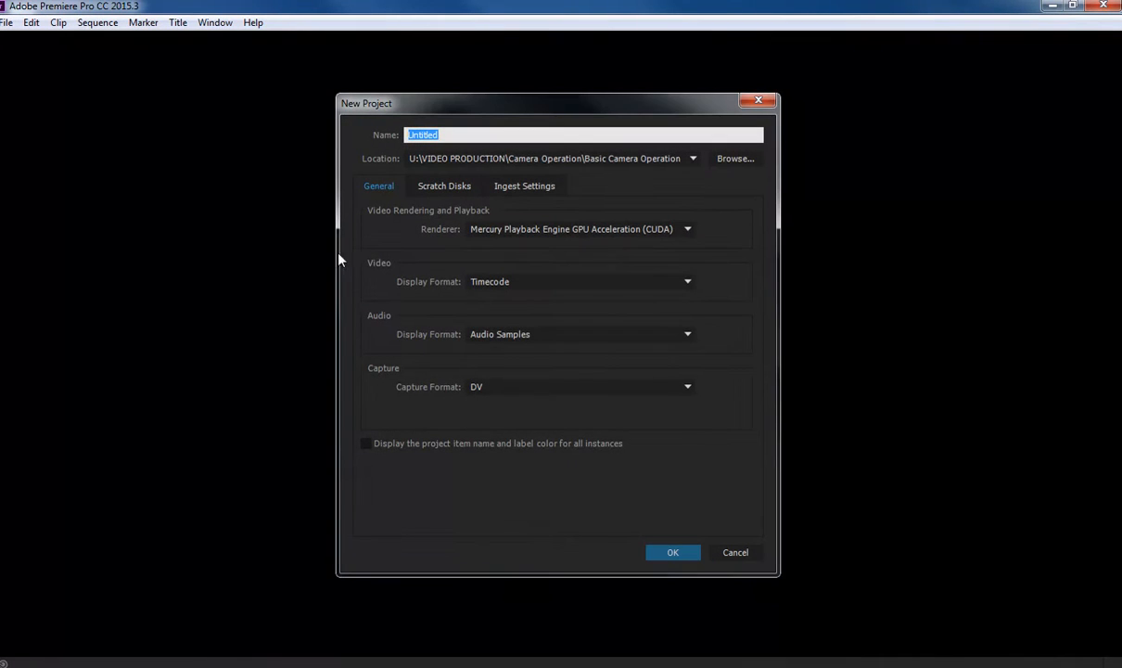
pyautogui.write('C')
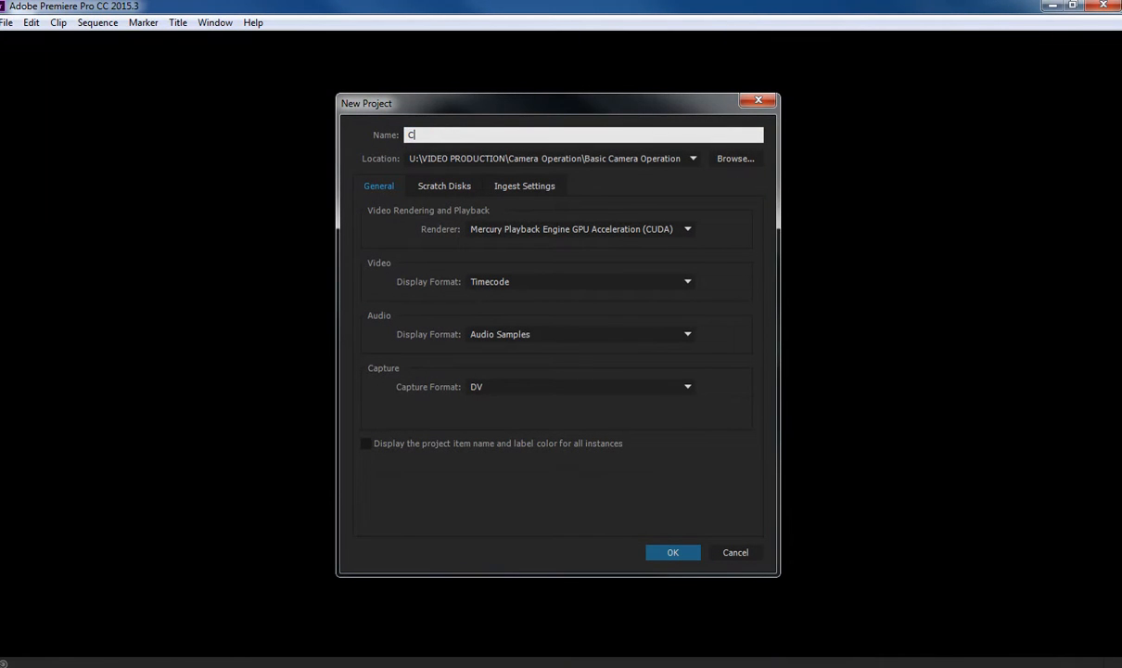
pyautogui.write('Camera Ooper')
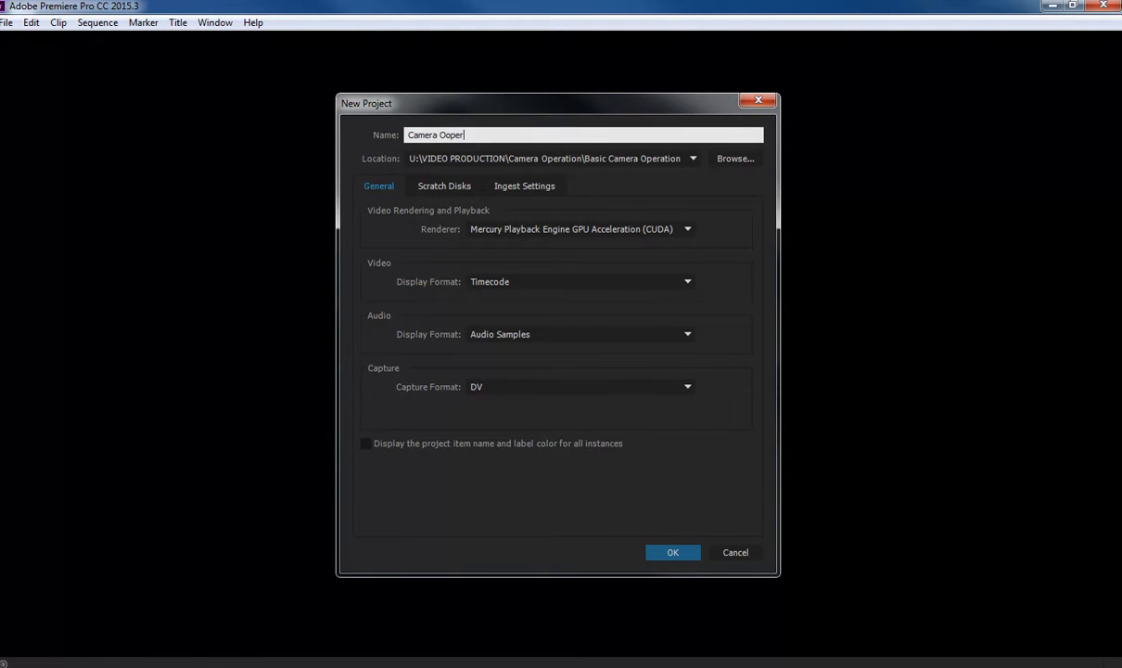
pyautogui.write('a')
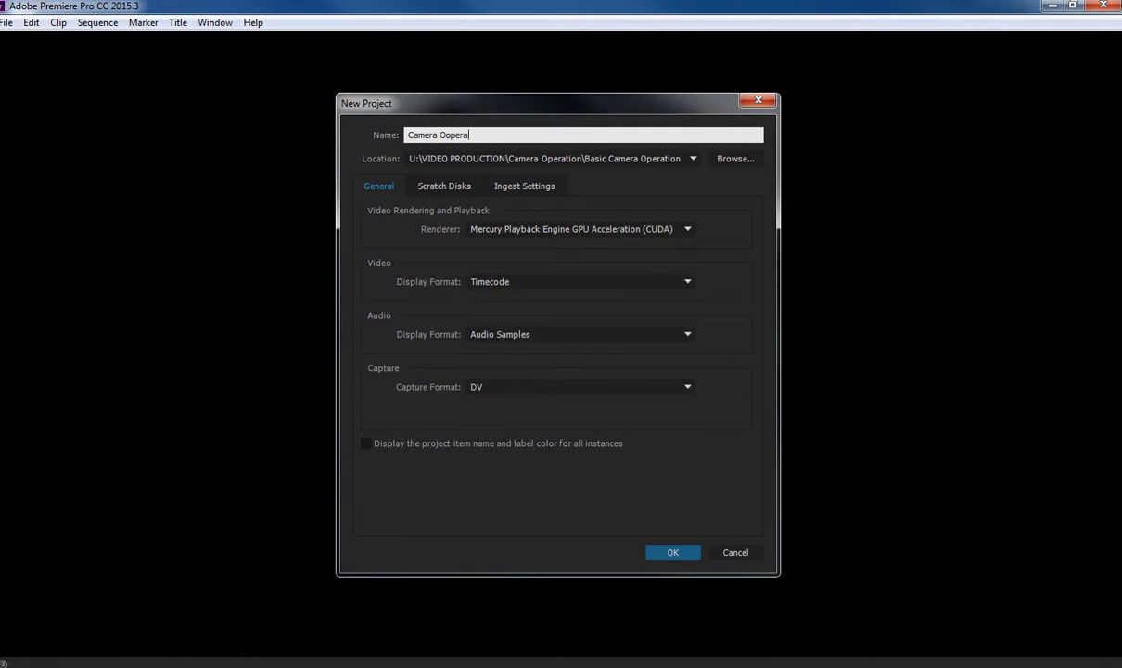
pyautogui.write('tion')
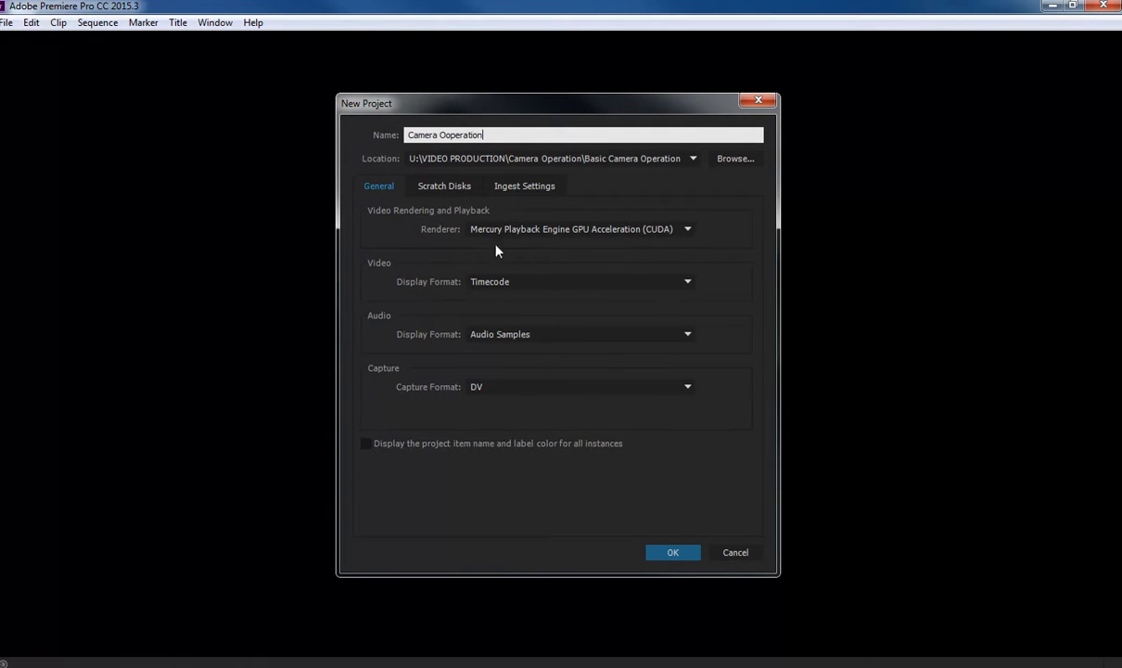
pyautogui.click(736, 158)
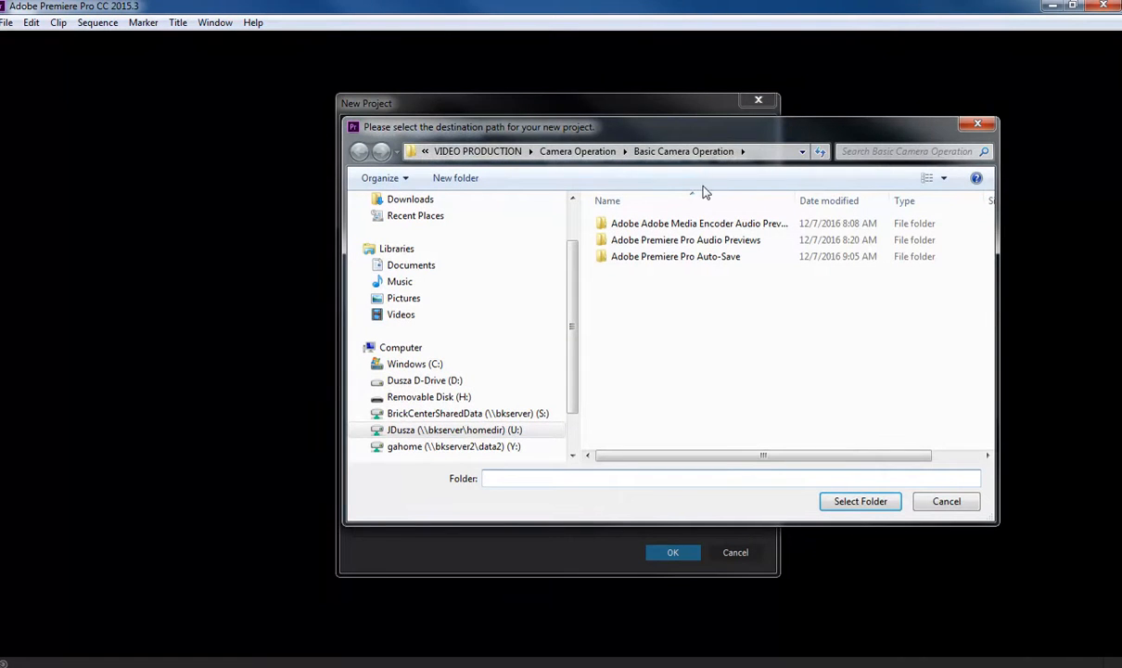
pyautogui.click(424, 380)
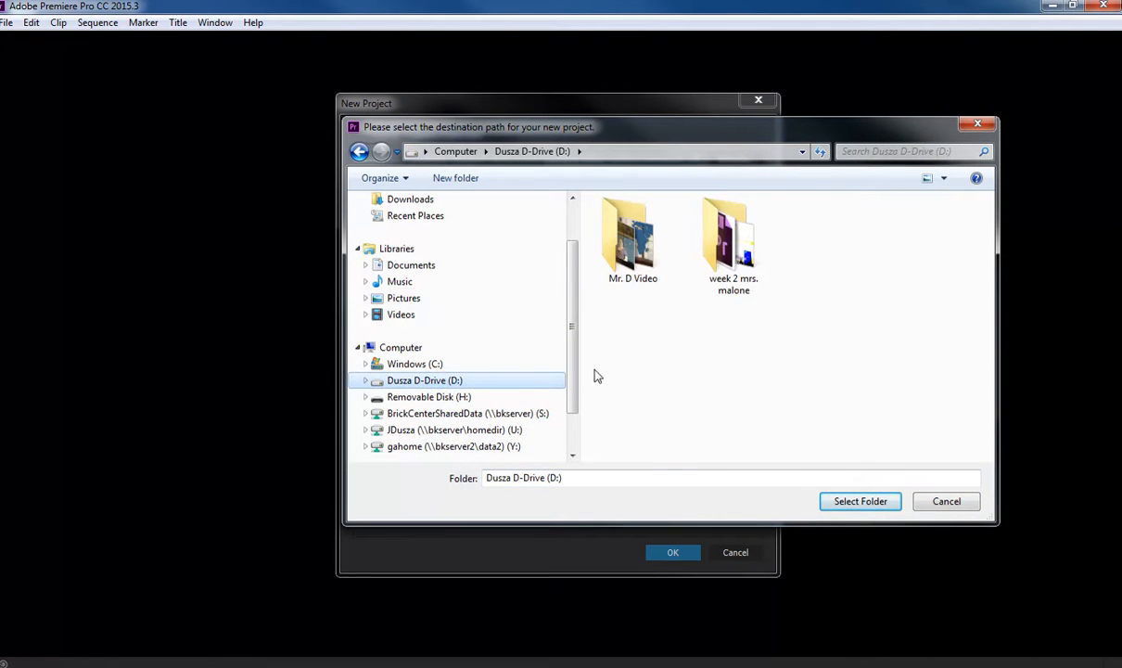
pyautogui.moveTo(683, 259)
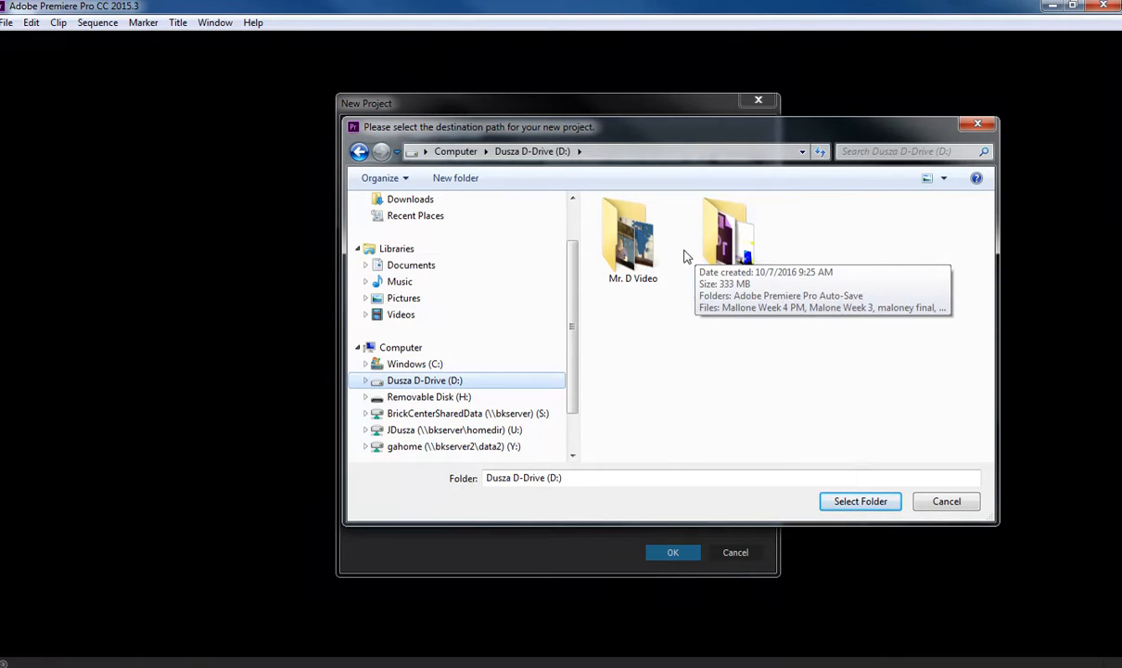
pyautogui.moveTo(634, 237)
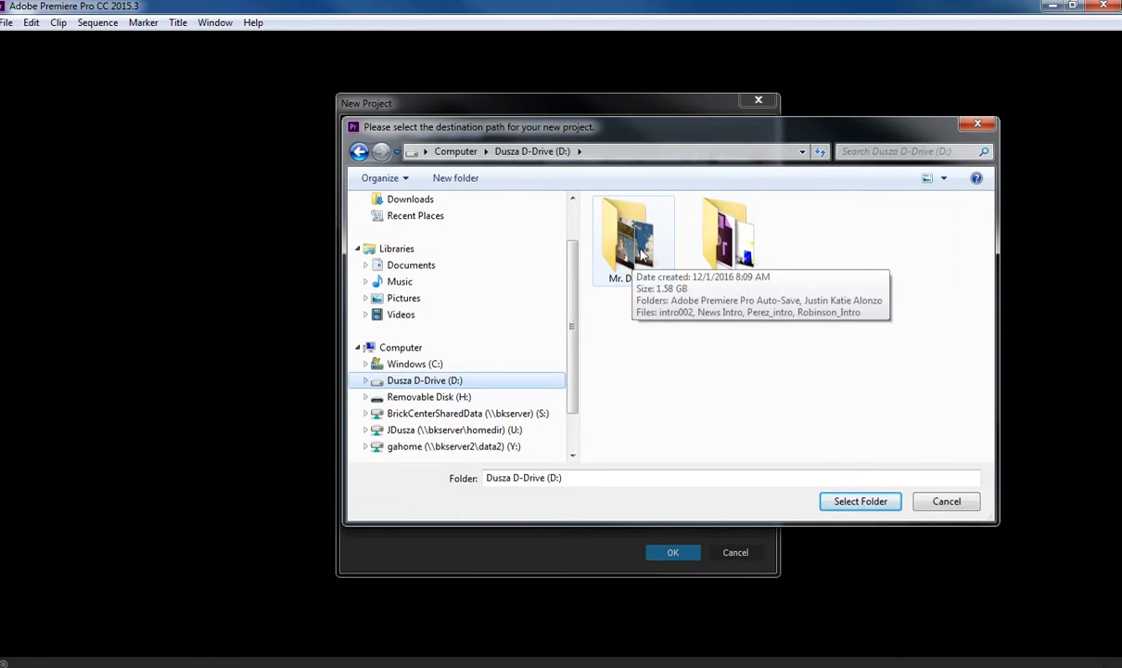
pyautogui.doubleClick(633, 236)
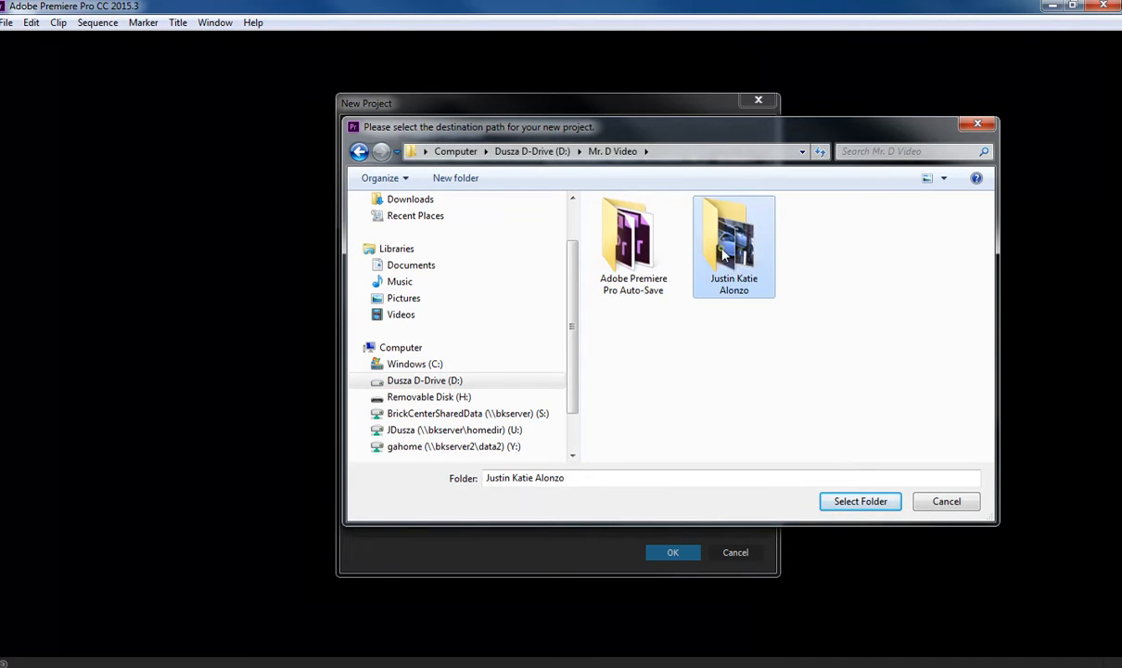
pyautogui.doubleClick(734, 241)
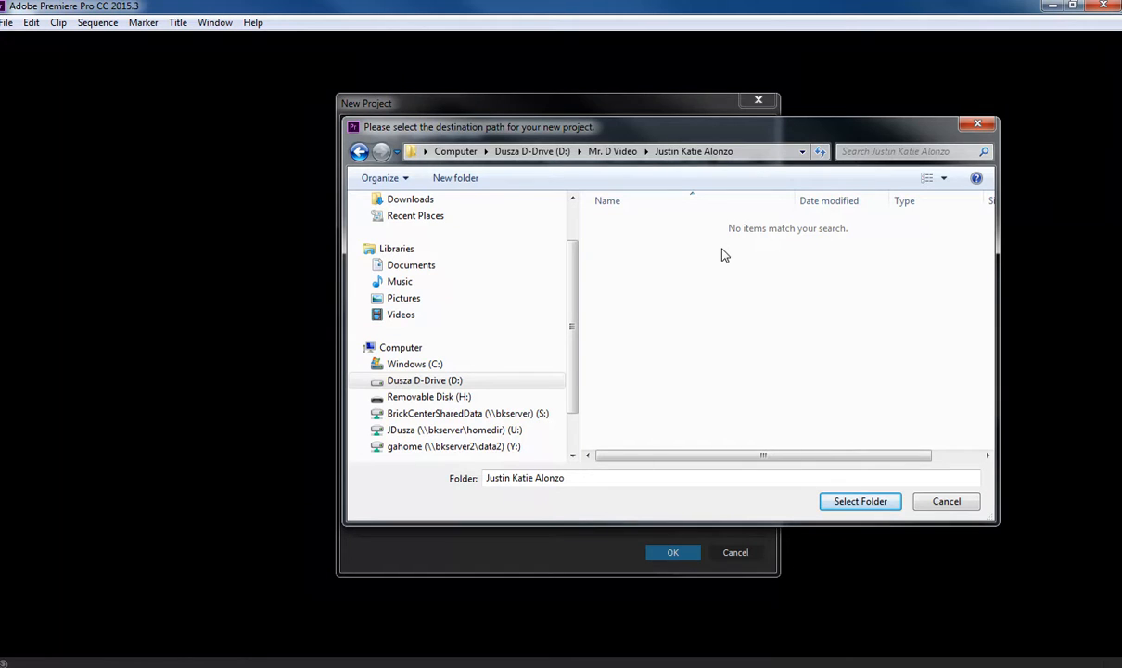
pyautogui.click(860, 501)
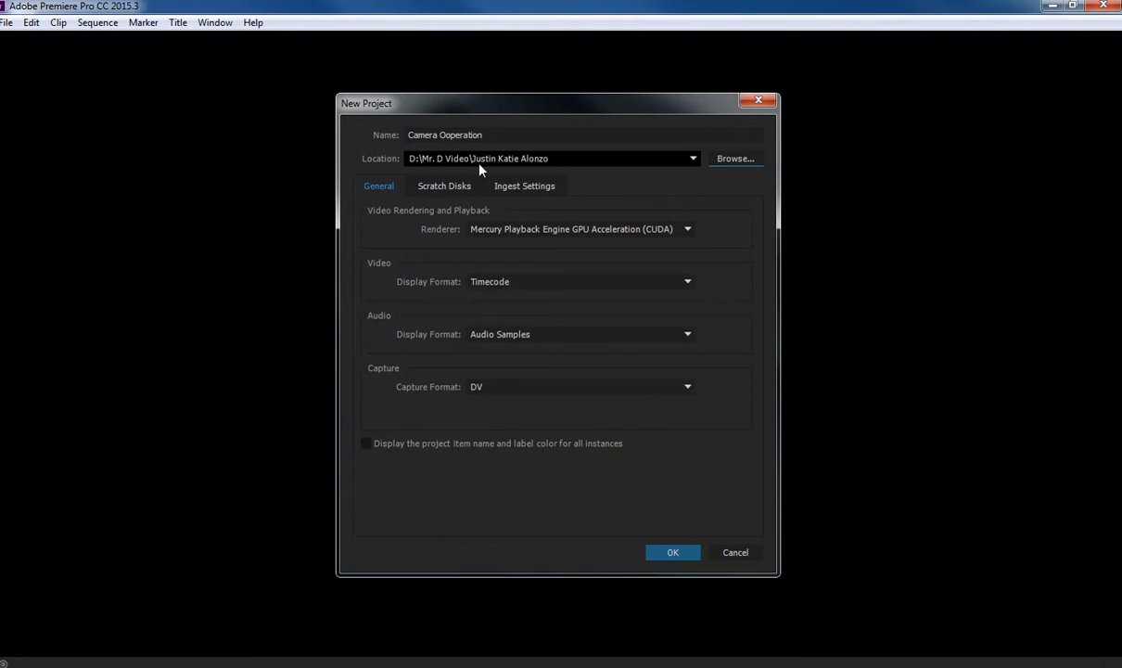
pyautogui.moveTo(483, 175)
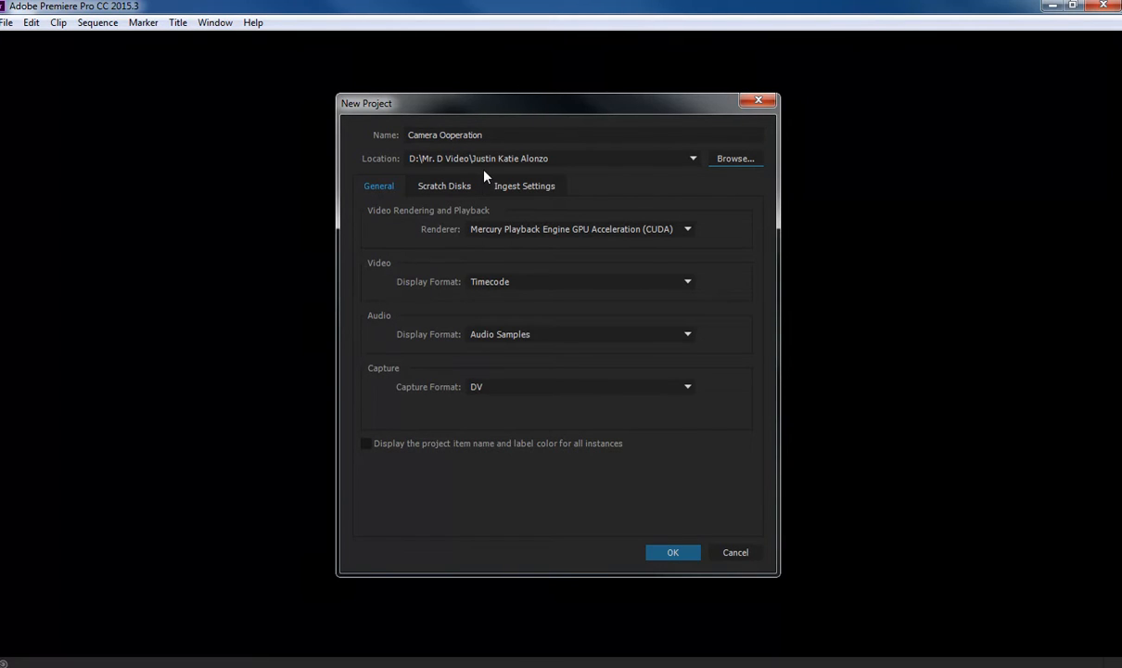
pyautogui.moveTo(650, 494)
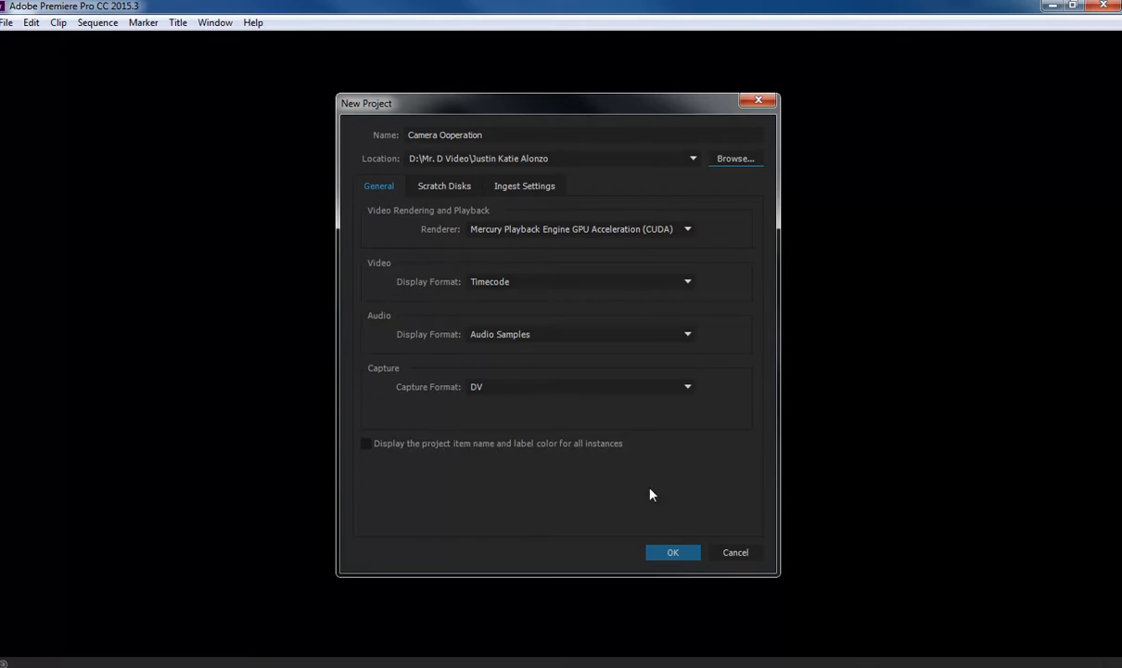
pyautogui.click(673, 552)
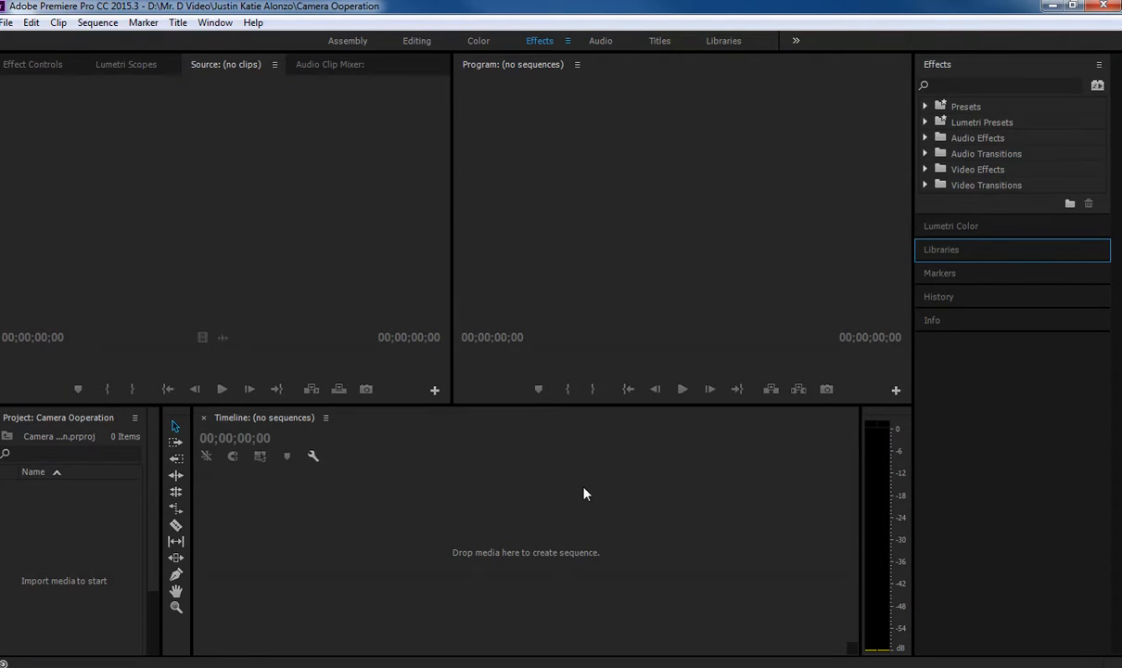
pyautogui.moveTo(385, 308)
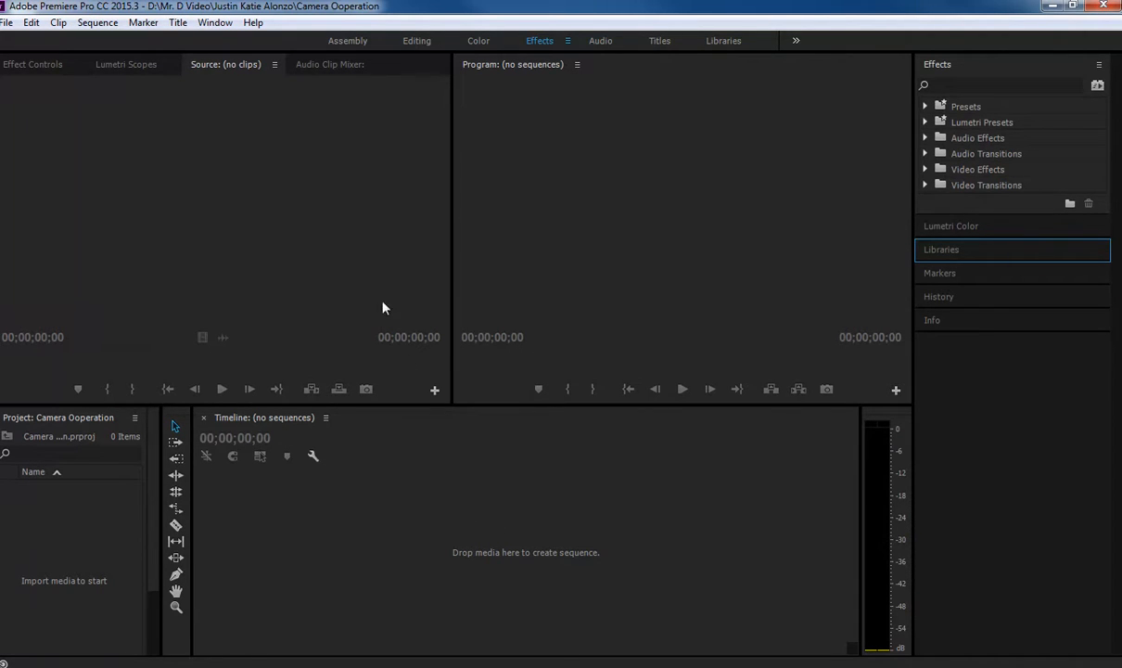
pyautogui.moveTo(348, 40)
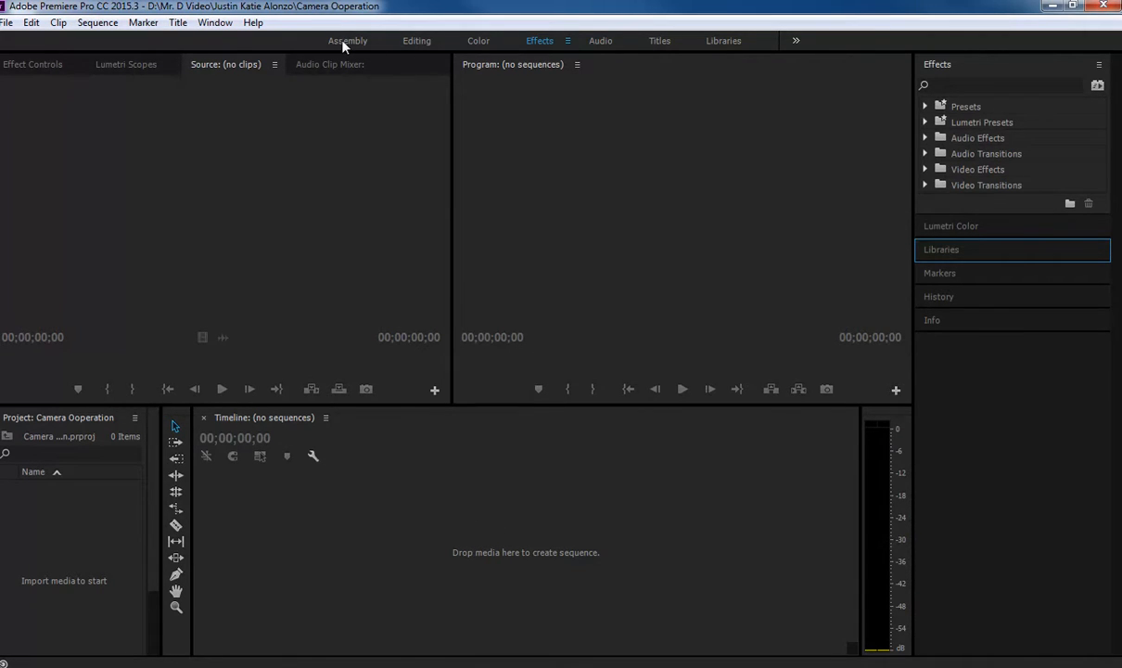
# Switch the workspace to Assembly
pyautogui.click(348, 40)
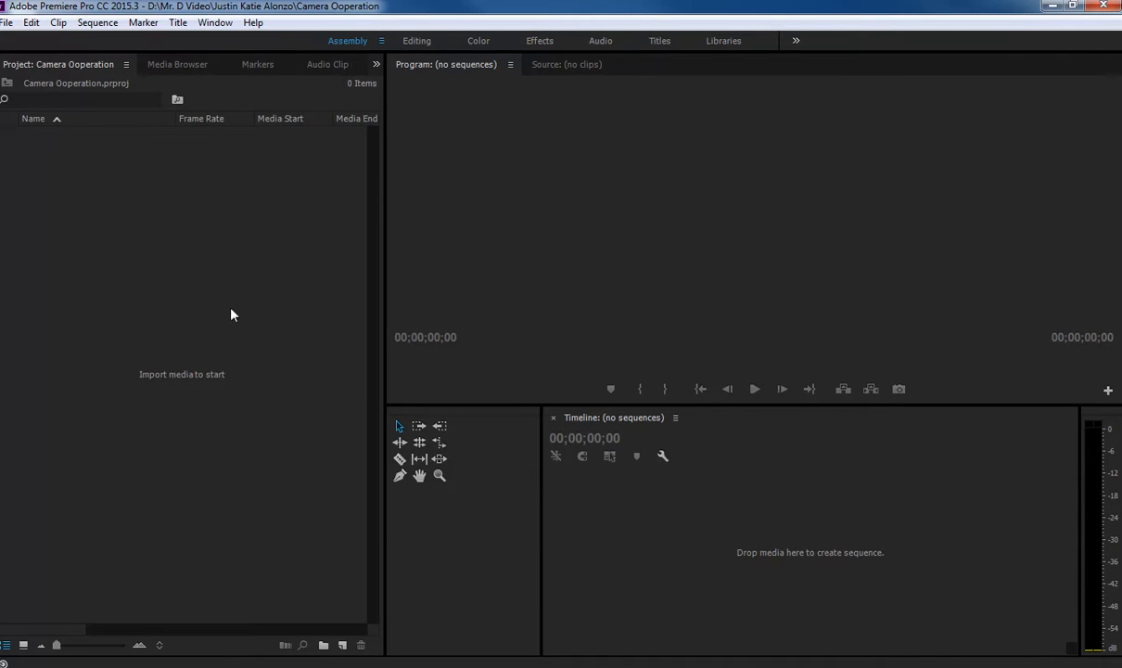
pyautogui.moveTo(283, 315)
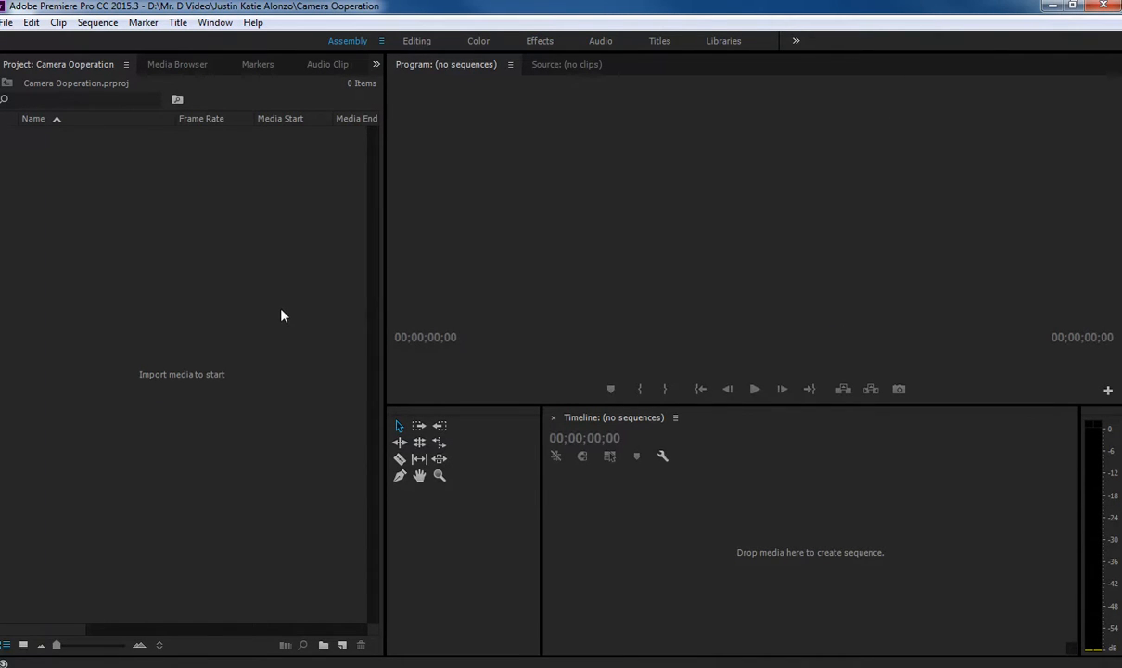
pyautogui.moveTo(229, 294)
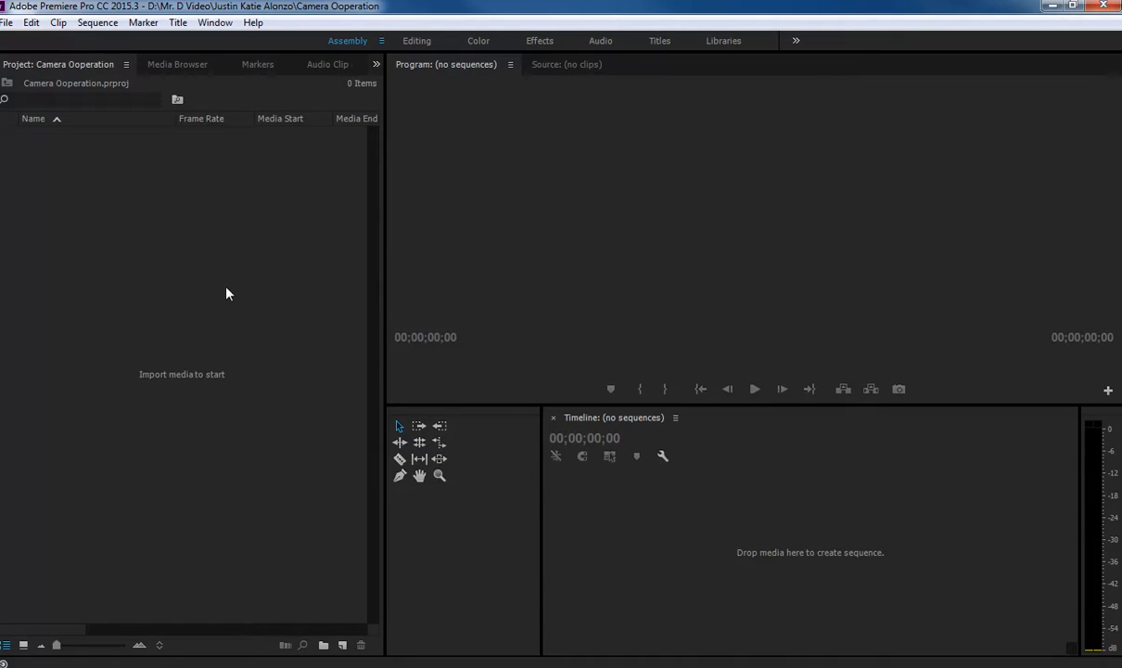
pyautogui.moveTo(186, 294)
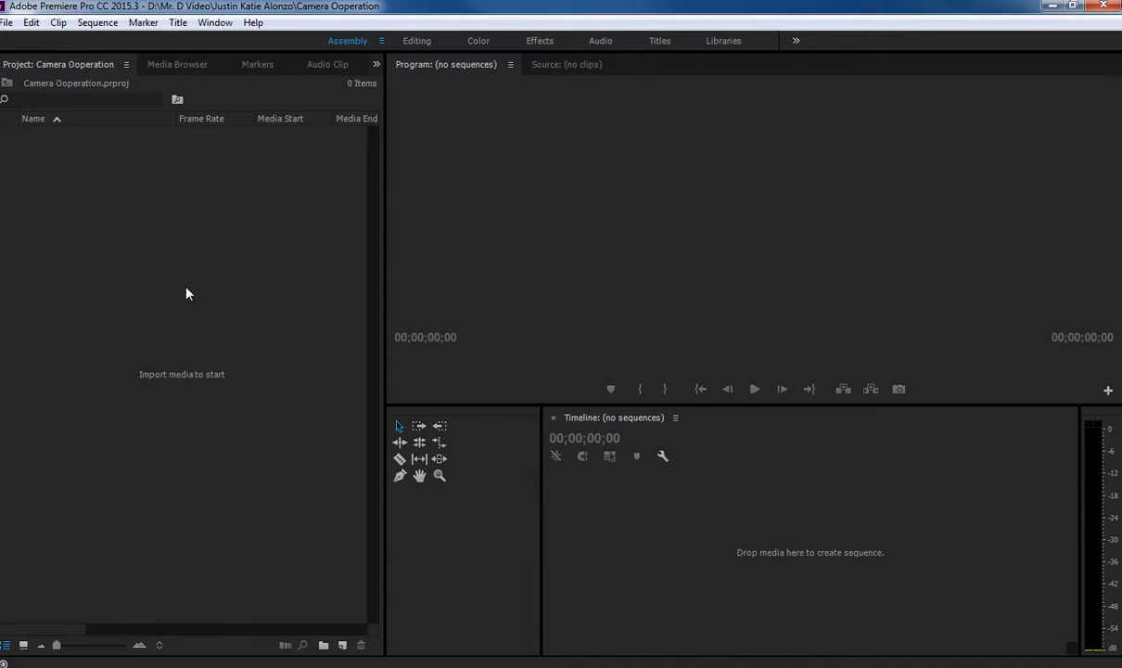
# Import the clips AutoShop.MOD and Car.MOD from the Mr. D Video folder
pyautogui.rightClick(136, 239)
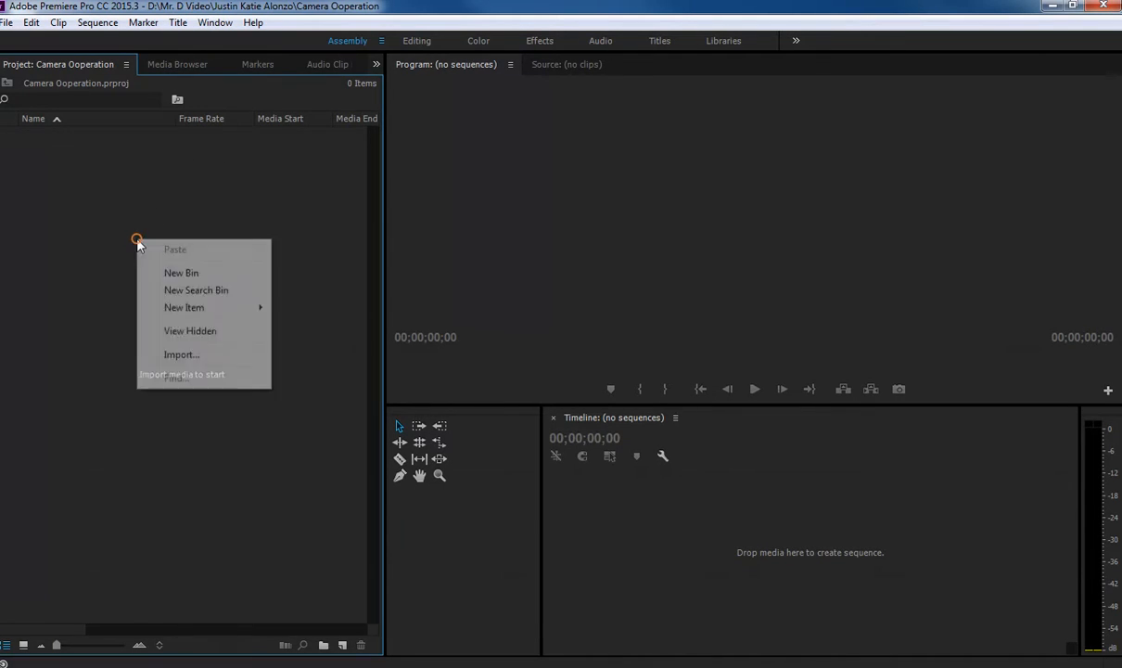
pyautogui.click(182, 355)
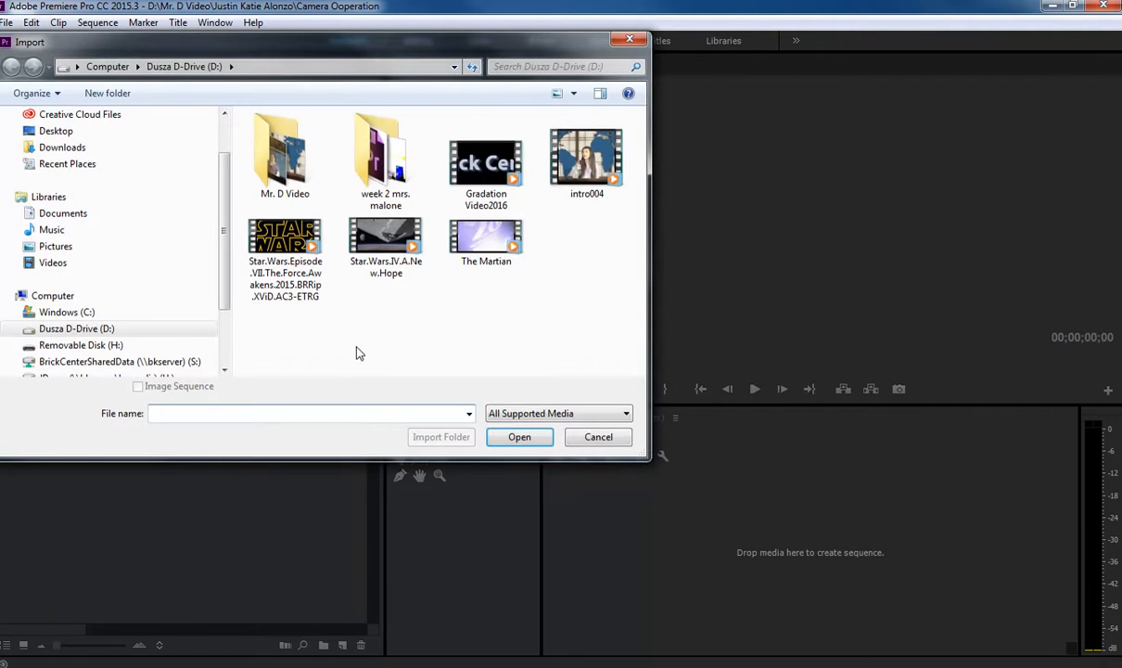
pyautogui.click(285, 155)
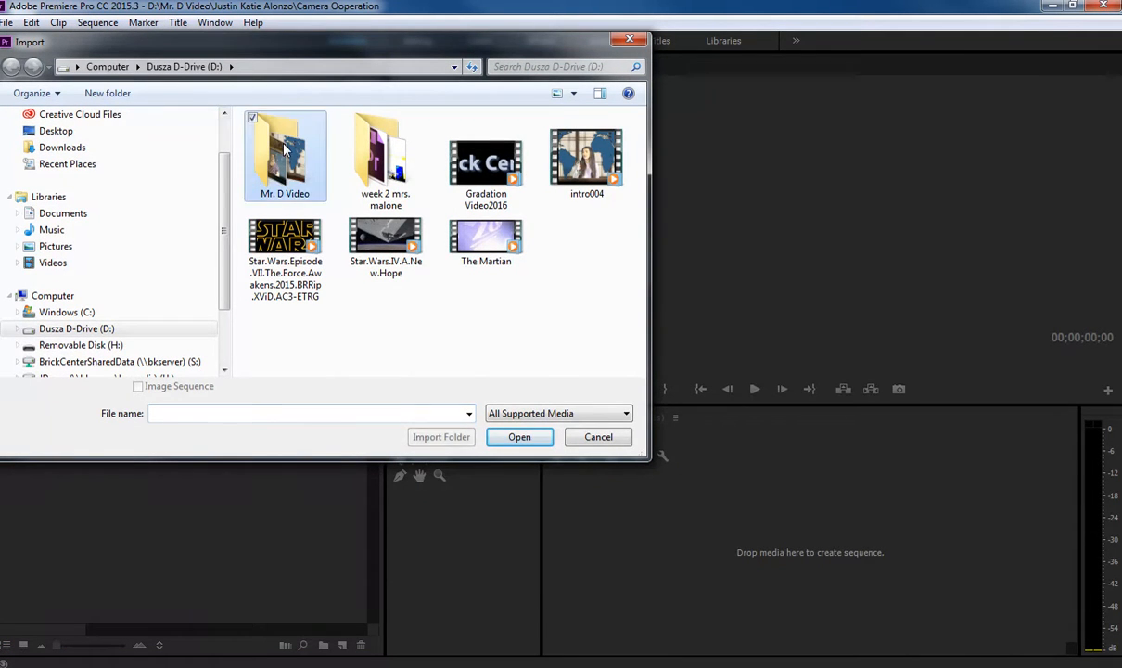
pyautogui.doubleClick(285, 156)
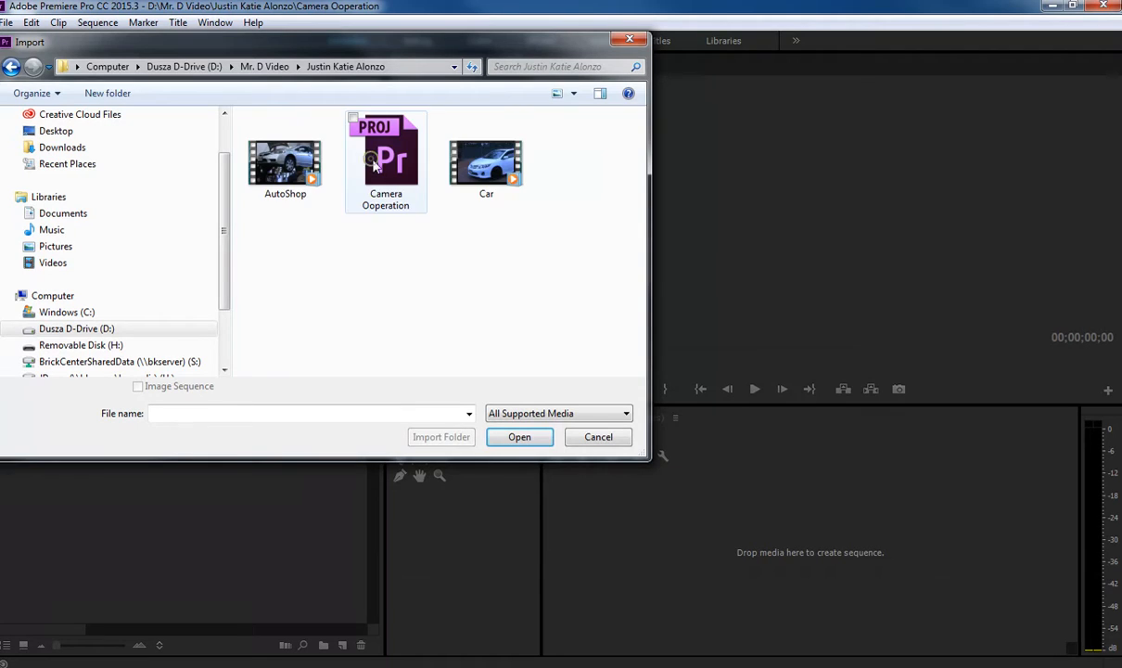
pyautogui.click(486, 165)
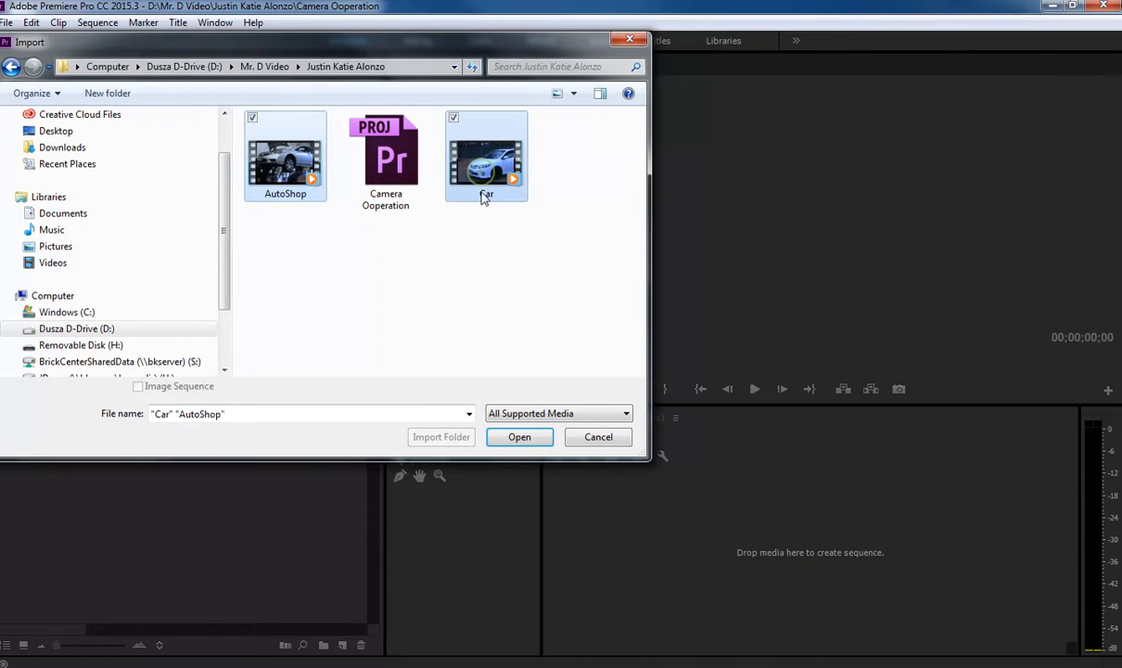
pyautogui.click(520, 437)
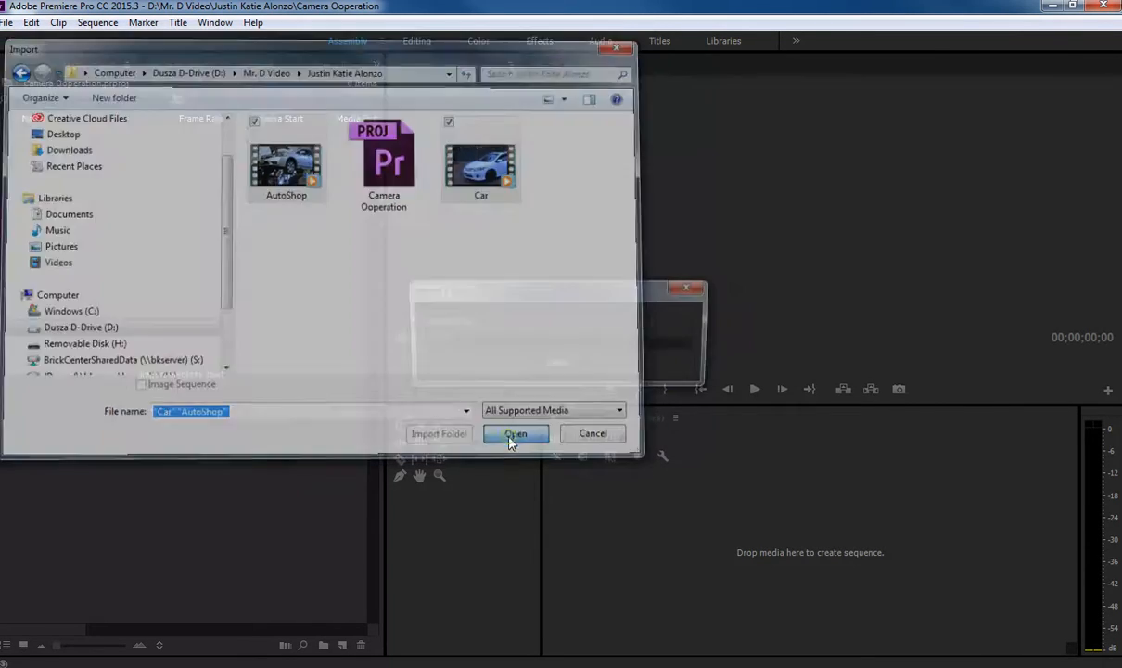
pyautogui.click(515, 434)
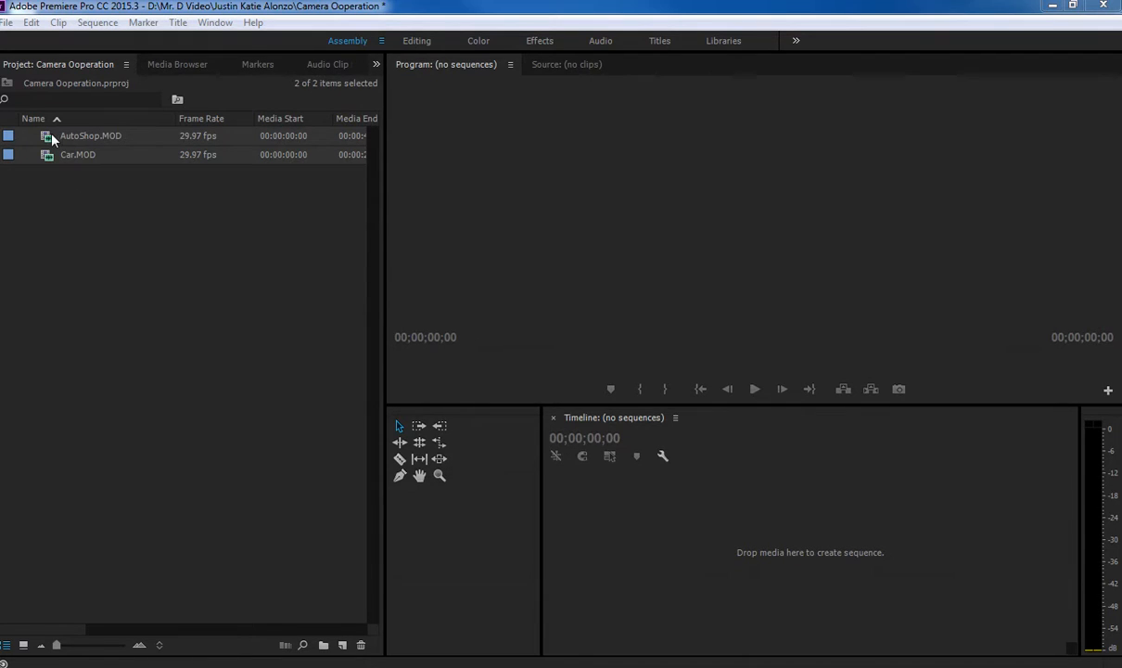
# Load AutoShop.MOD in the Source Monitor and play it to about 8 seconds
pyautogui.doubleClick(90, 136)
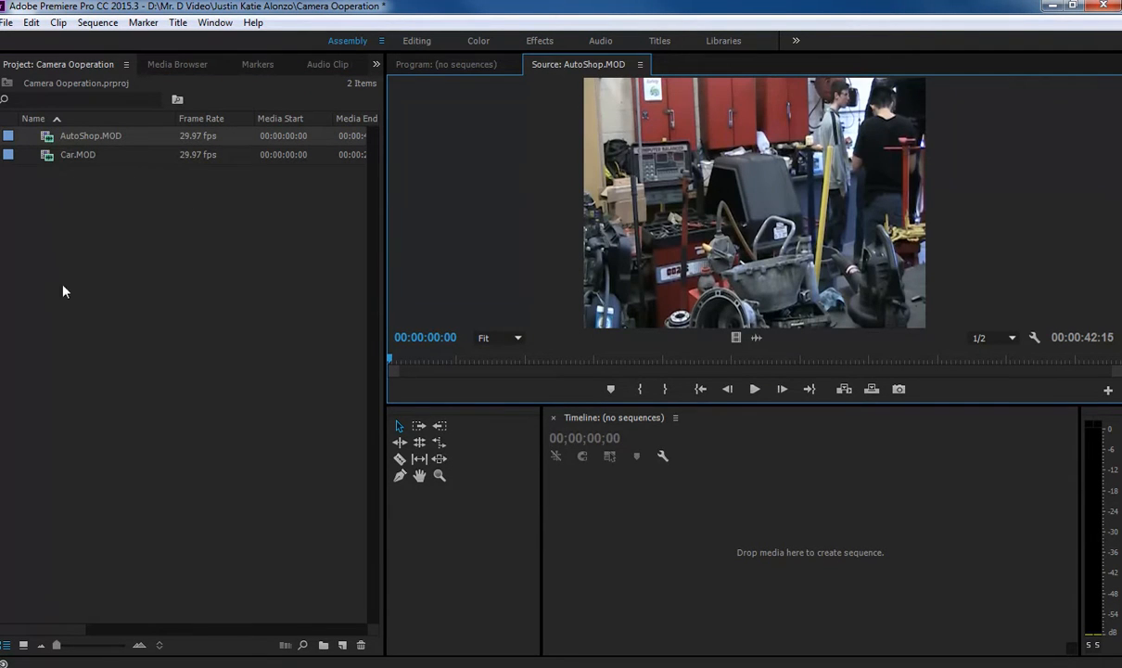
pyautogui.moveTo(622, 197)
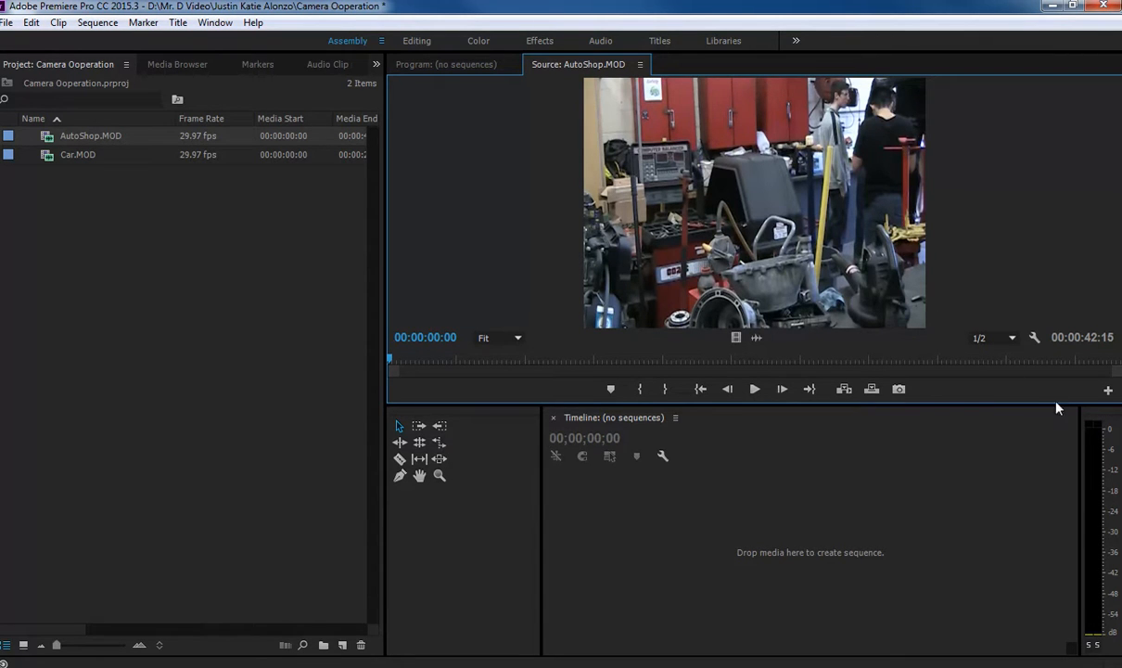
pyautogui.click(755, 388)
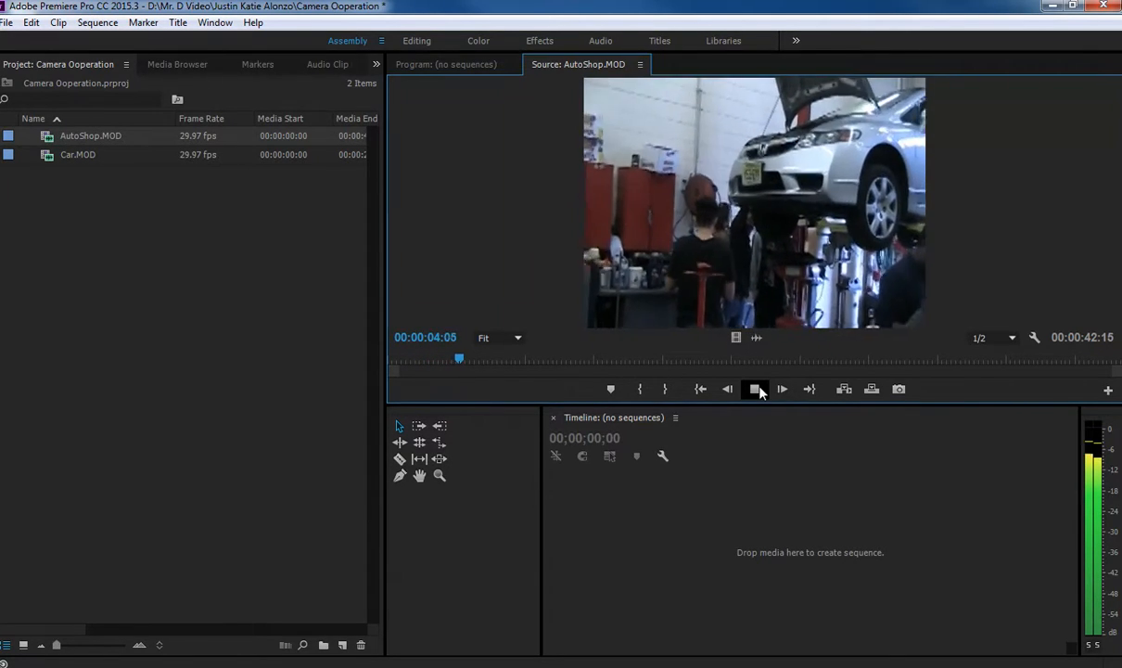
pyautogui.click(782, 389)
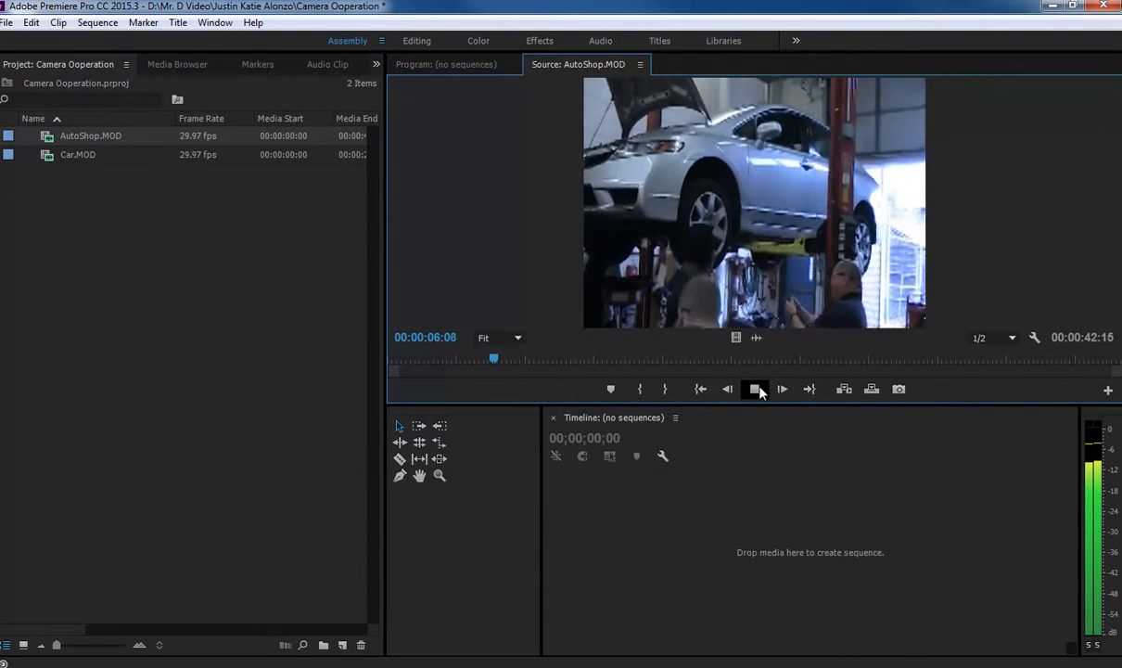
pyautogui.click(755, 389)
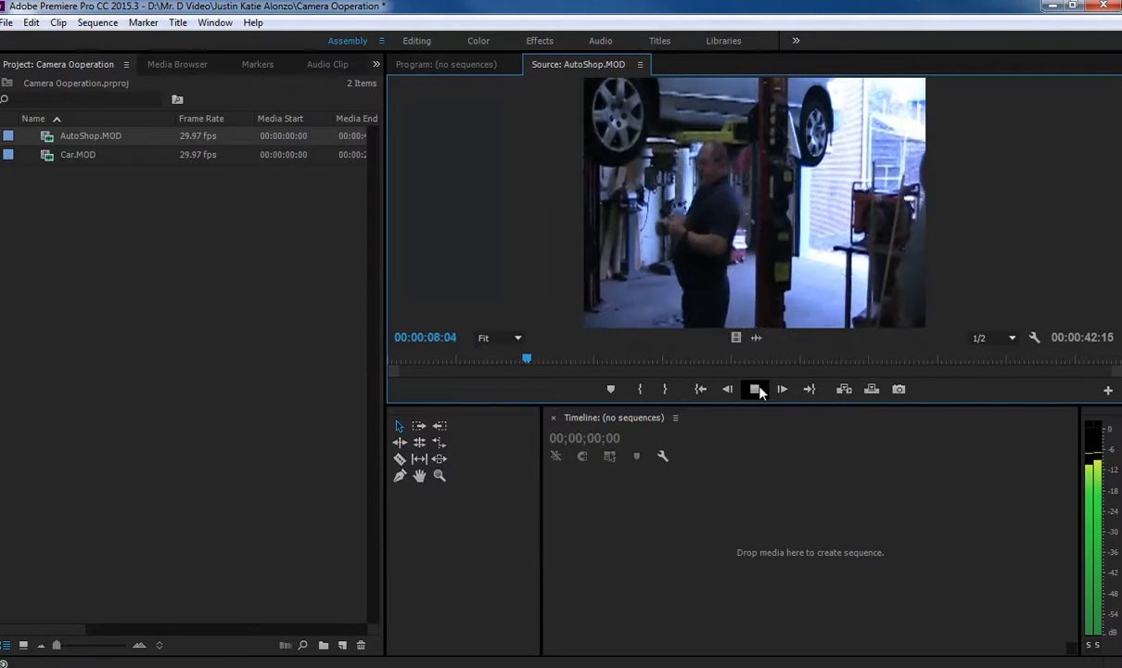
pyautogui.click(755, 389)
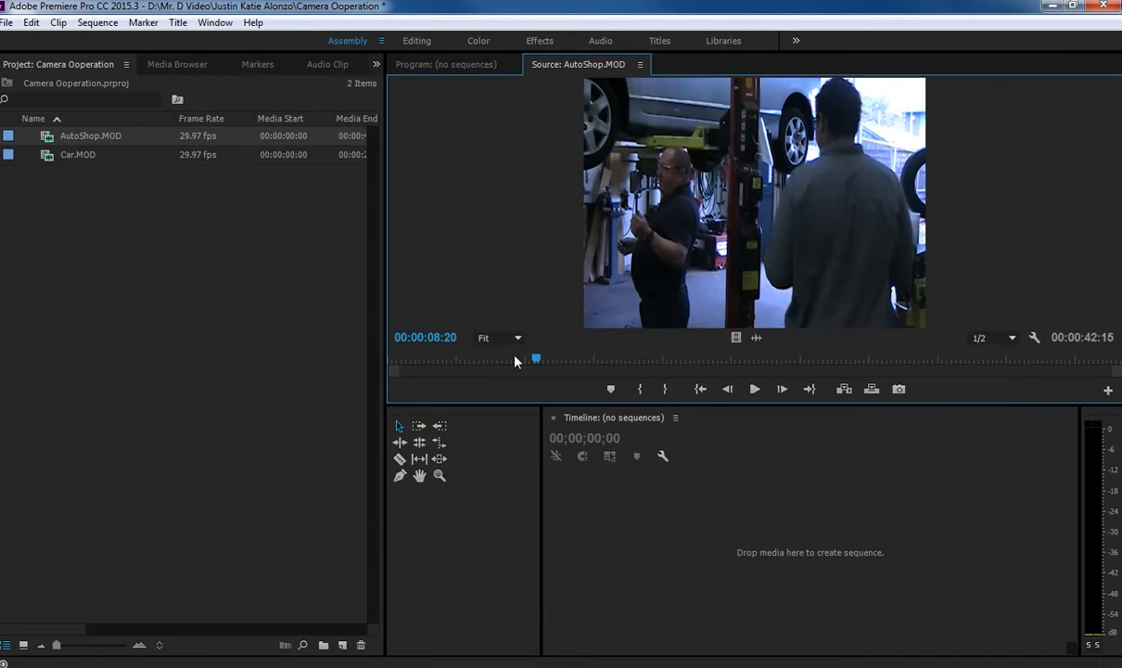
pyautogui.moveTo(680, 359)
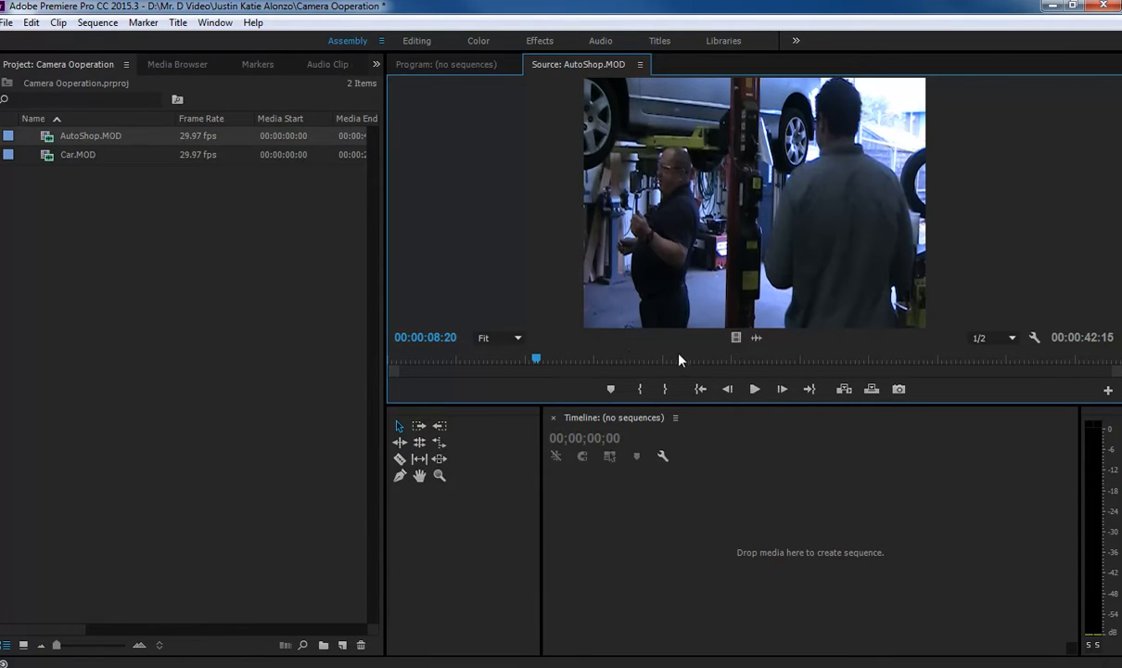
pyautogui.moveTo(635, 327)
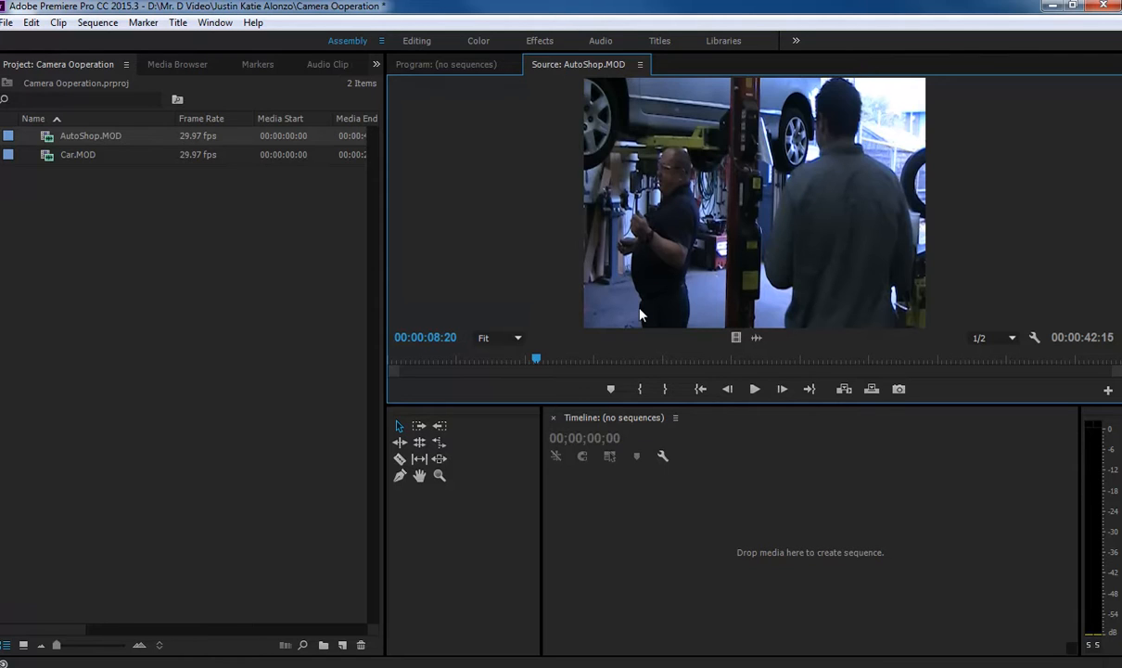
pyautogui.moveTo(555, 395)
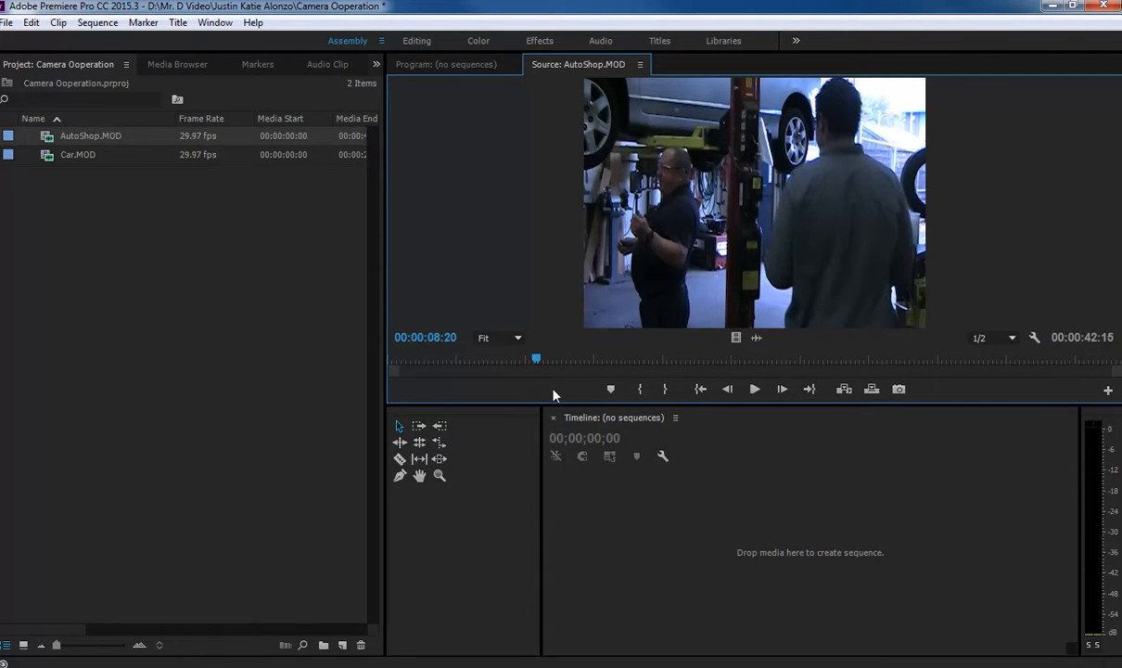
pyautogui.moveTo(603, 355)
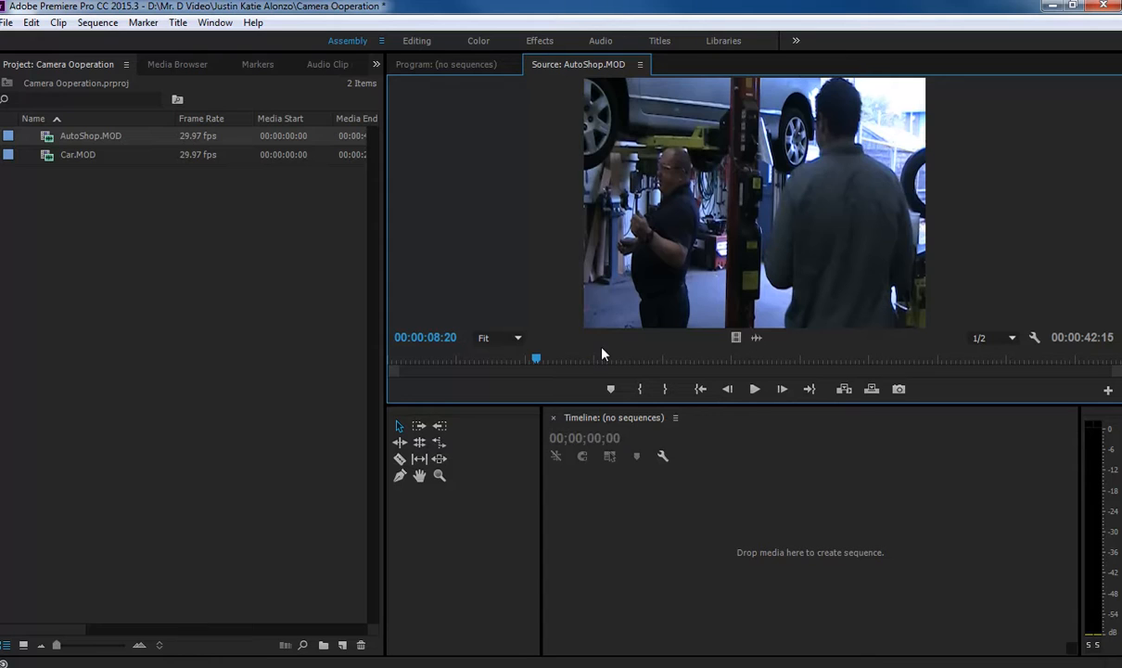
pyautogui.moveTo(548, 348)
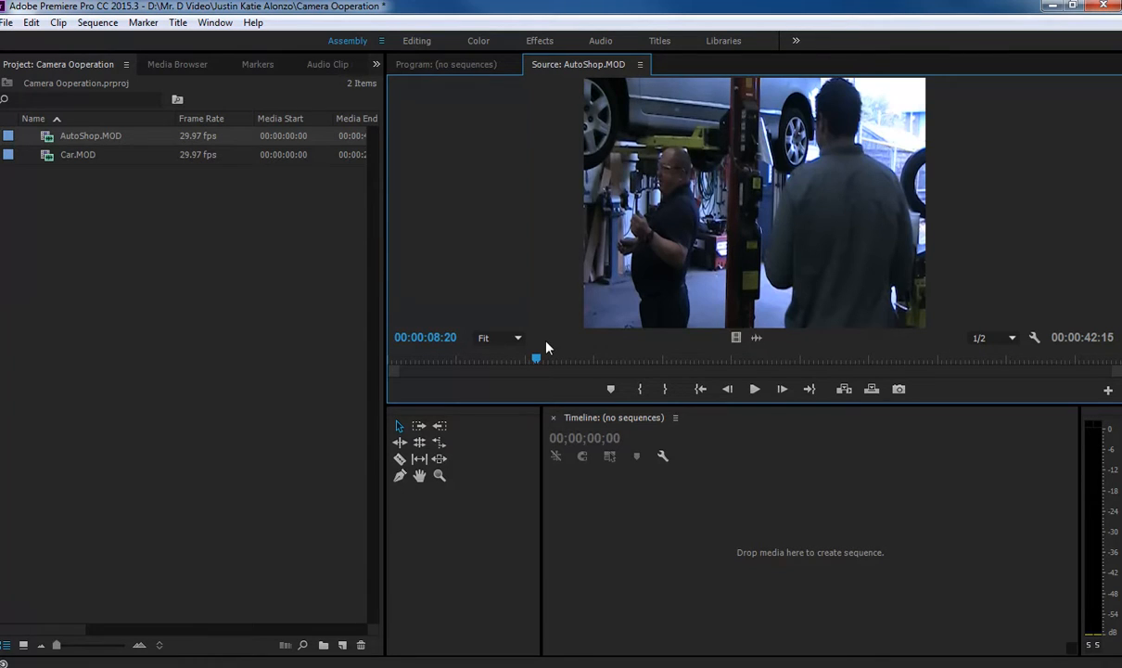
pyautogui.moveTo(675, 369)
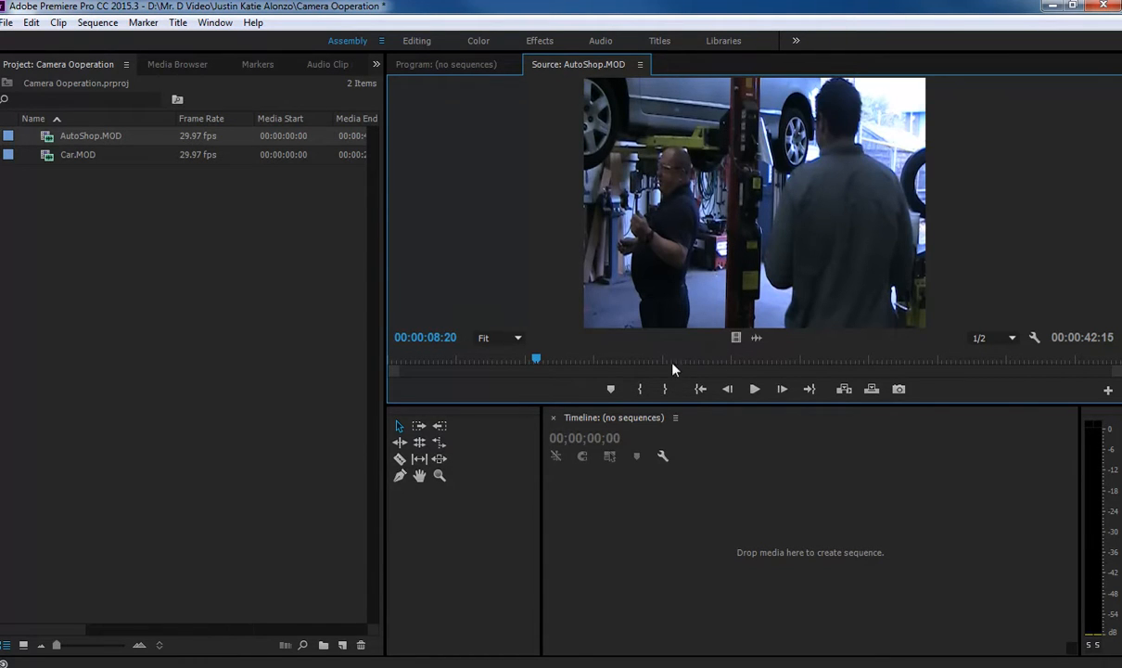
pyautogui.moveTo(536, 360)
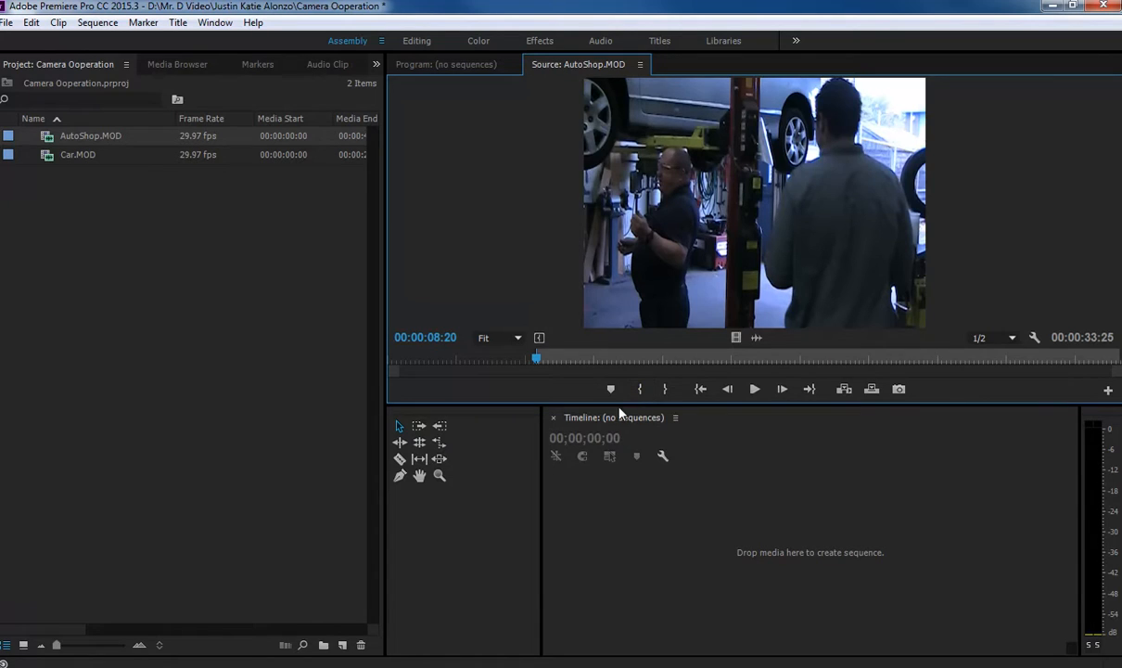
pyautogui.moveTo(678, 354)
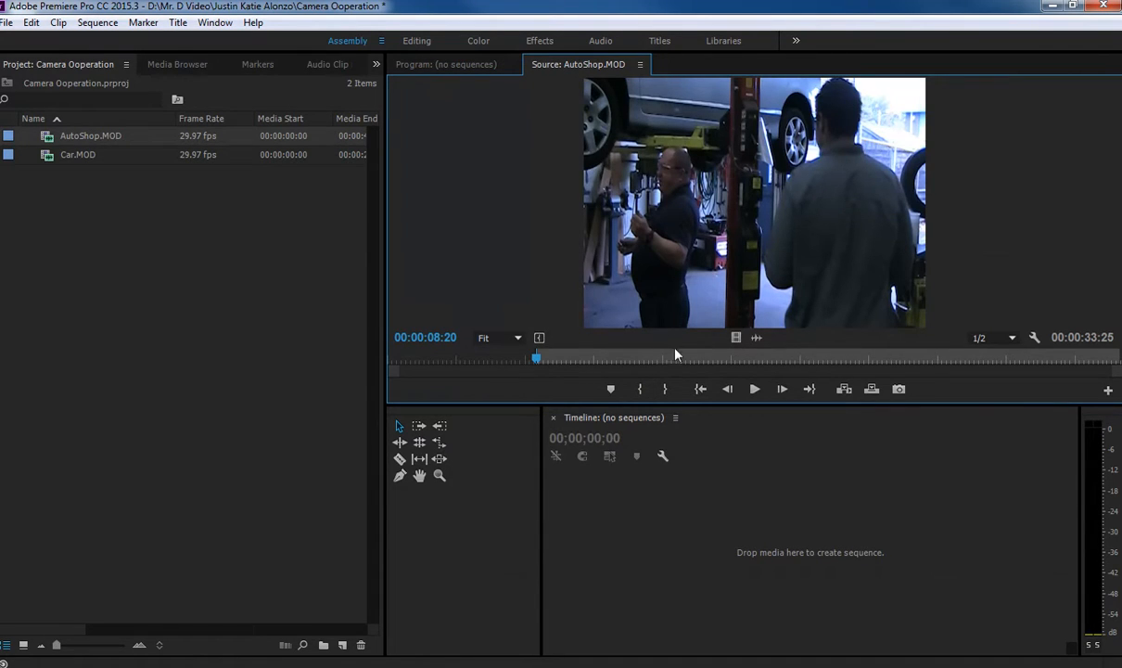
pyautogui.moveTo(978, 363)
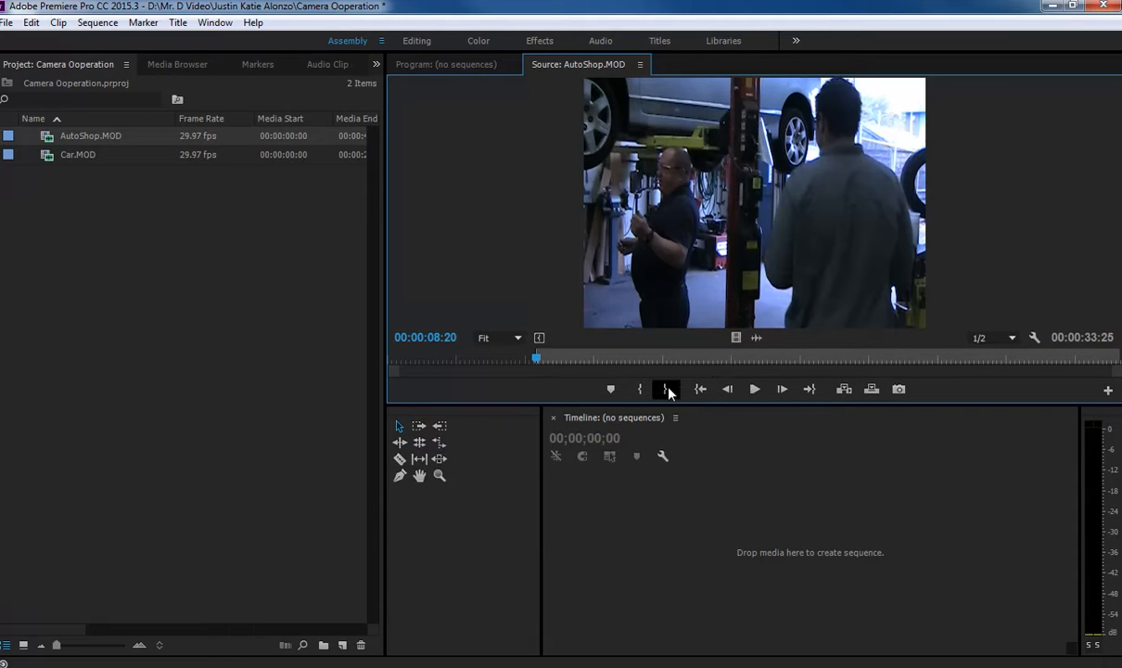
# Preview AutoShop.MOD from its In point and mark the Out point about 20 seconds later
pyautogui.click(755, 389)
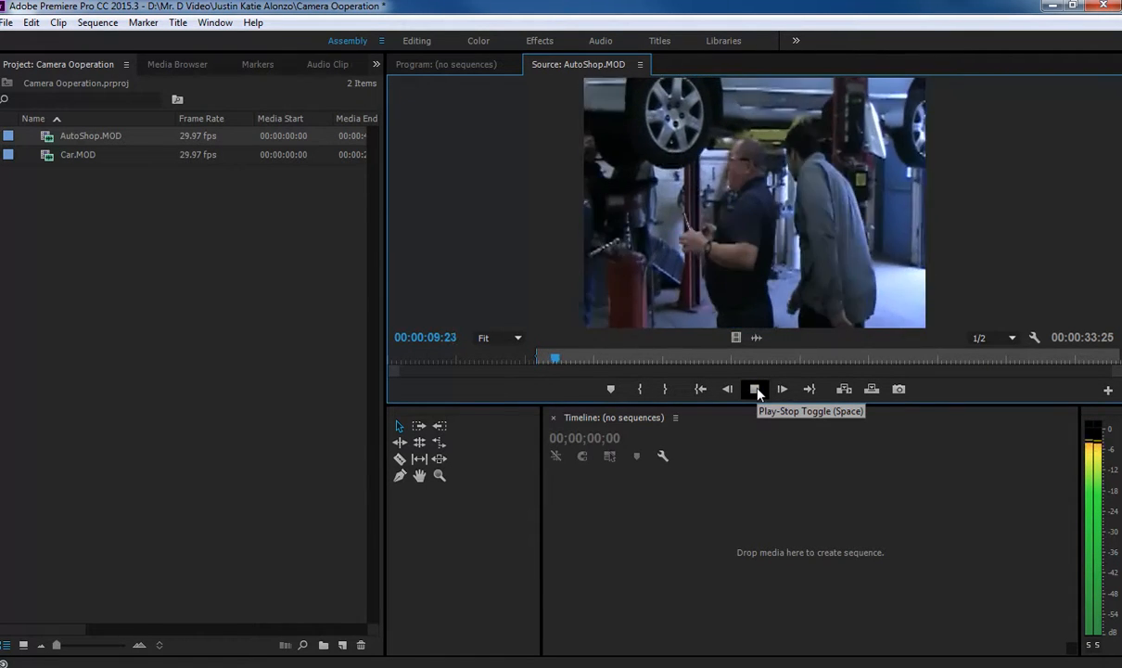
pyautogui.click(755, 389)
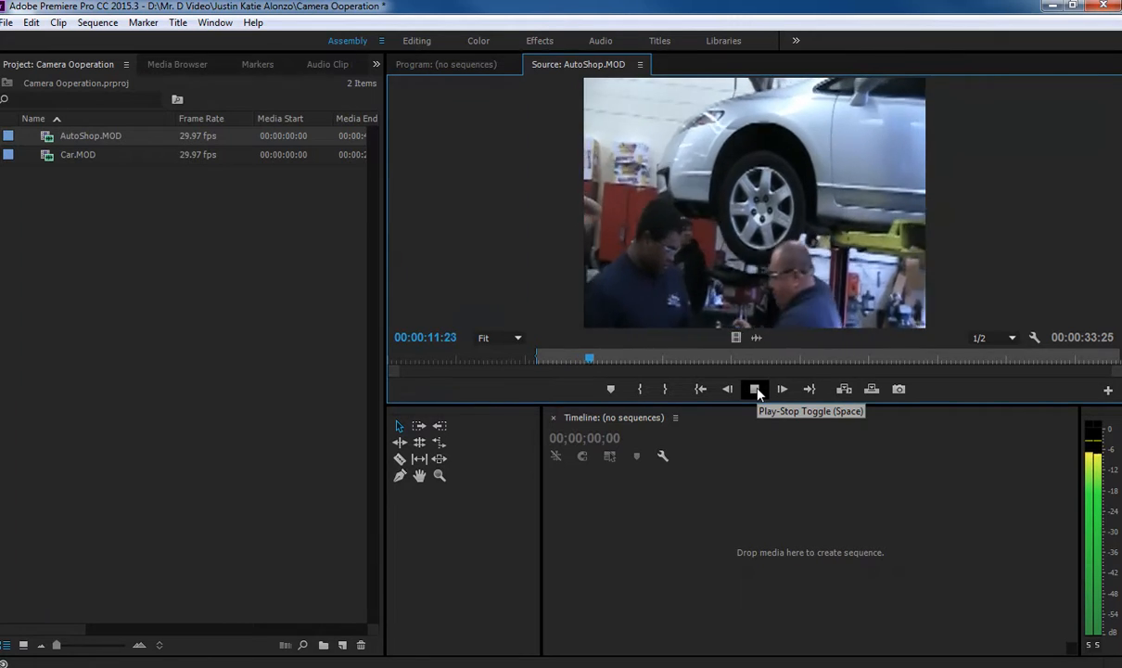
pyautogui.click(755, 389)
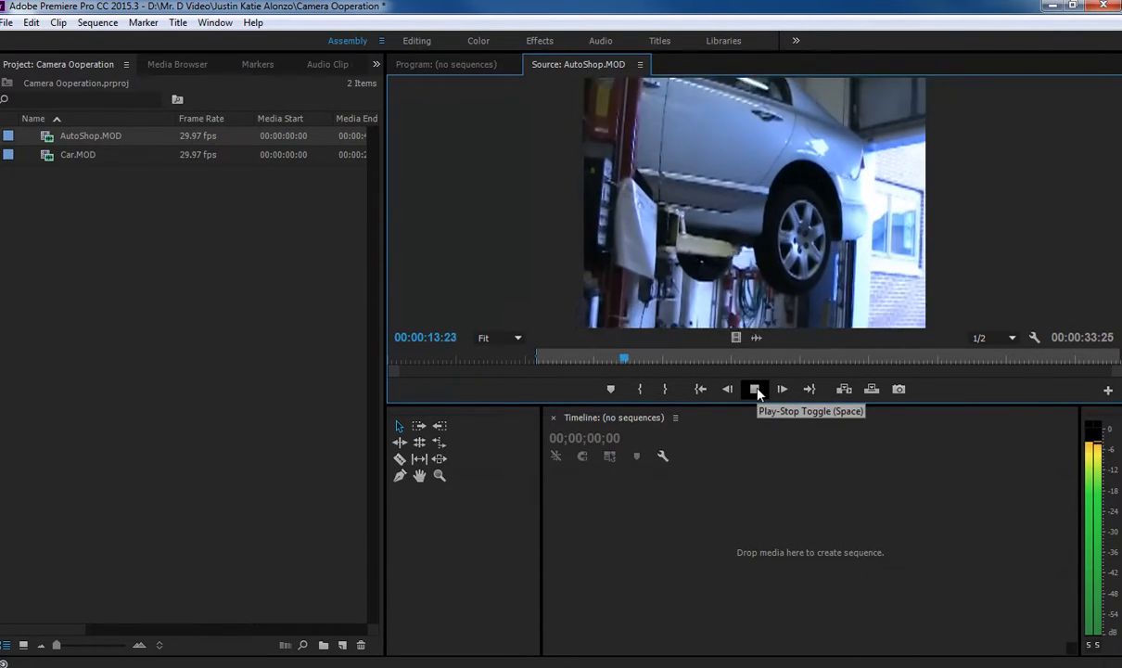
pyautogui.click(754, 389)
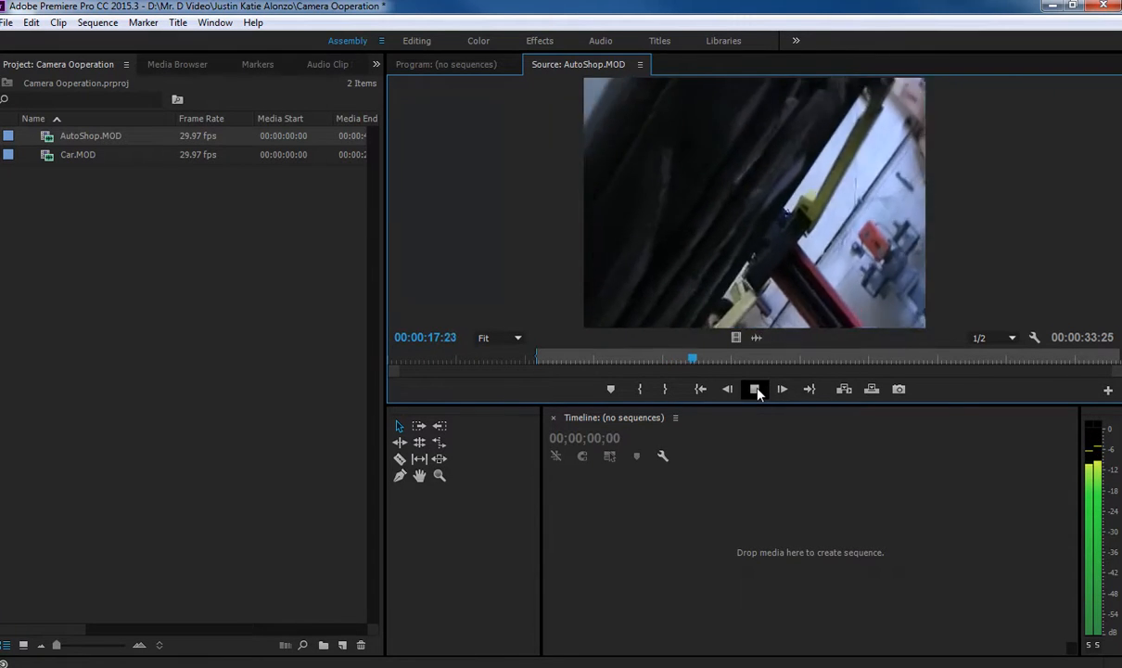
pyautogui.click(755, 389)
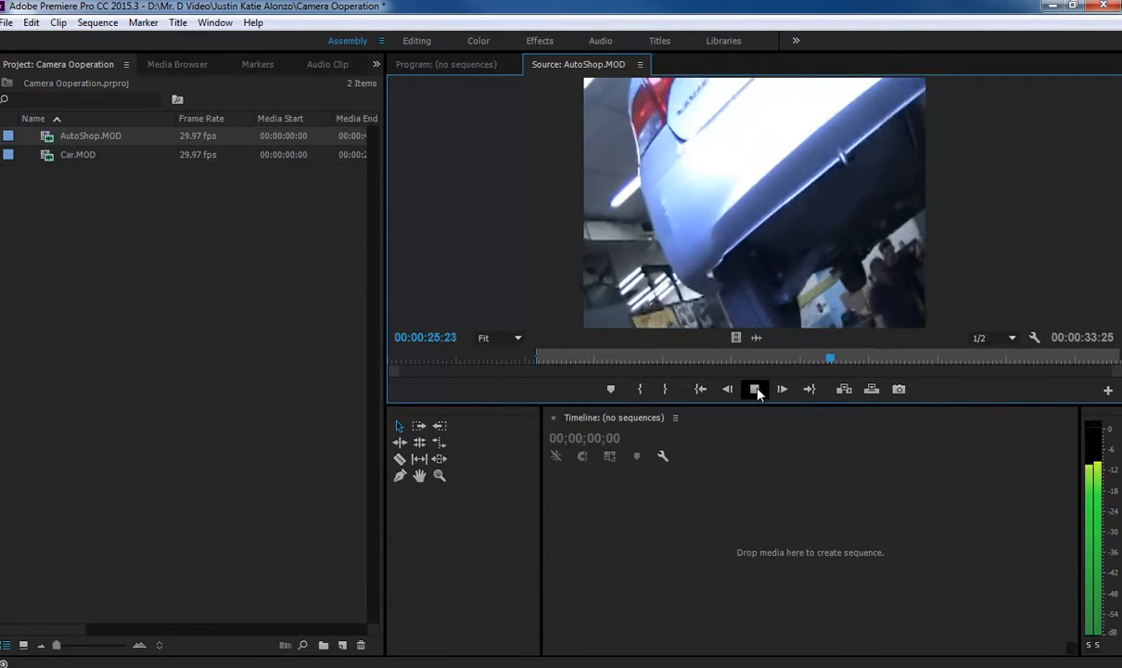
pyautogui.click(782, 389)
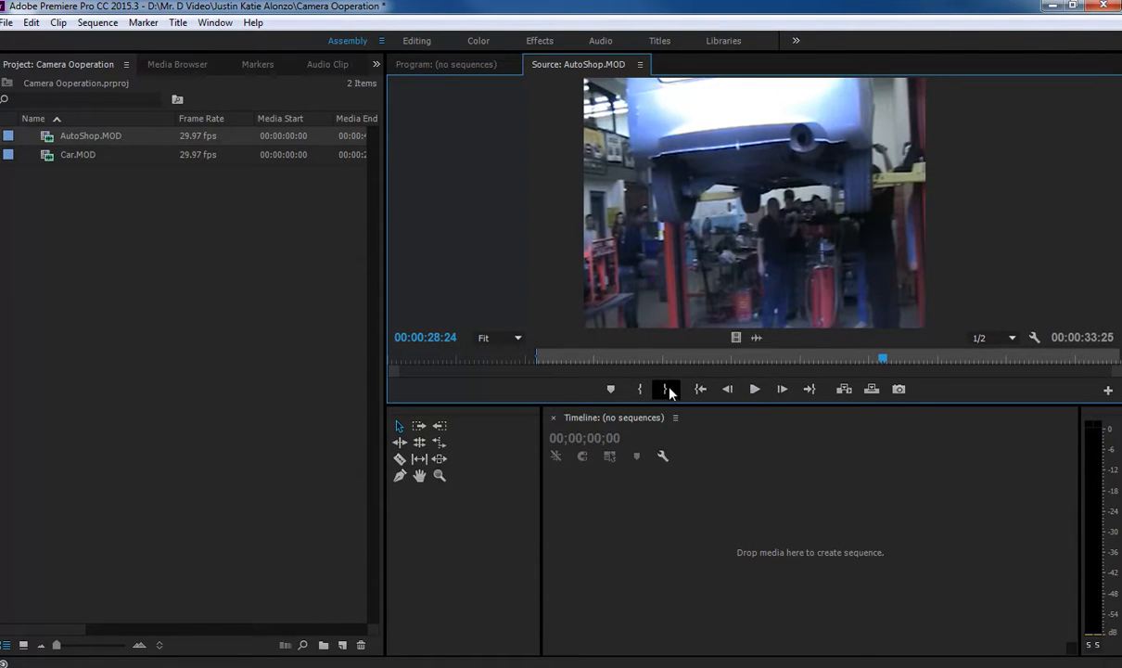
pyautogui.click(665, 388)
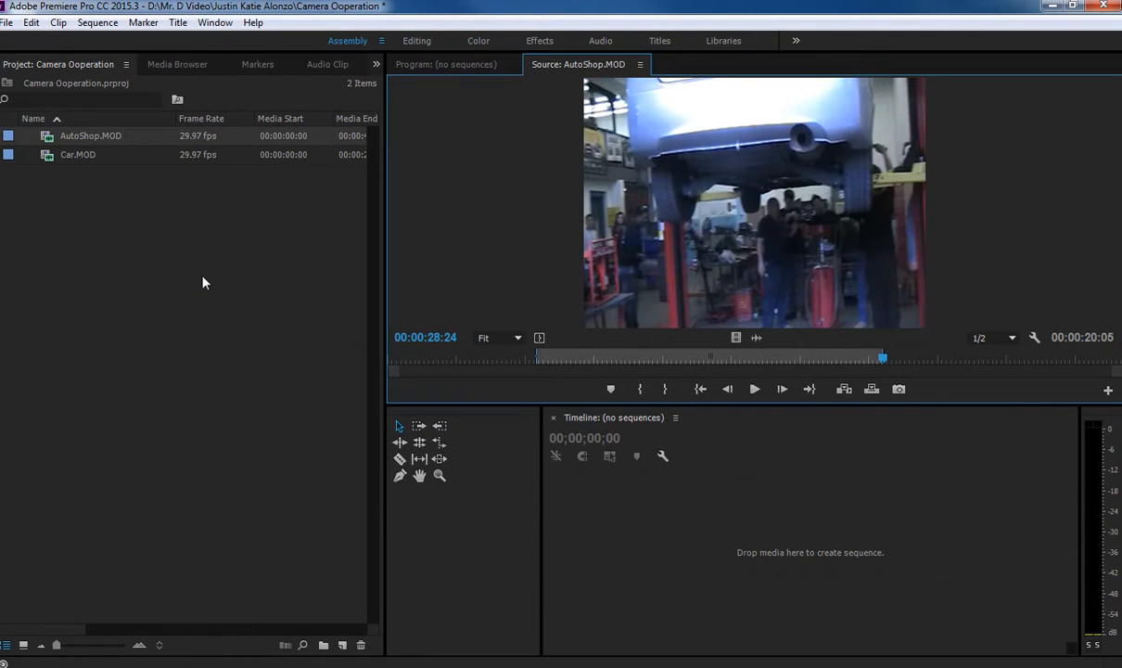
pyautogui.moveTo(190, 266)
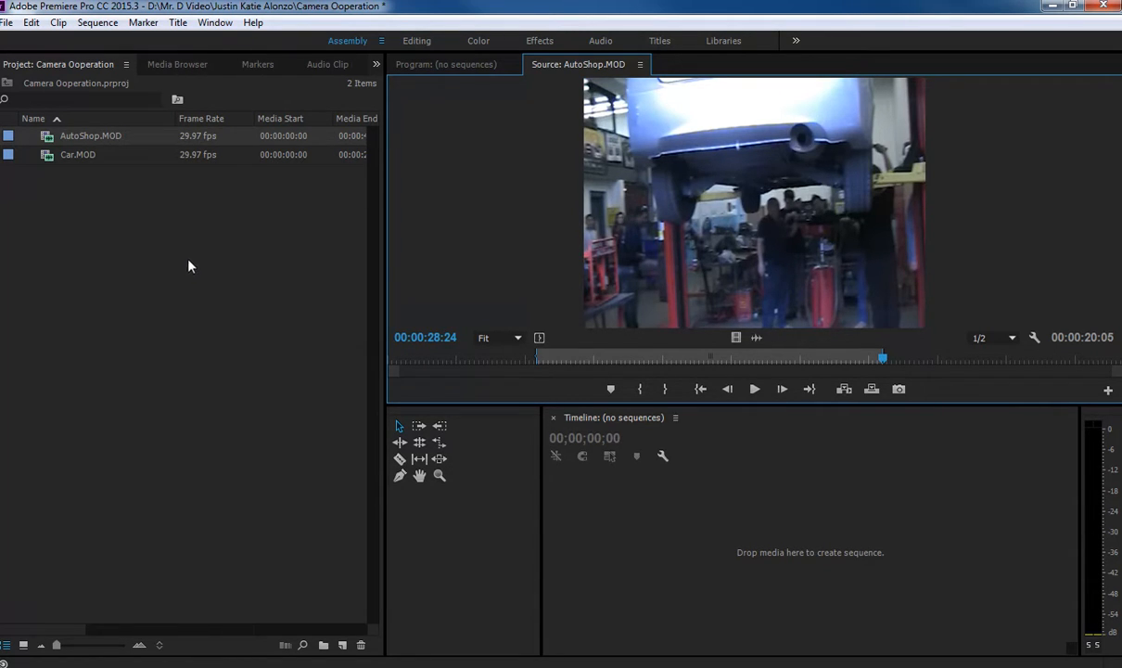
pyautogui.moveTo(354, 245)
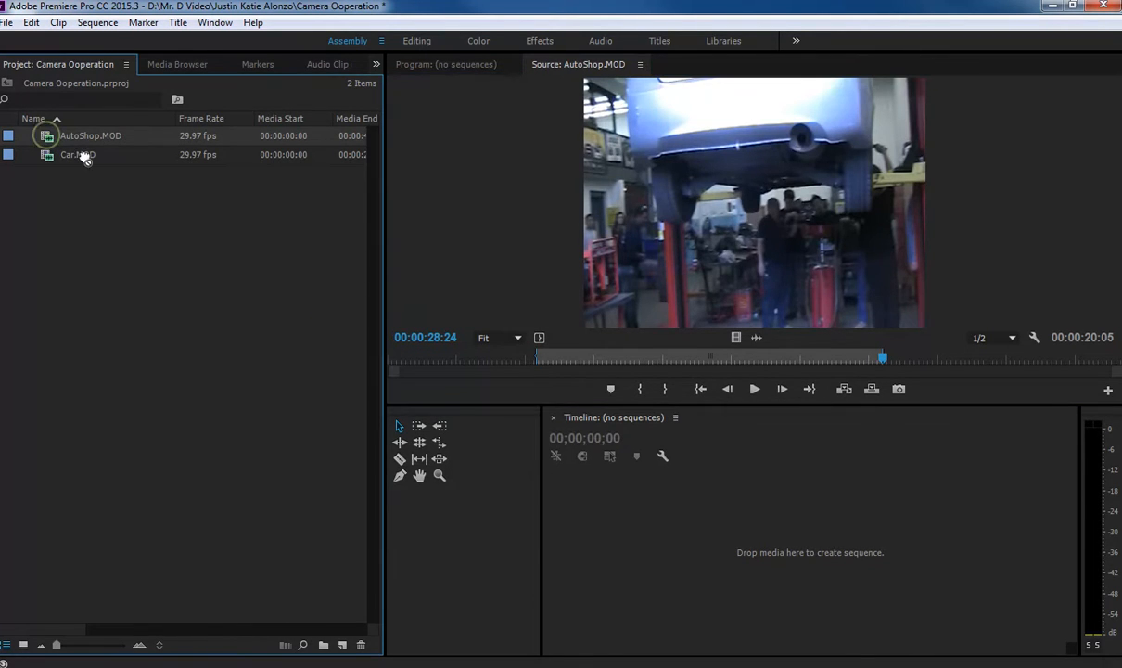
# Build the AutoShop sequence from AutoShop.MOD and preview it to about five seconds
pyautogui.moveTo(91, 154); pyautogui.dragTo(761, 538)
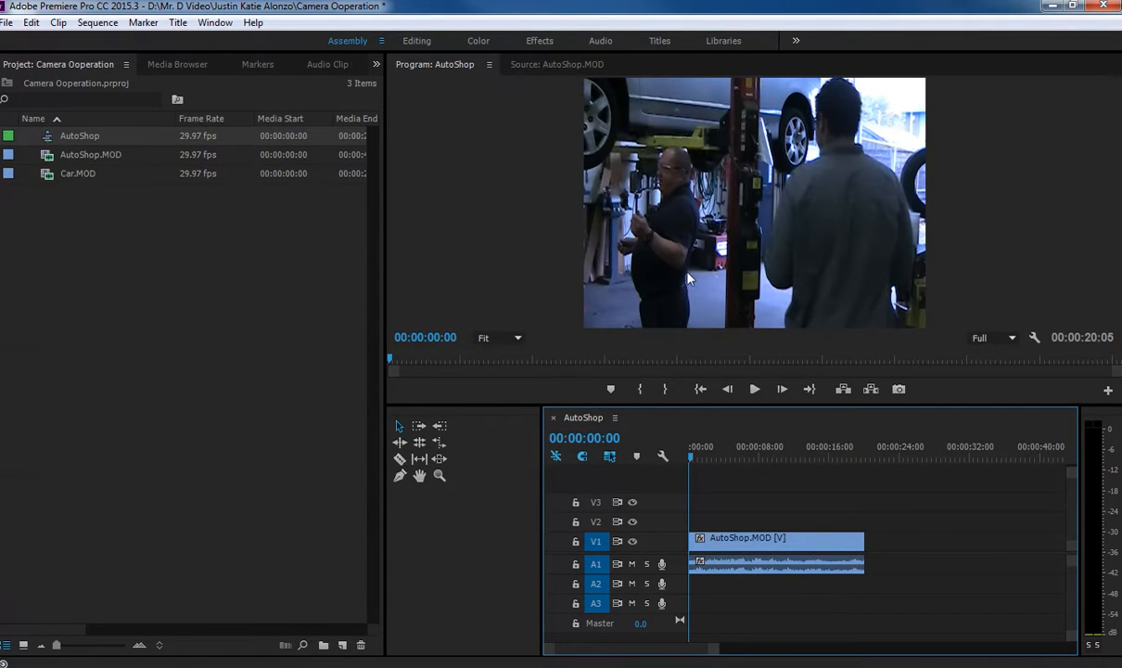
pyautogui.click(754, 389)
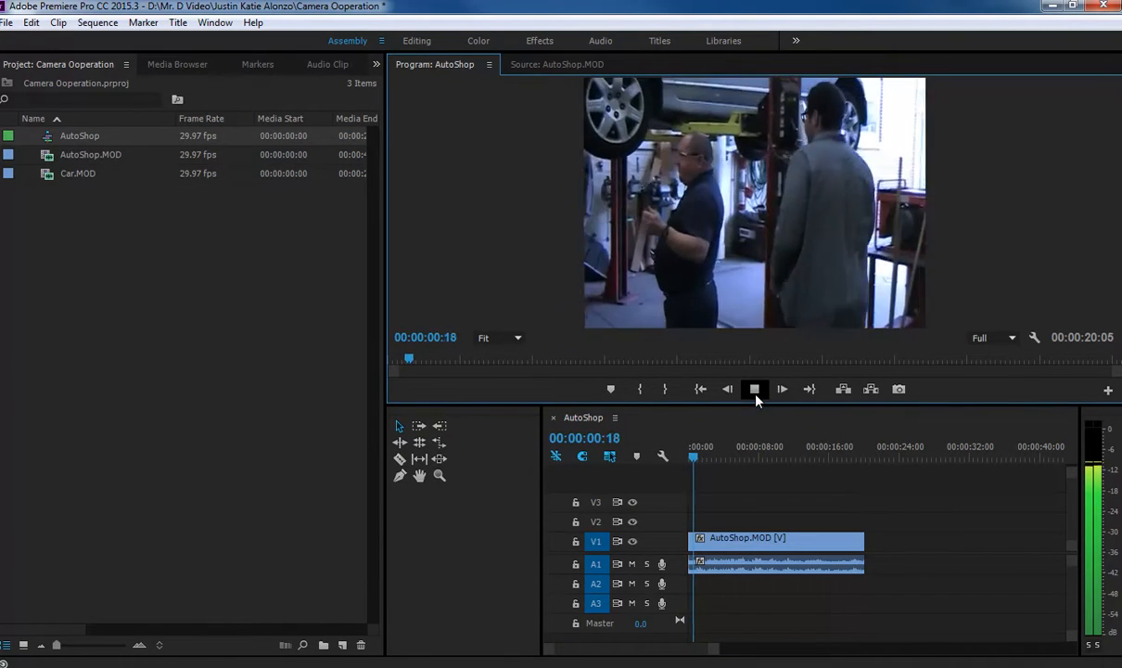
pyautogui.click(754, 389)
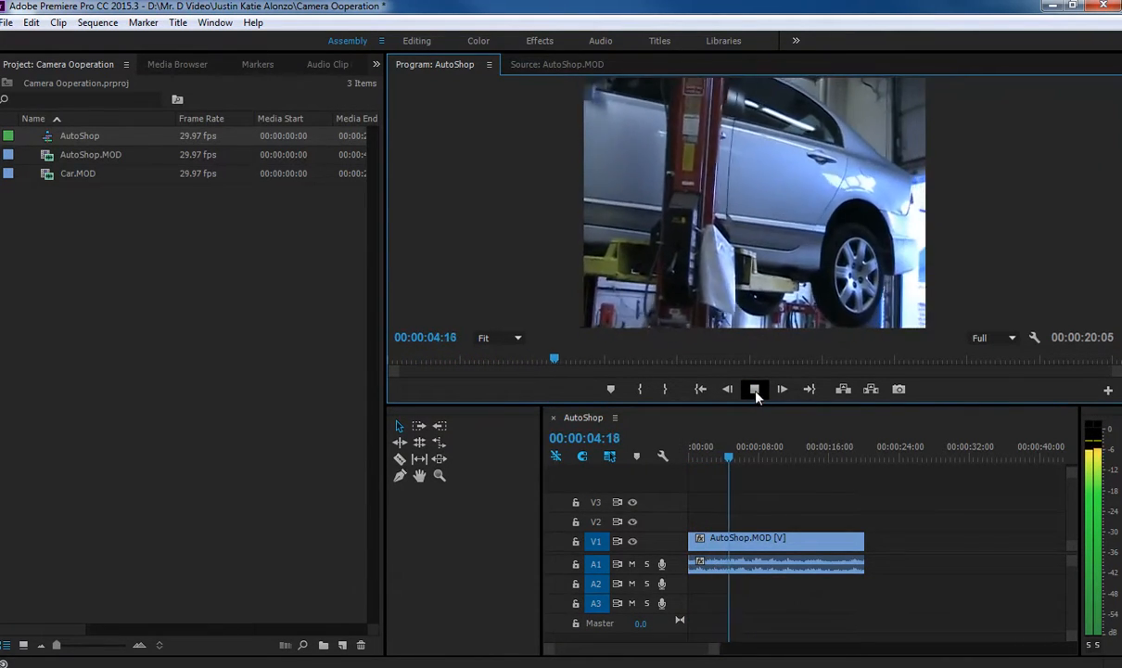
pyautogui.click(755, 389)
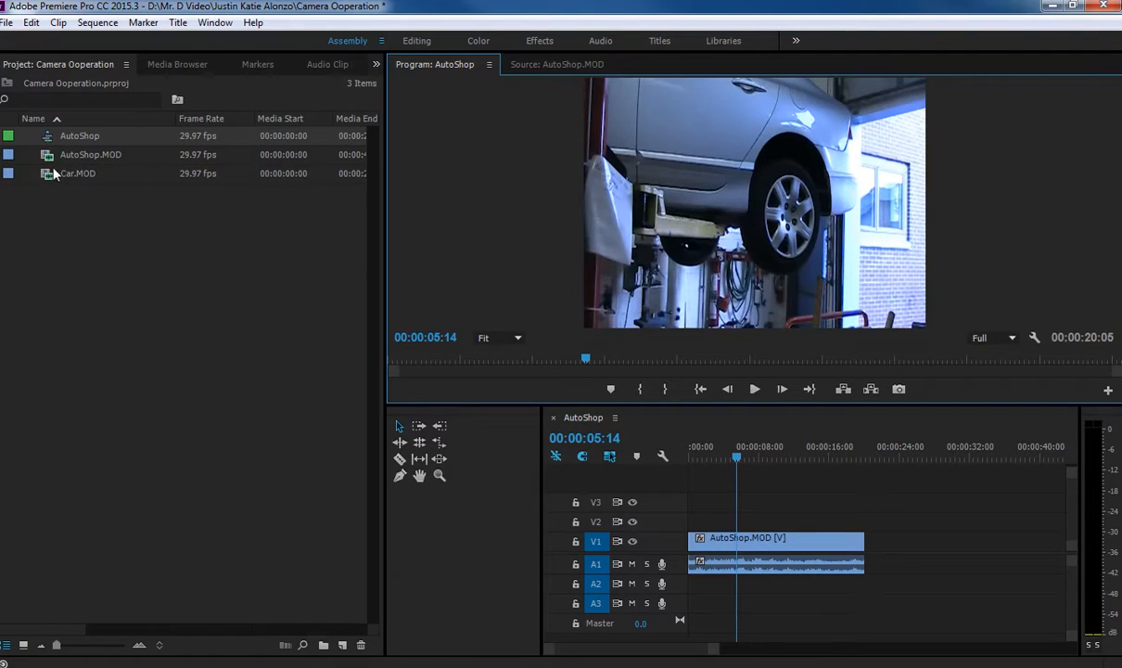
# Preview and scrub Car.MOD in the Source Monitor, marking an Out point near 7 seconds
pyautogui.doubleClick(78, 173)
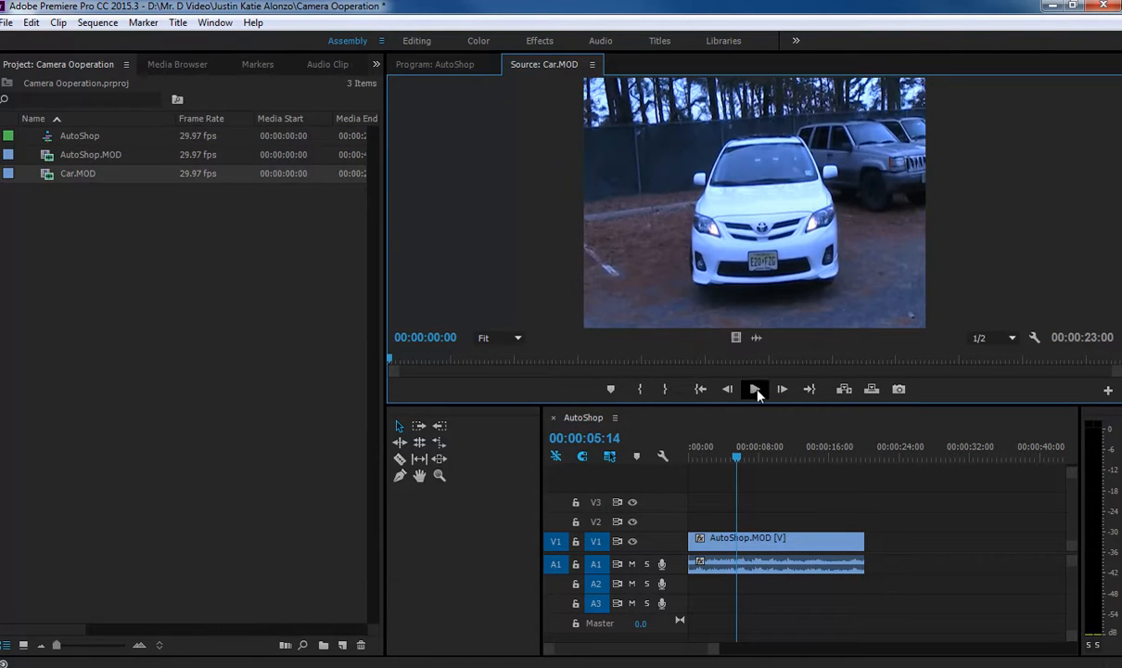
pyautogui.click(755, 389)
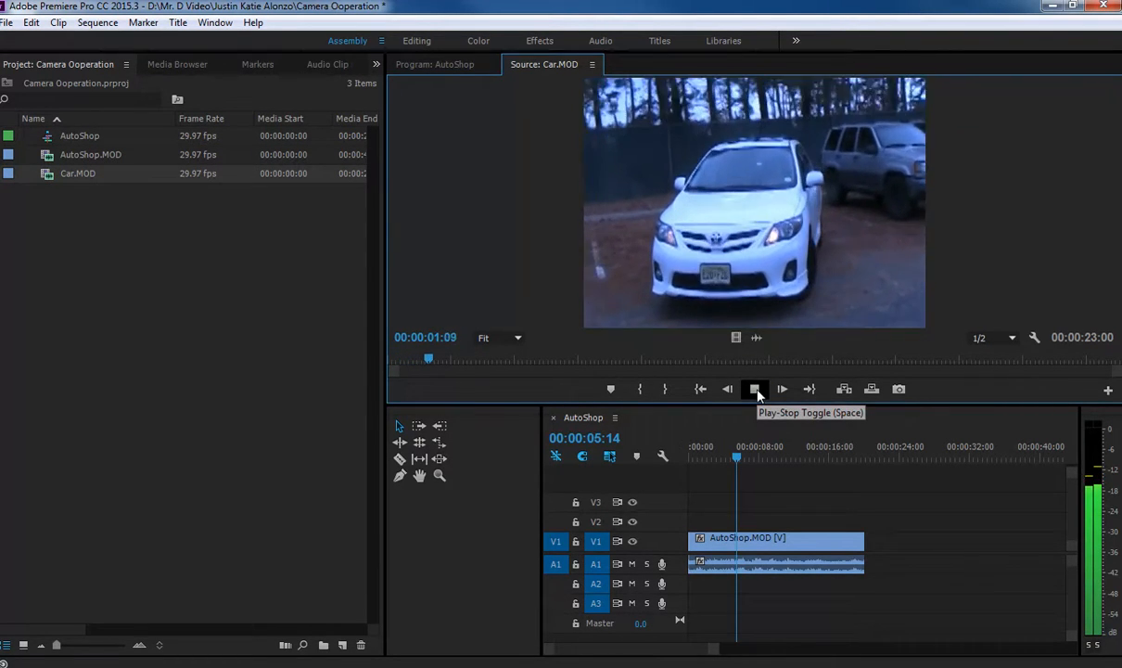
pyautogui.click(754, 388)
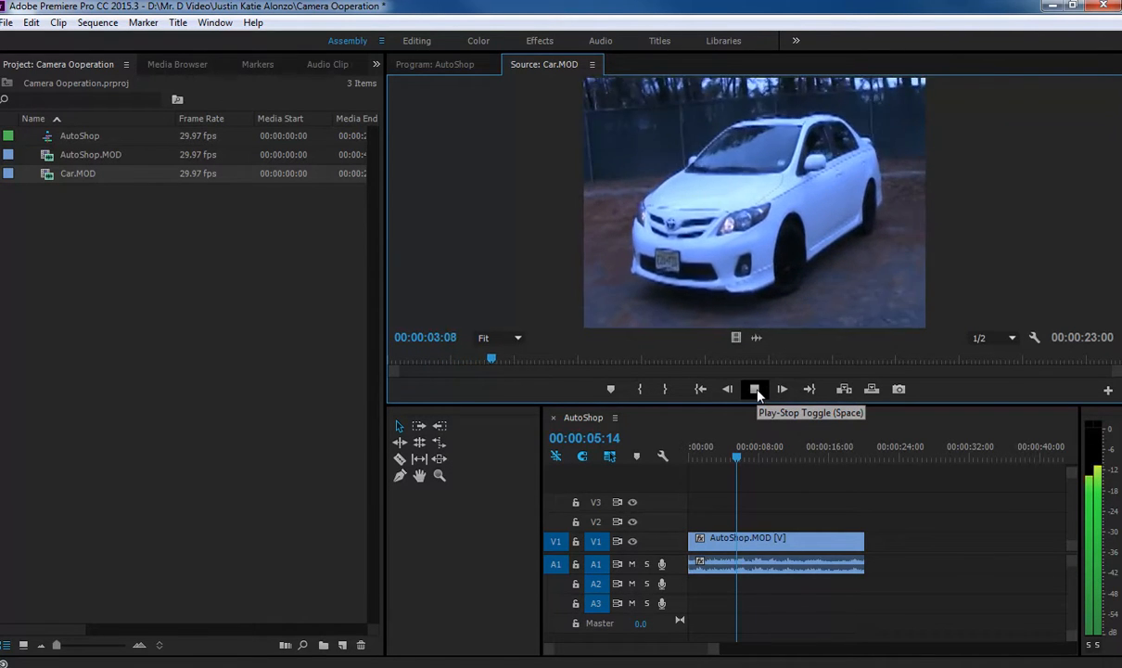
pyautogui.click(754, 388)
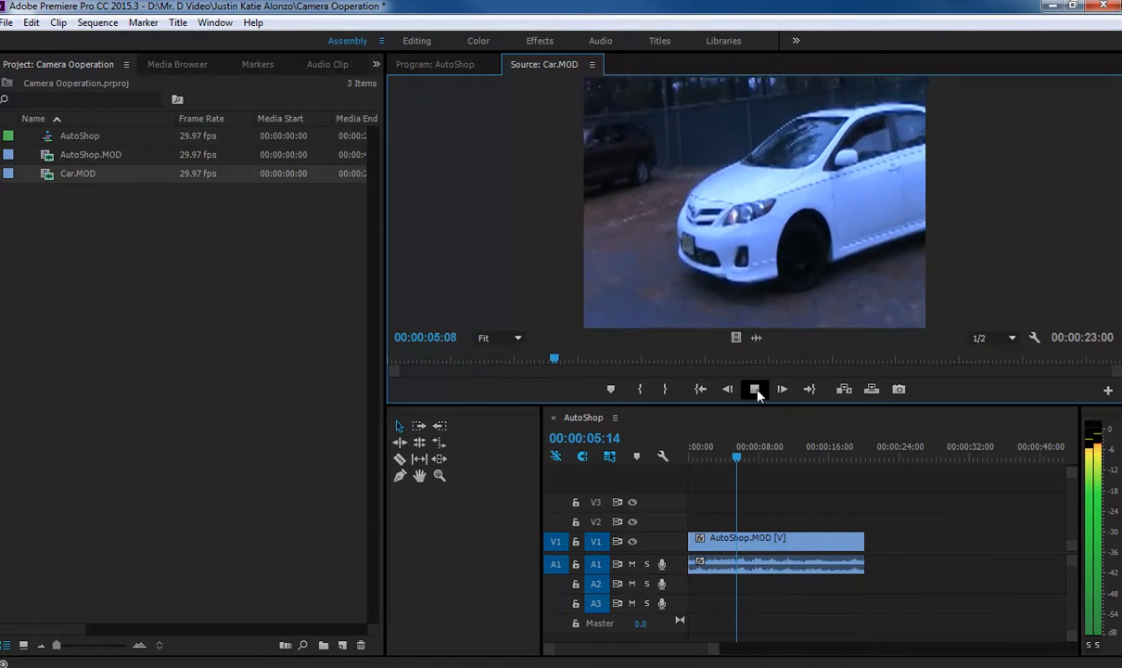
pyautogui.click(754, 389)
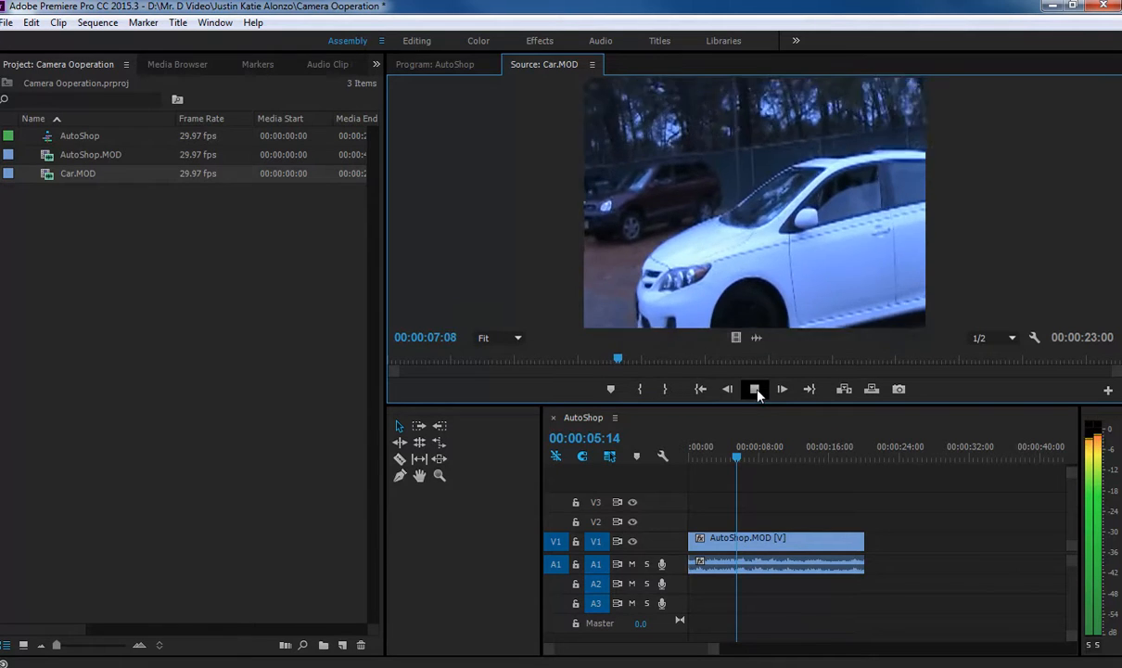
pyautogui.click(755, 389)
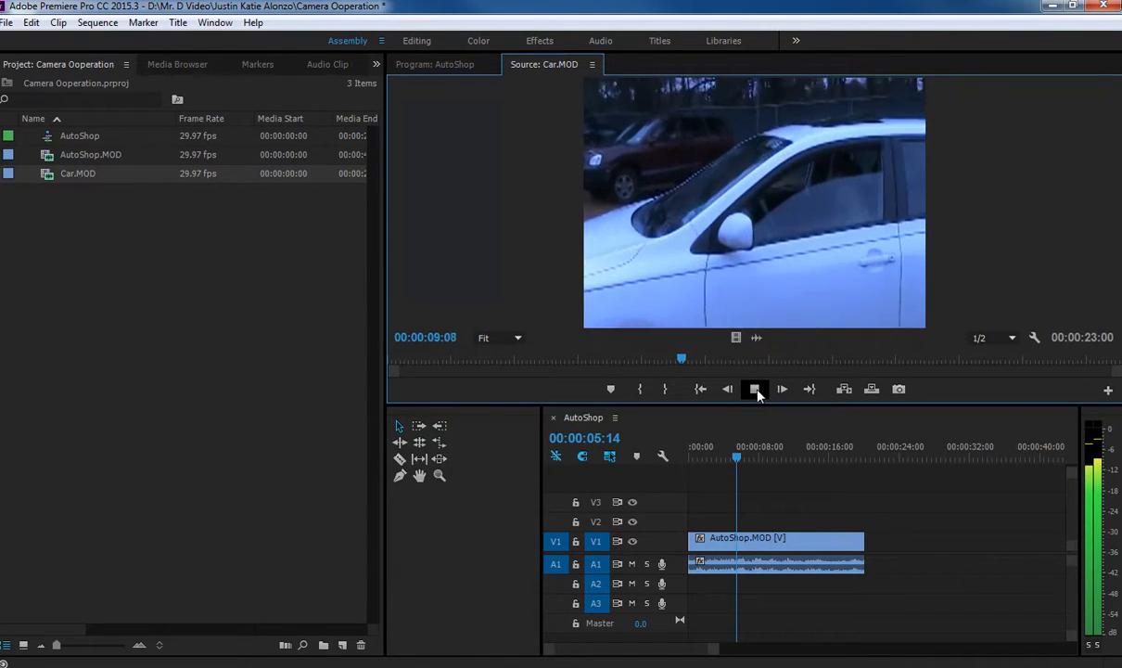
pyautogui.click(755, 389)
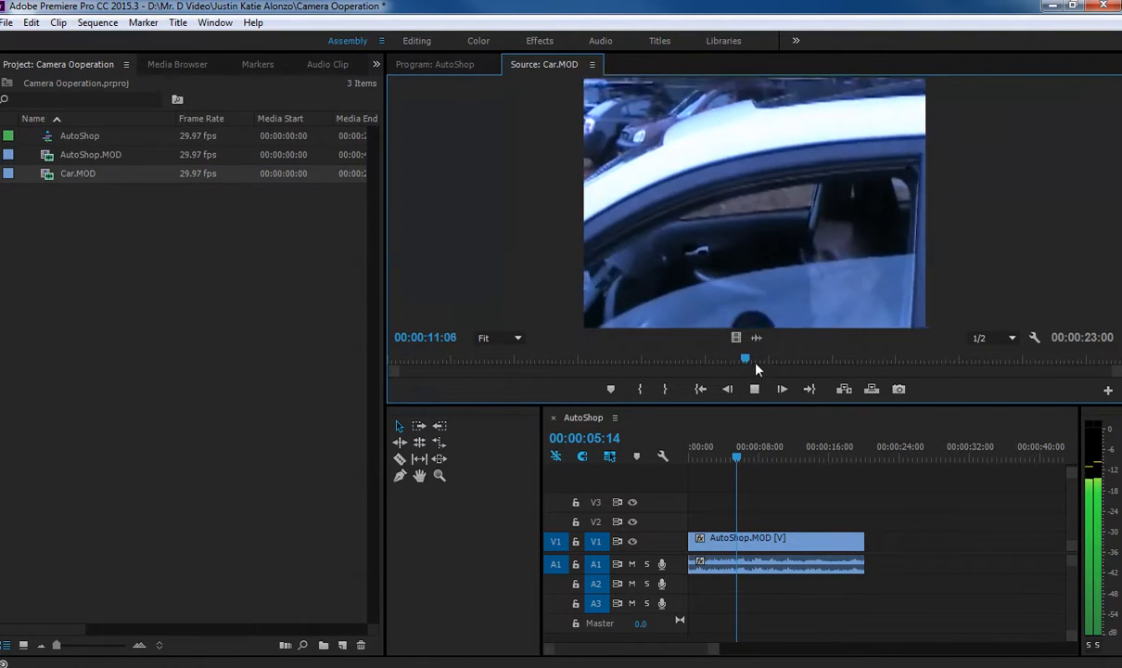
pyautogui.moveTo(744, 359); pyautogui.dragTo(807, 359)
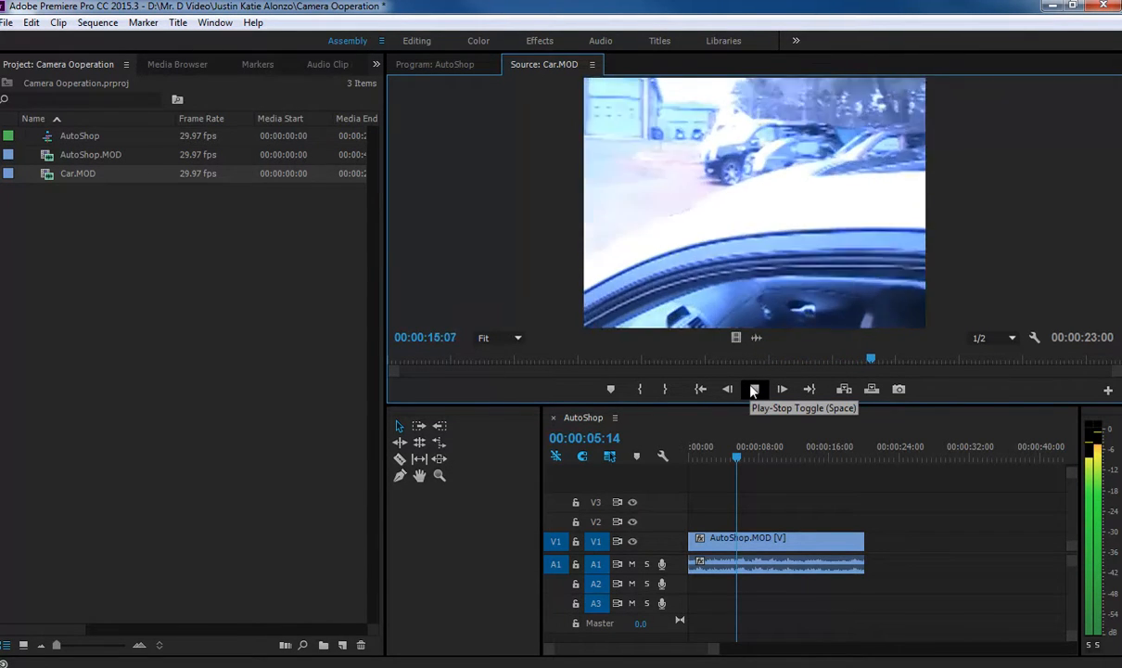
pyautogui.click(754, 389)
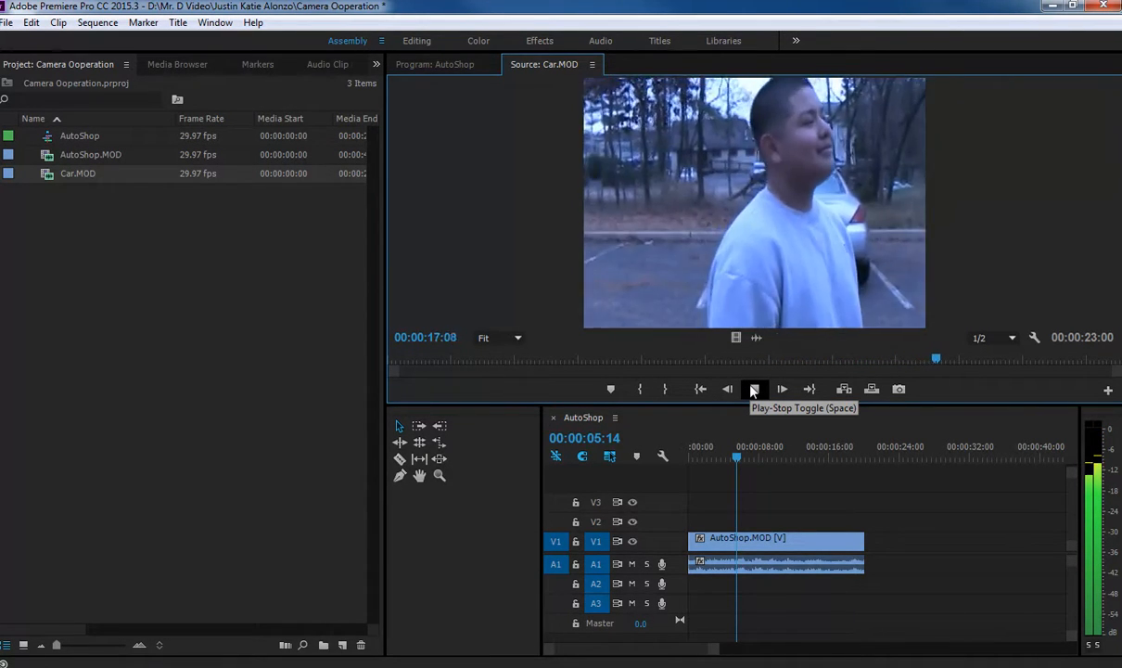
pyautogui.click(754, 389)
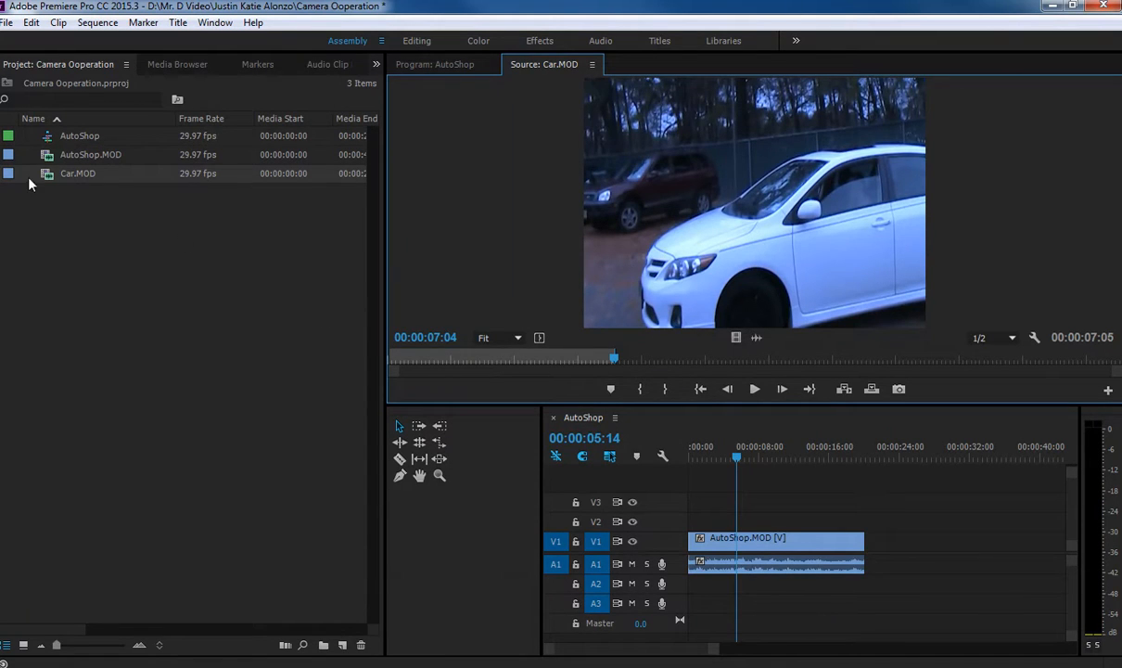
# Place Car.MOD after AutoShop.MOD on V1 and play the 27-second sequence
pyautogui.moveTo(78, 174); pyautogui.dragTo(876, 547)
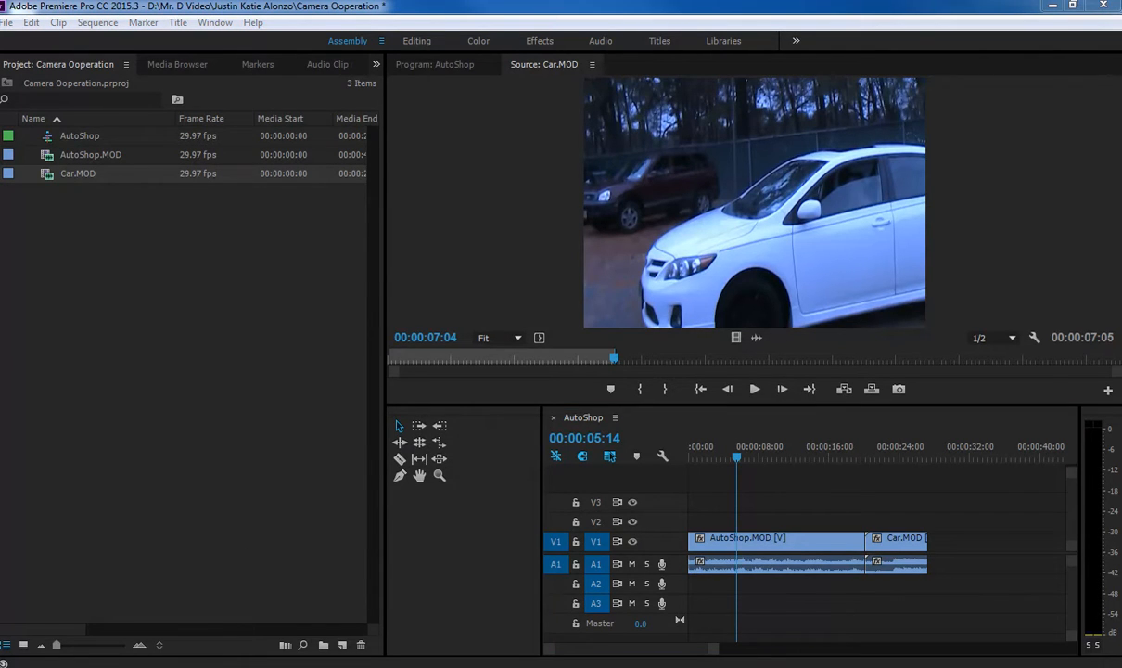
pyautogui.moveTo(419, 612)
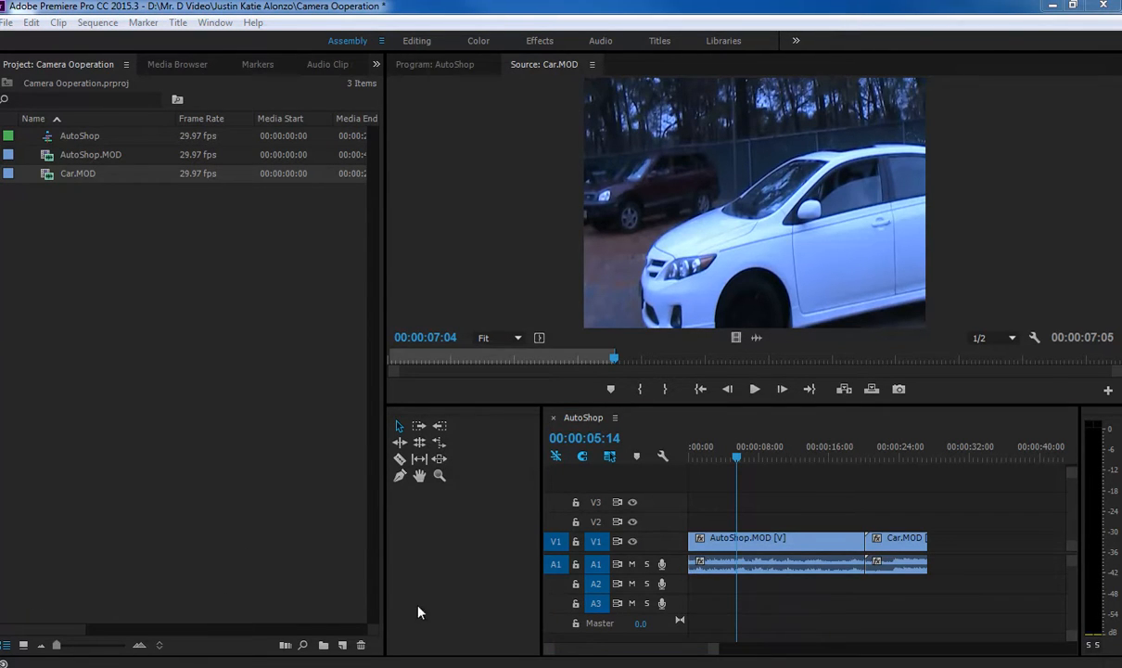
pyautogui.moveTo(431, 397)
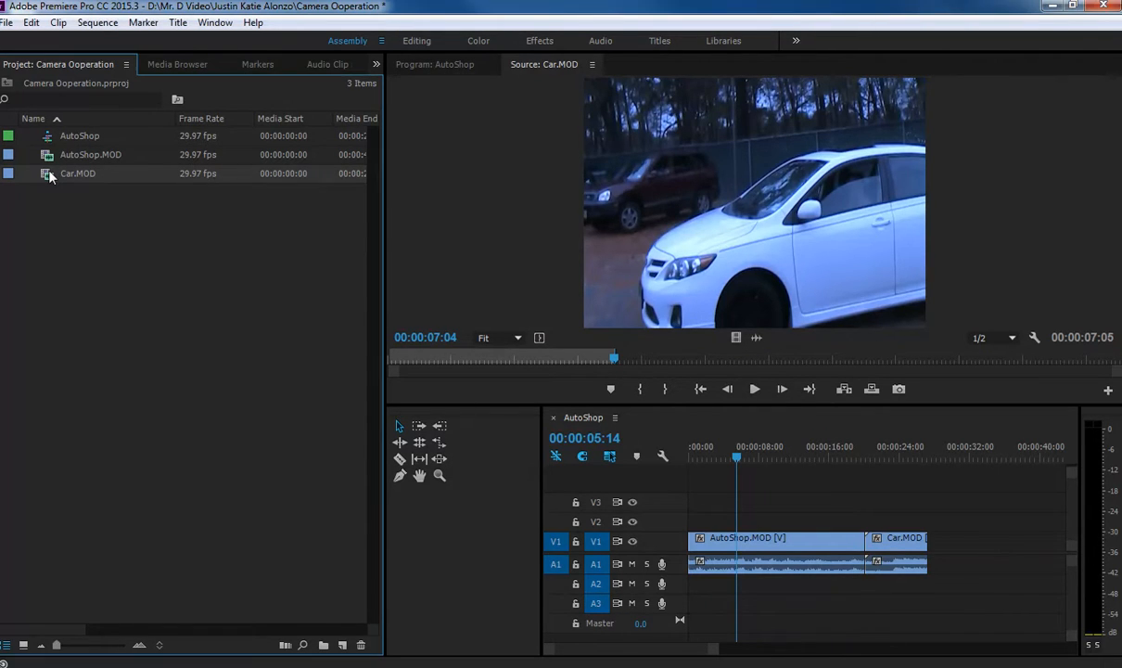
pyautogui.moveTo(77, 174); pyautogui.dragTo(788, 539)
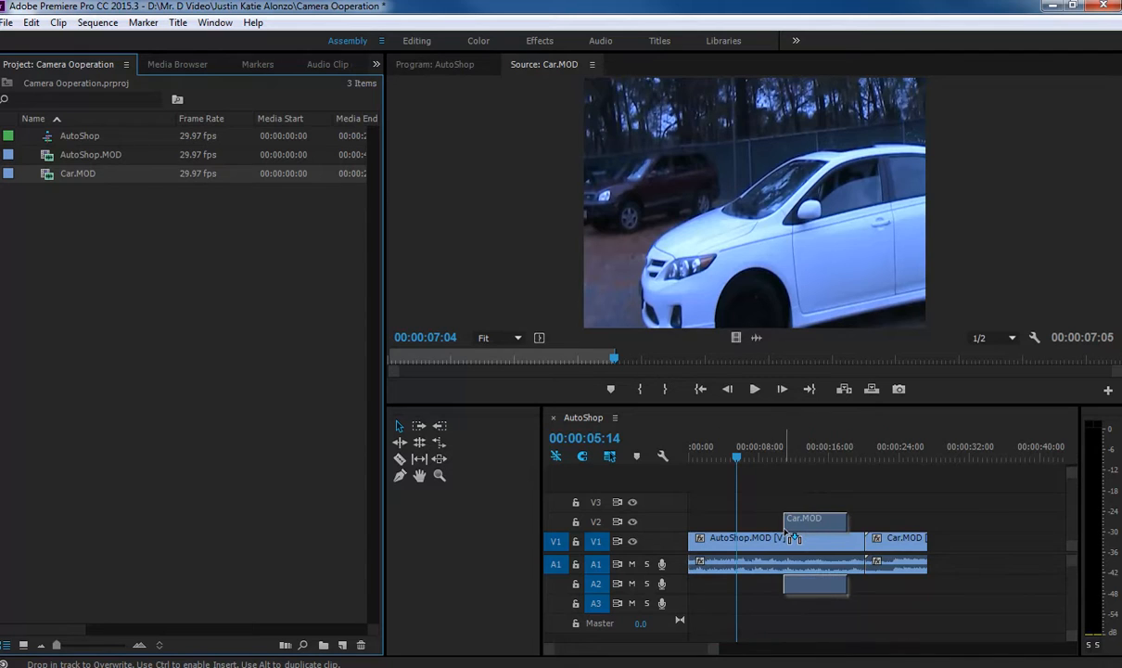
pyautogui.moveTo(816, 519); pyautogui.dragTo(972, 552)
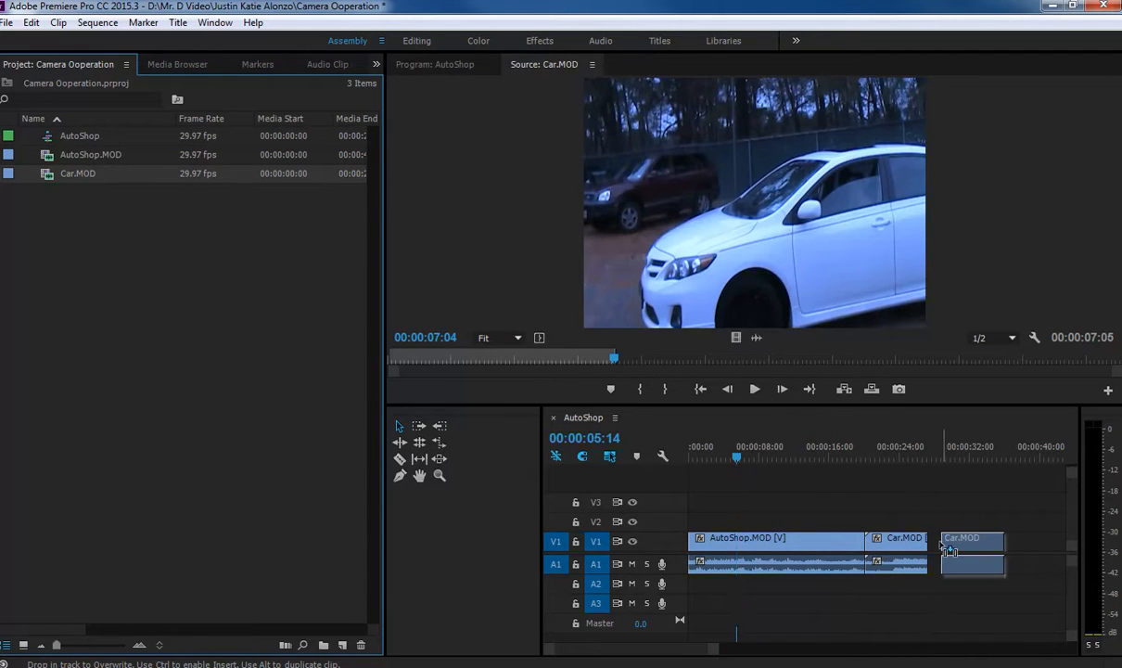
pyautogui.moveTo(973, 538); pyautogui.dragTo(877, 519)
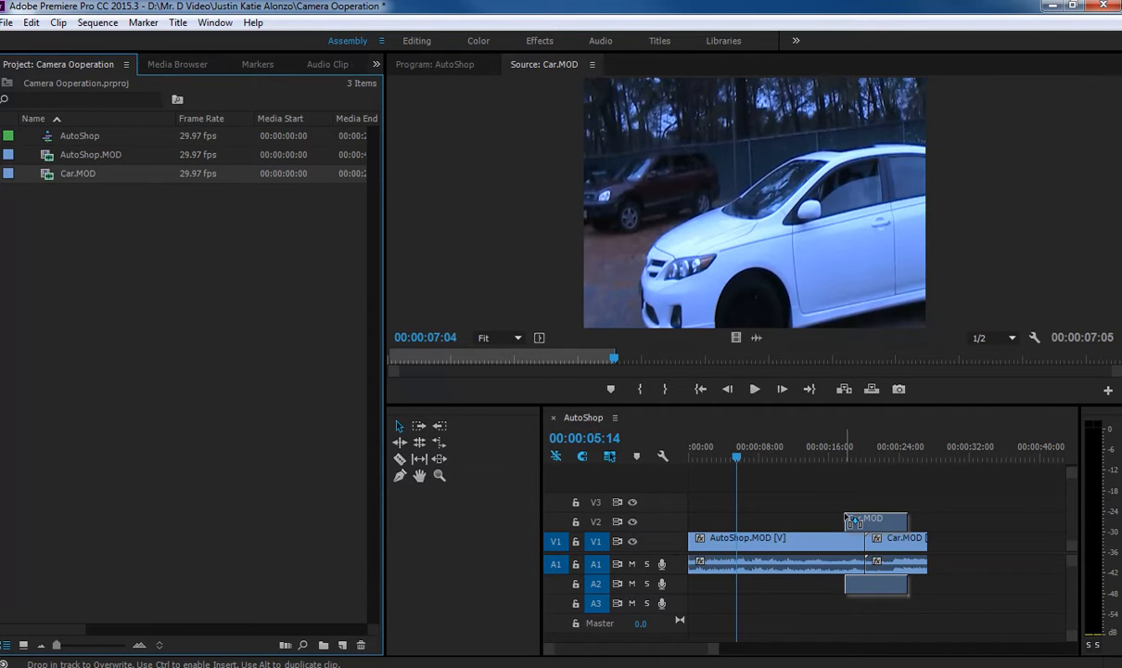
pyautogui.click(845, 476)
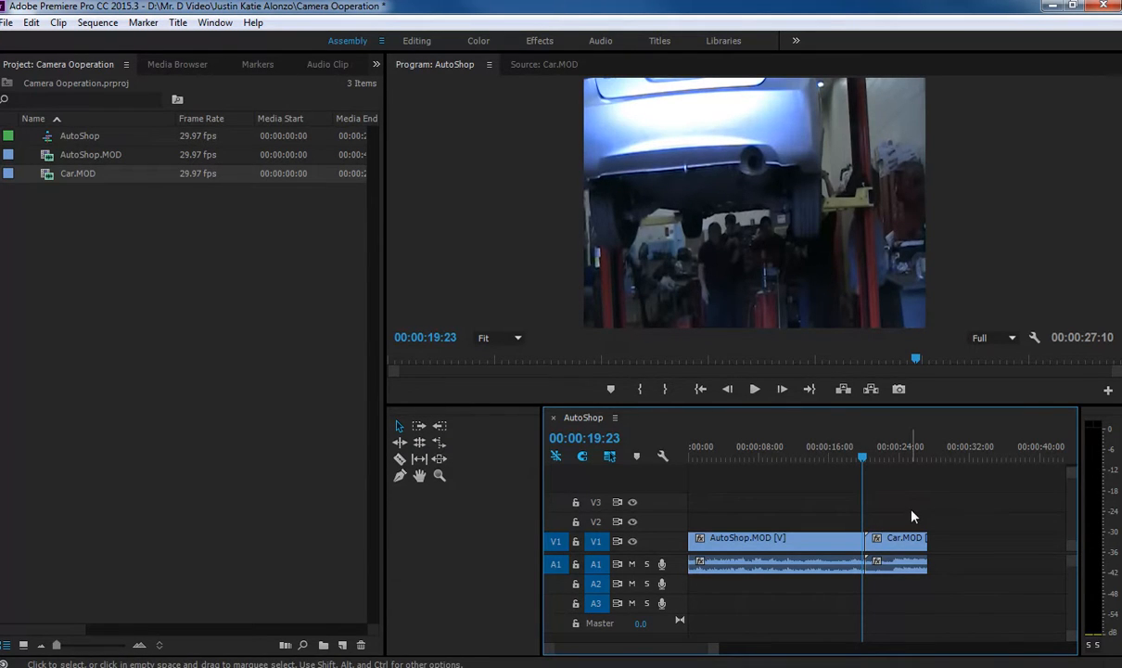
pyautogui.moveTo(863, 463)
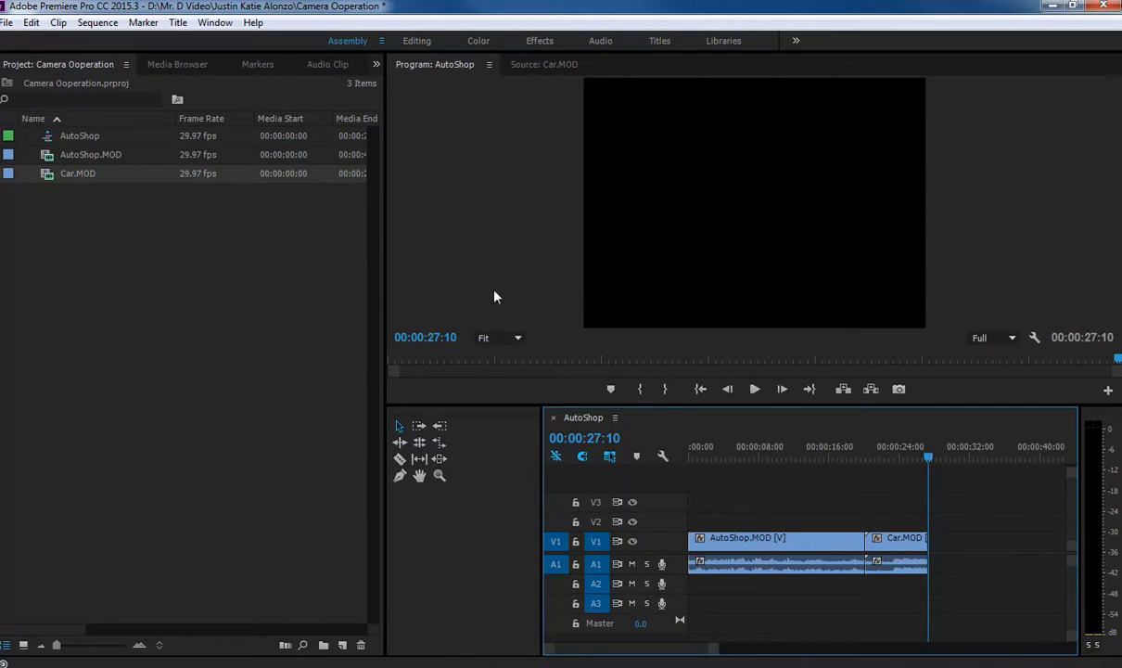
# Select Car.MOD, then scrub the AutoShop timeline from near 18:25 back to 7:21
pyautogui.click(78, 174)
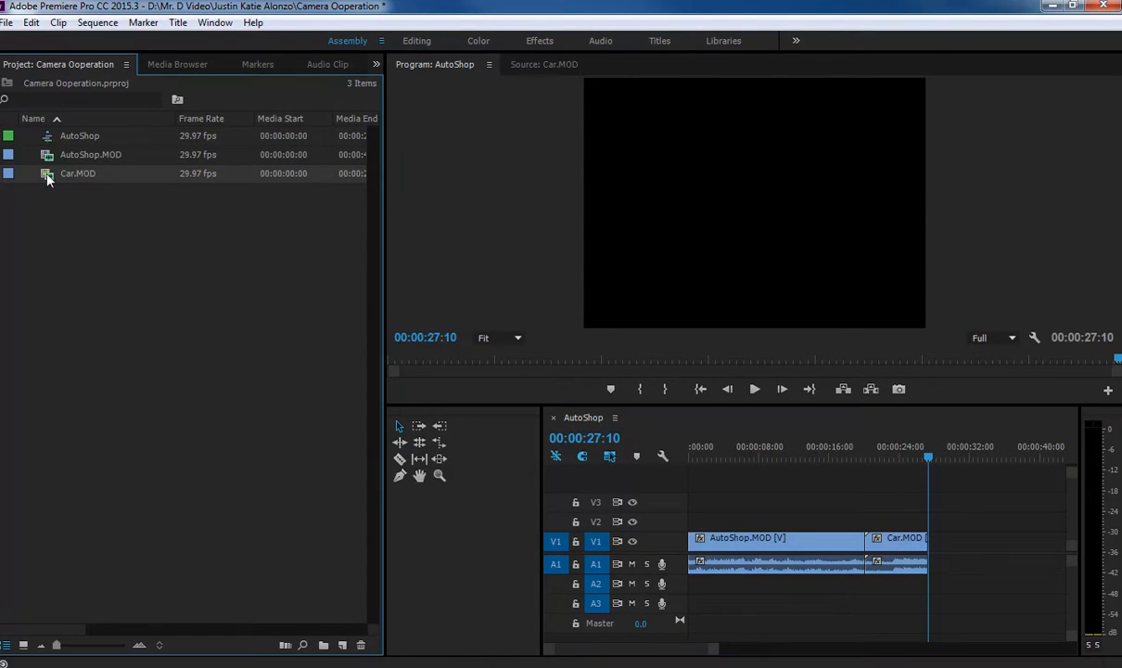
pyautogui.rightClick(78, 173)
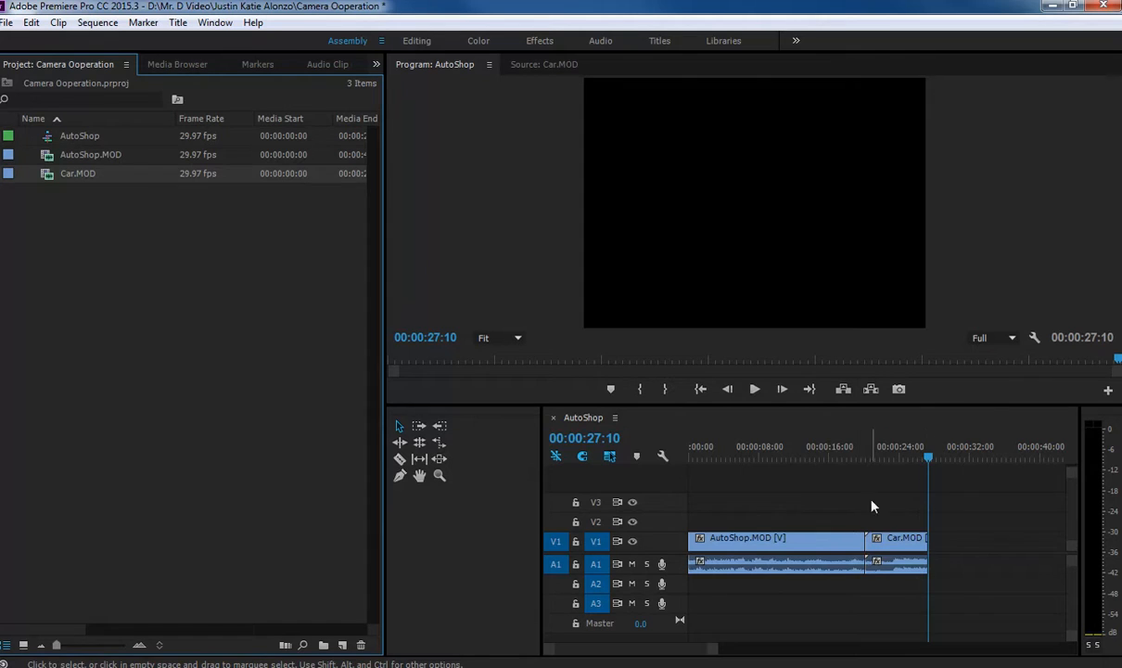
pyautogui.moveTo(801, 543)
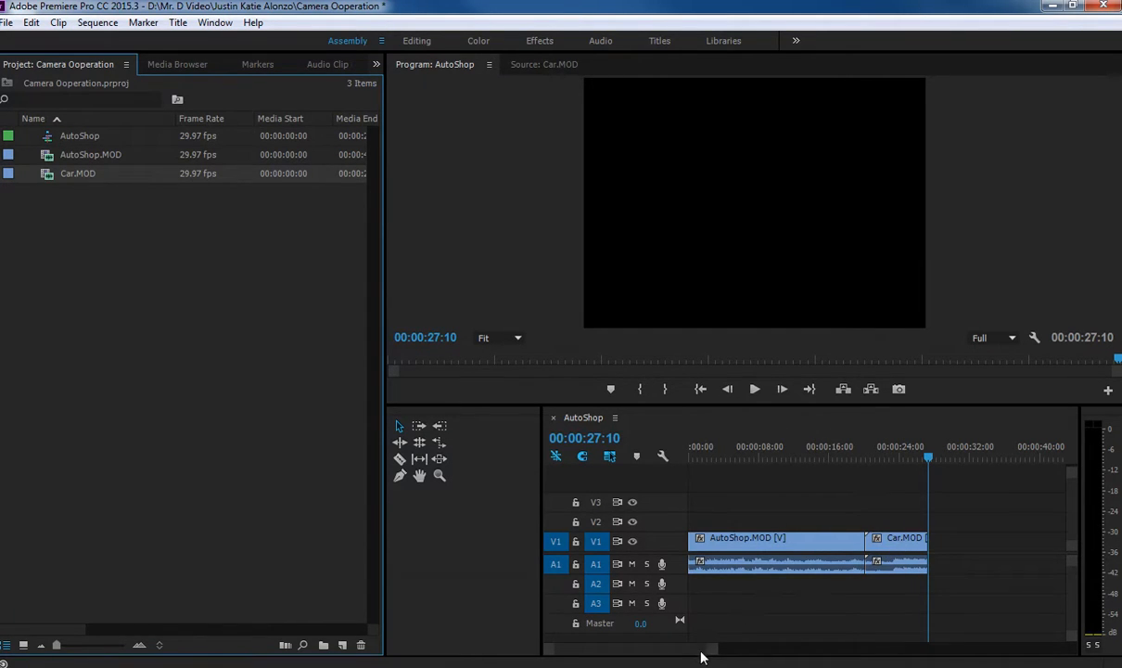
pyautogui.moveTo(712, 651)
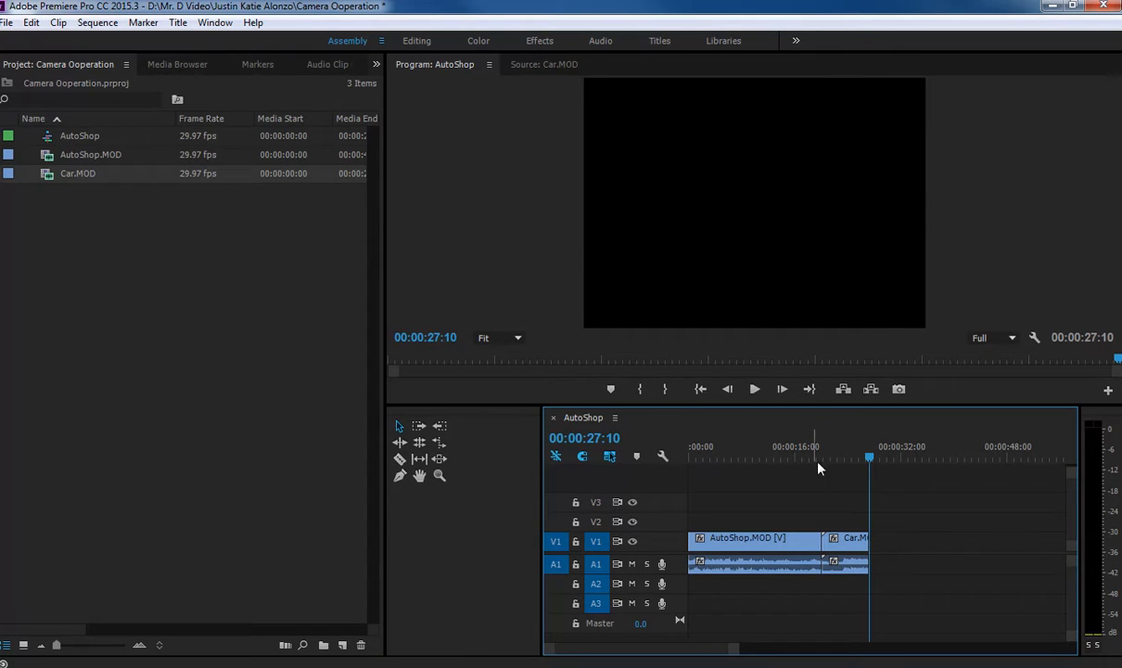
pyautogui.click(813, 459)
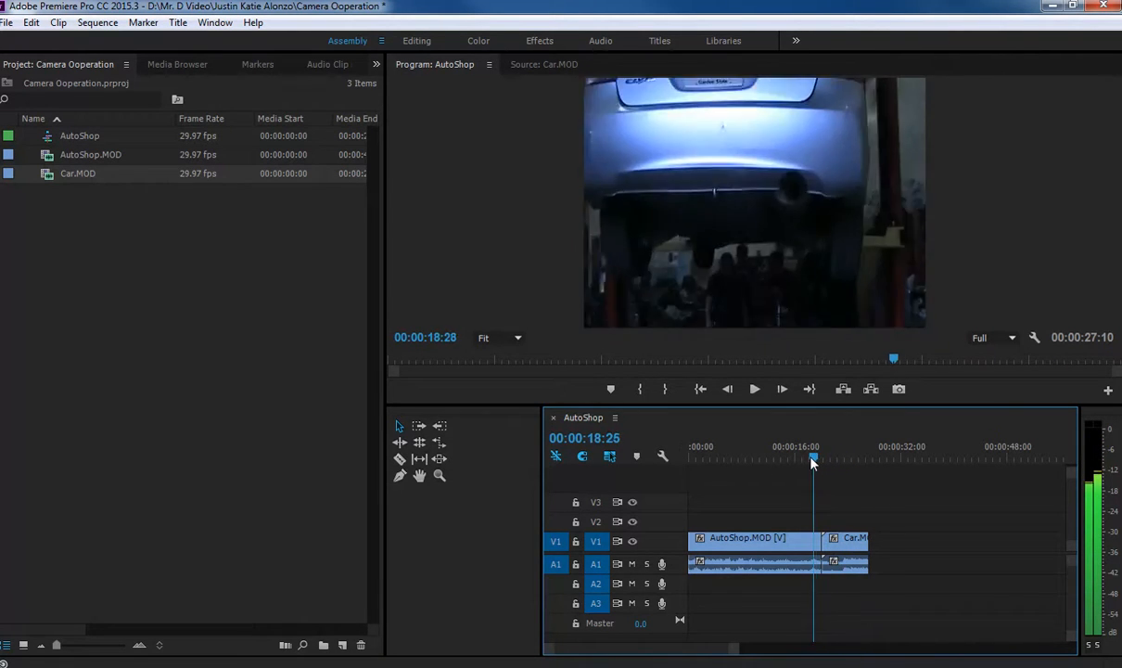
pyautogui.click(639, 388)
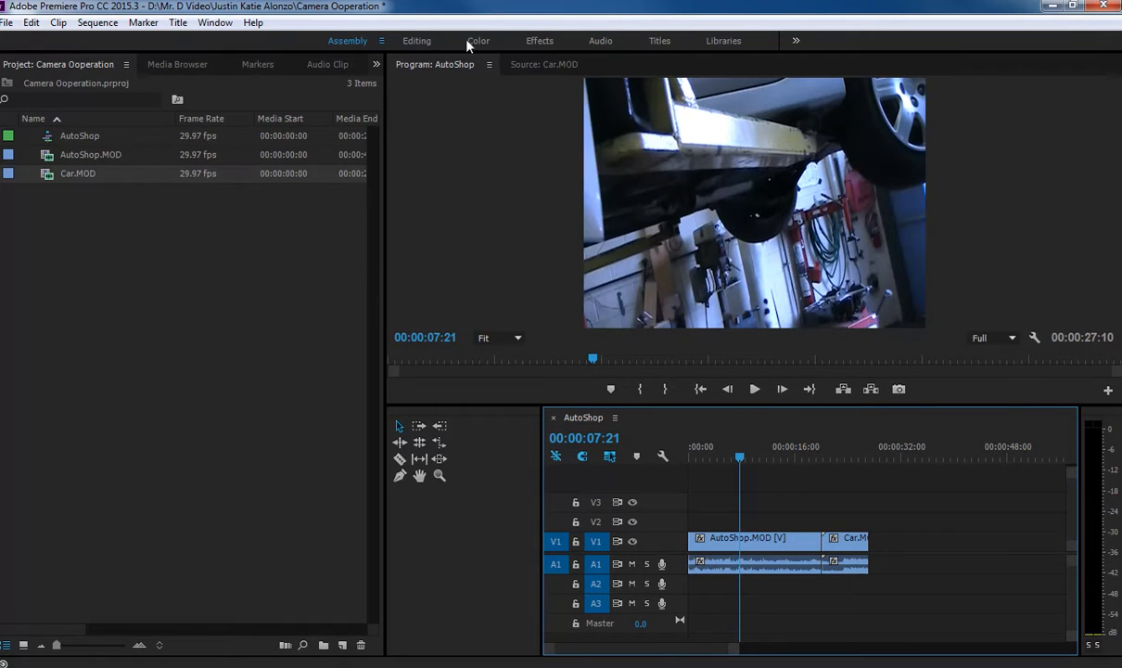
# Cycle through the Editing and Color workspaces, ending on Effects
pyautogui.click(417, 40)
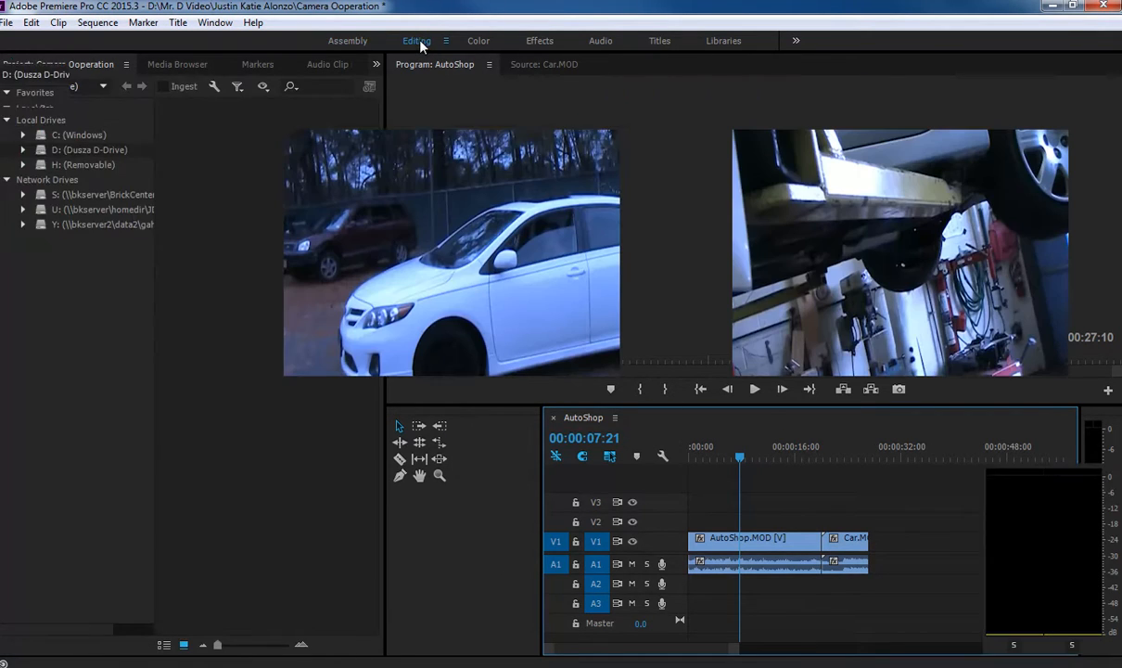
pyautogui.click(415, 39)
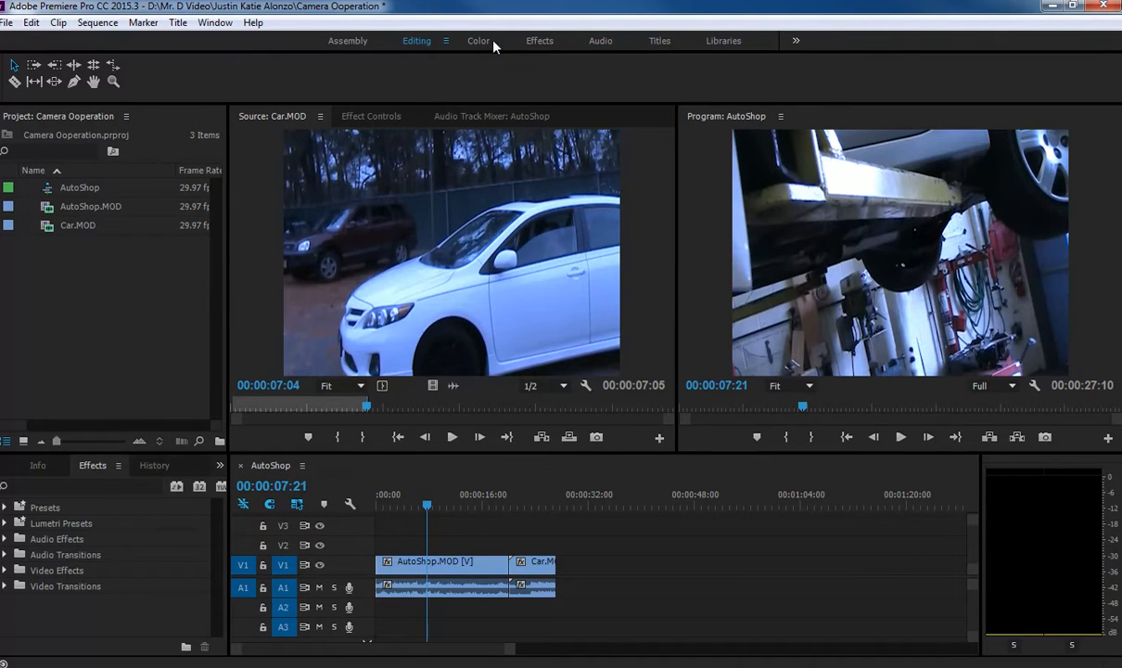
pyautogui.click(479, 40)
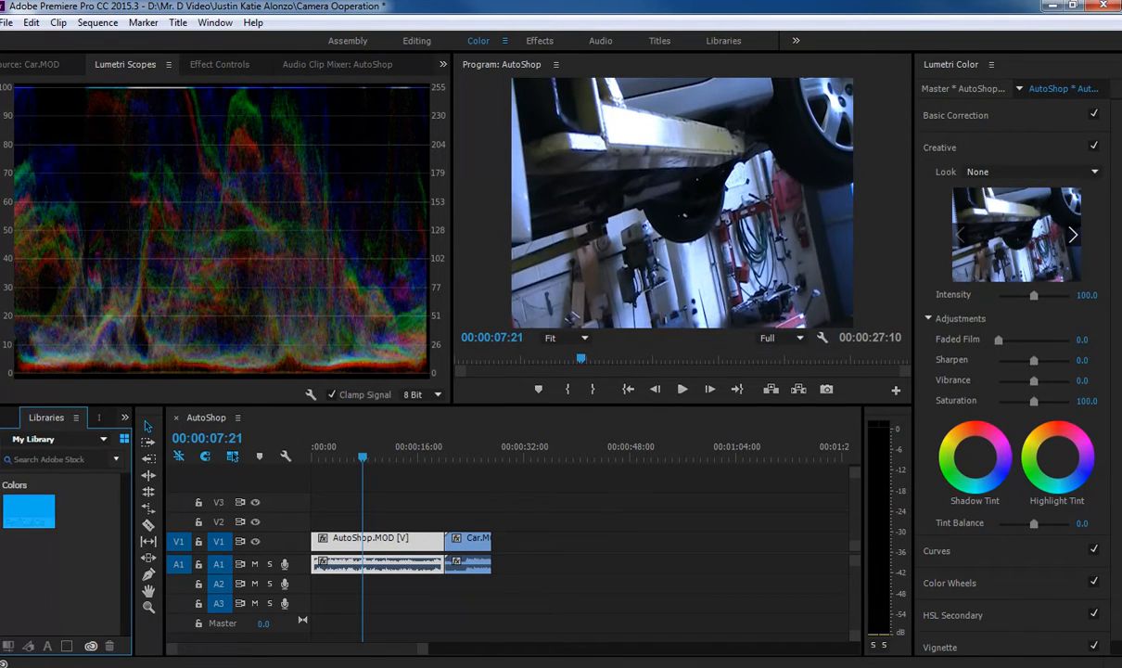
pyautogui.click(540, 40)
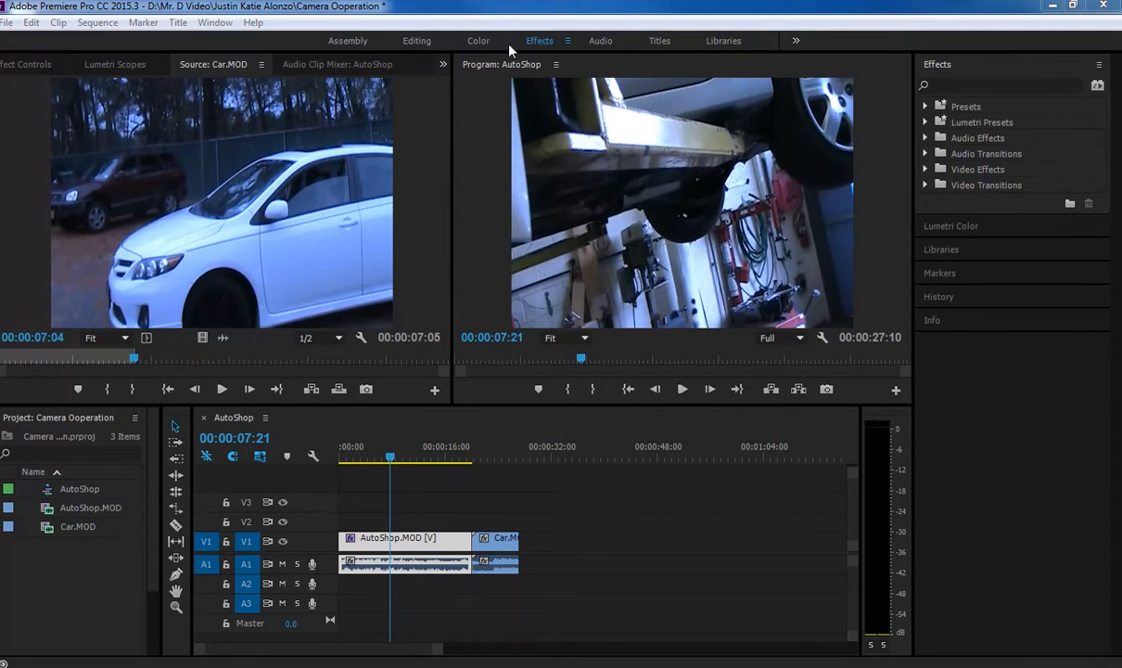
pyautogui.moveTo(559, 49)
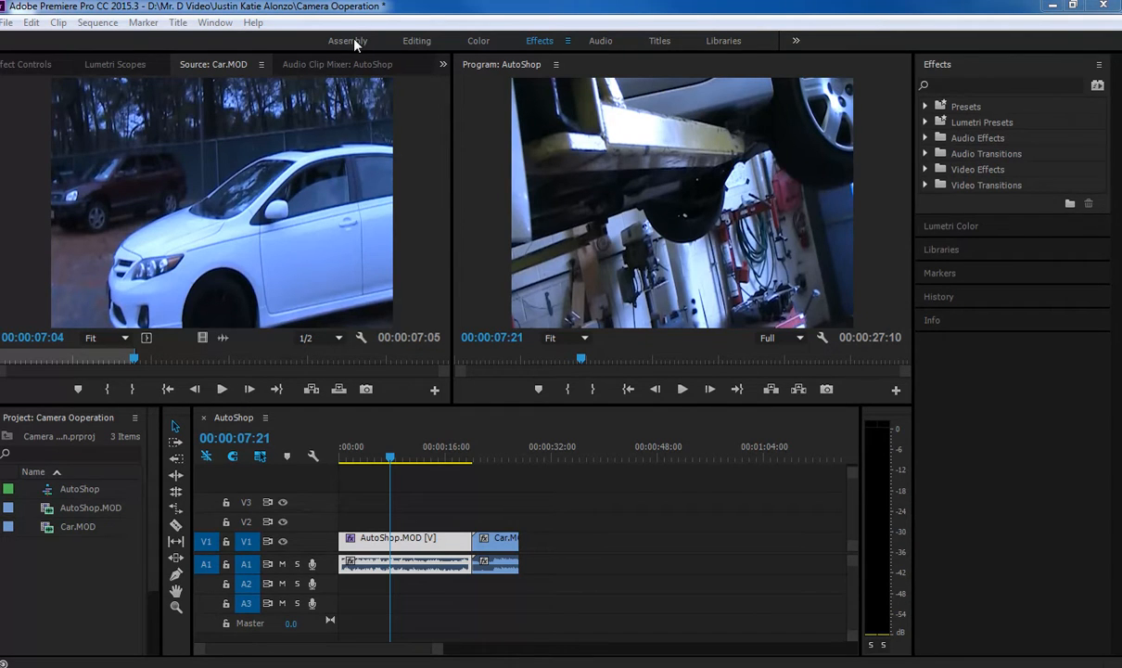
pyautogui.moveTo(855, 142)
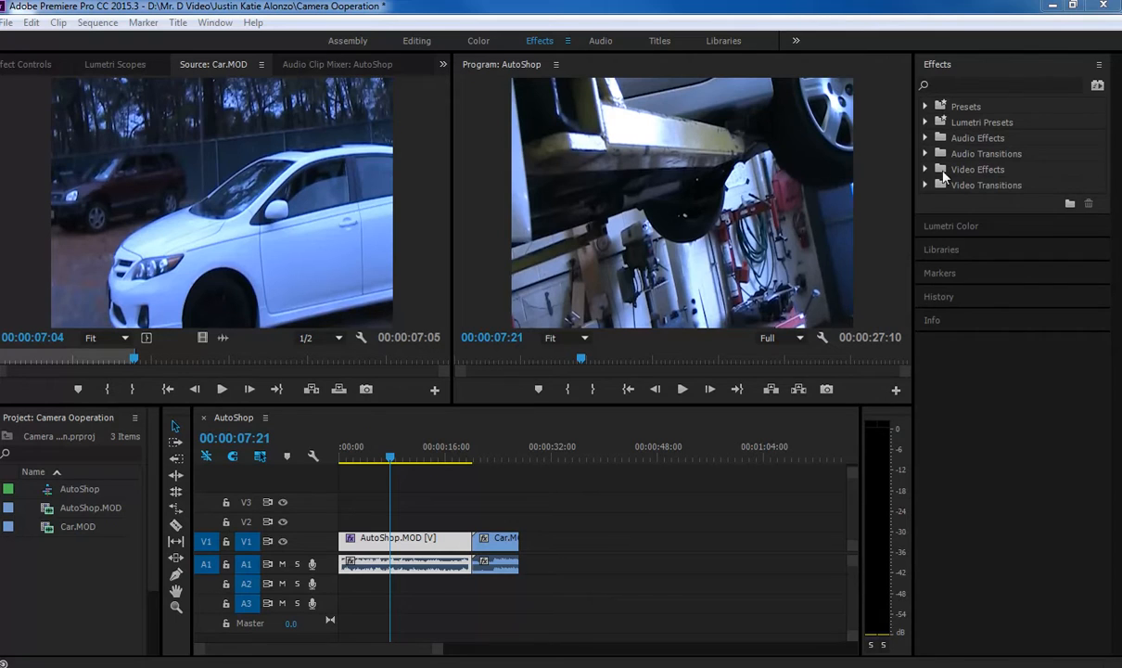
# Expand Video Effects > Color Correction and pick Brightness & Contrast for AutoShop.MOD
pyautogui.click(926, 169)
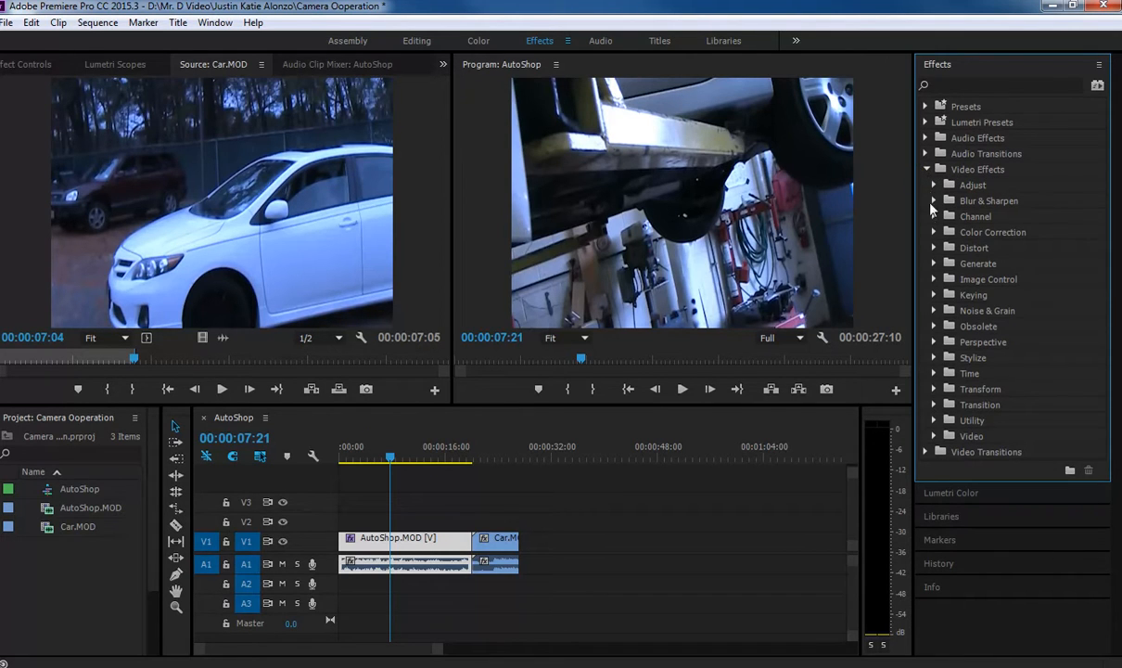
pyautogui.click(935, 232)
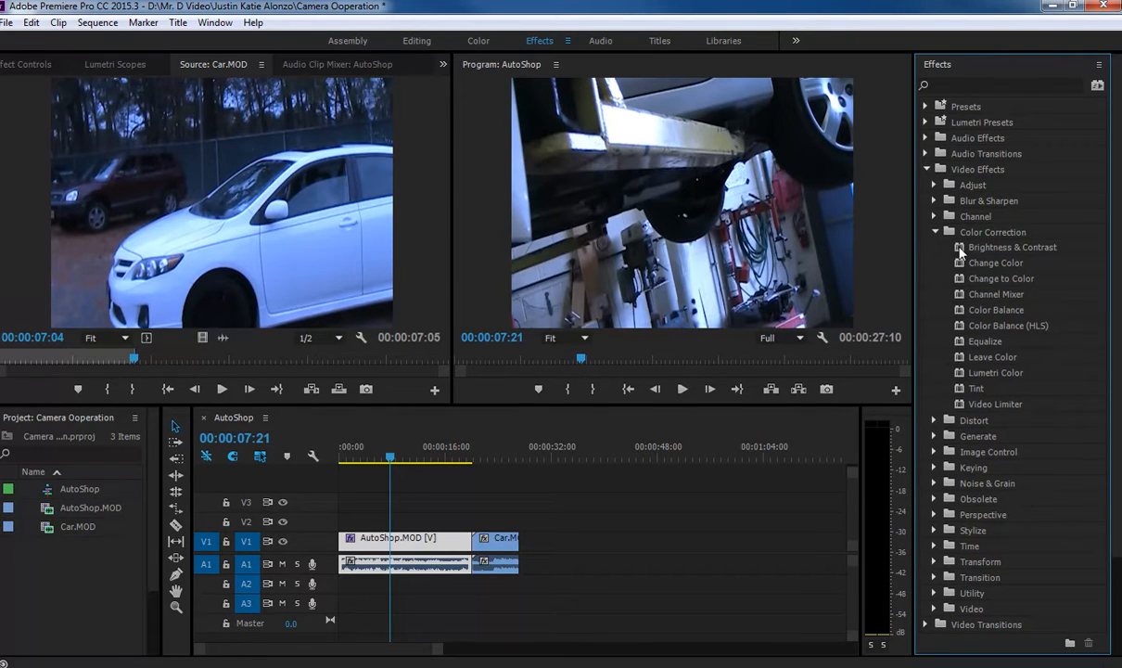
pyautogui.click(1013, 247)
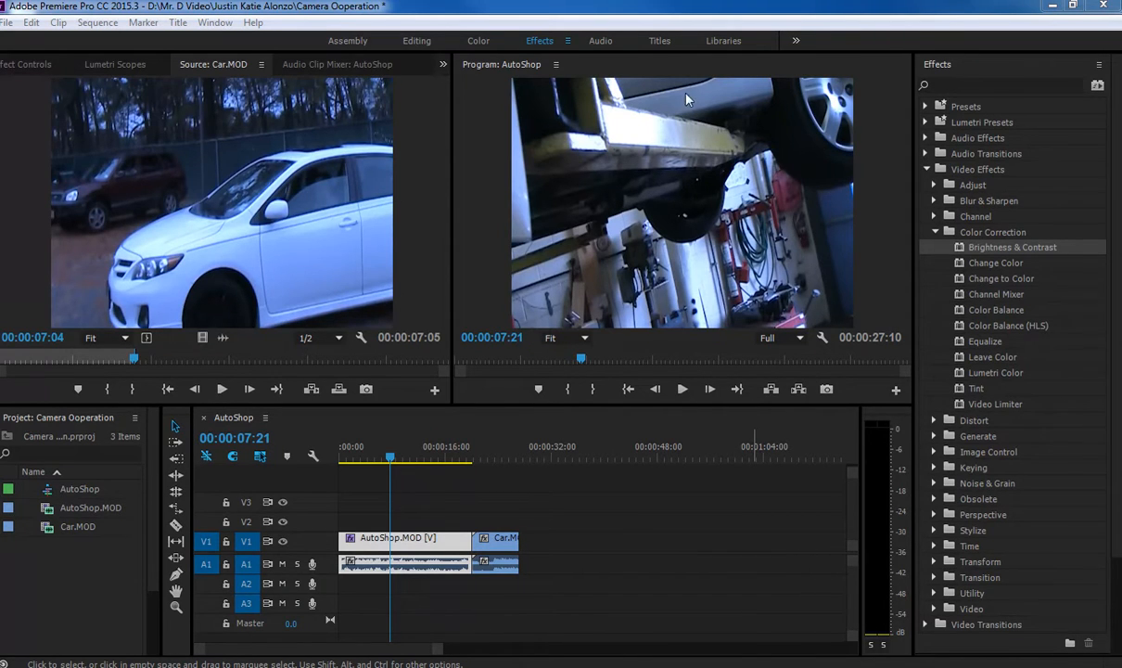
pyautogui.moveTo(675, 169)
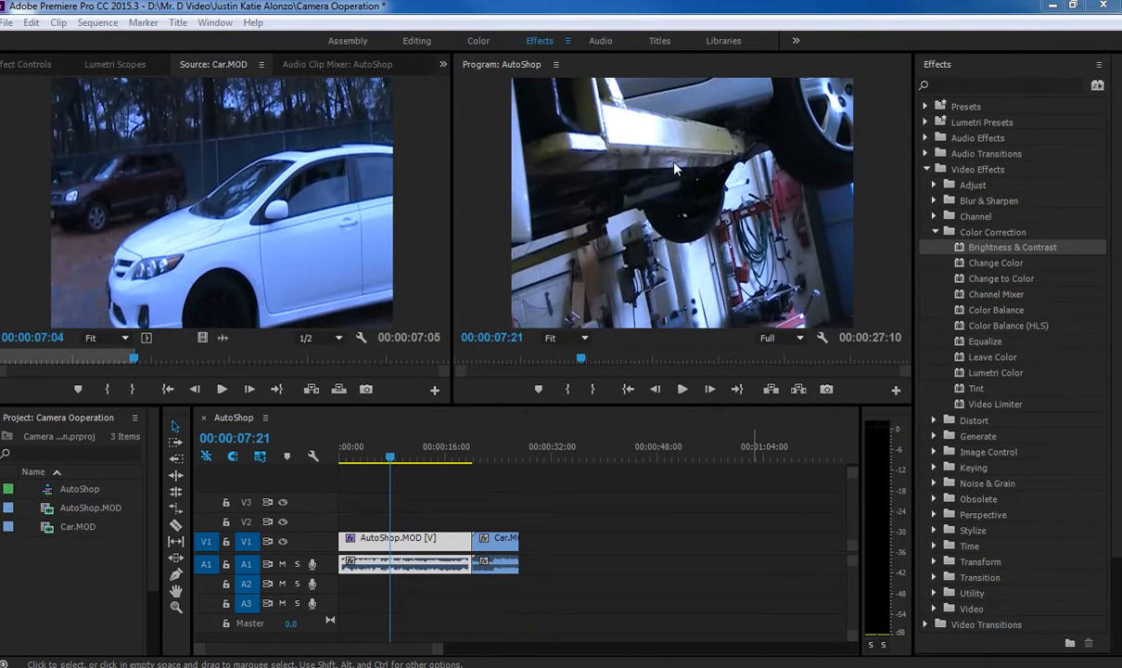
pyautogui.moveTo(446, 52)
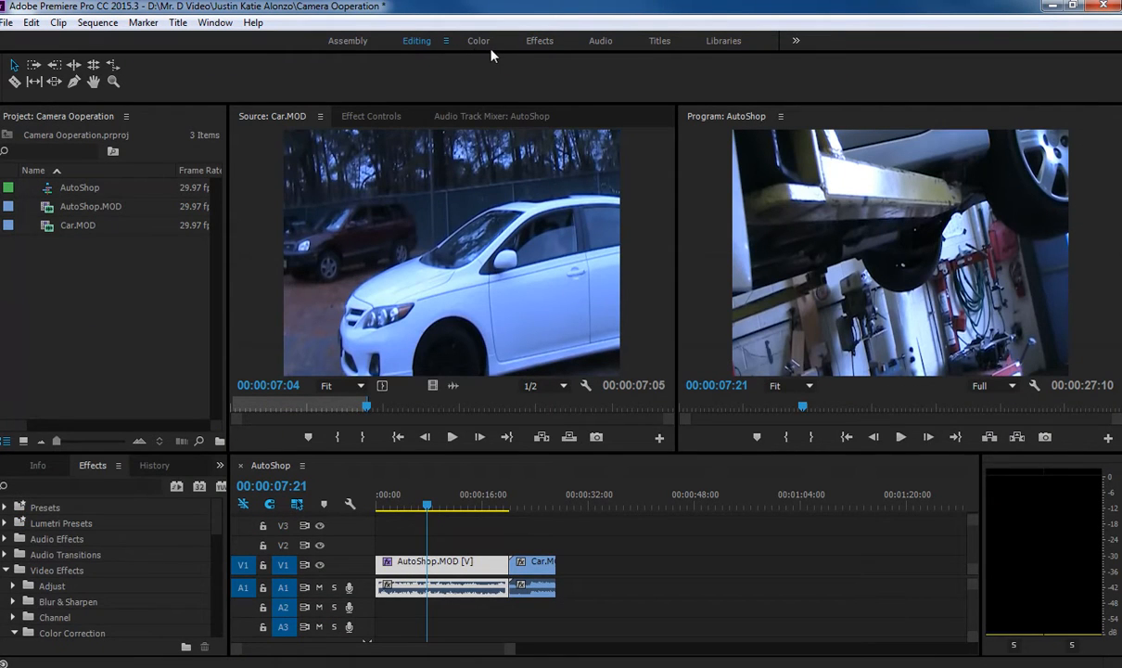
# Show Effect Controls, collapse Lumetri Color and expand the Brightness & Contrast sliders
pyautogui.click(540, 40)
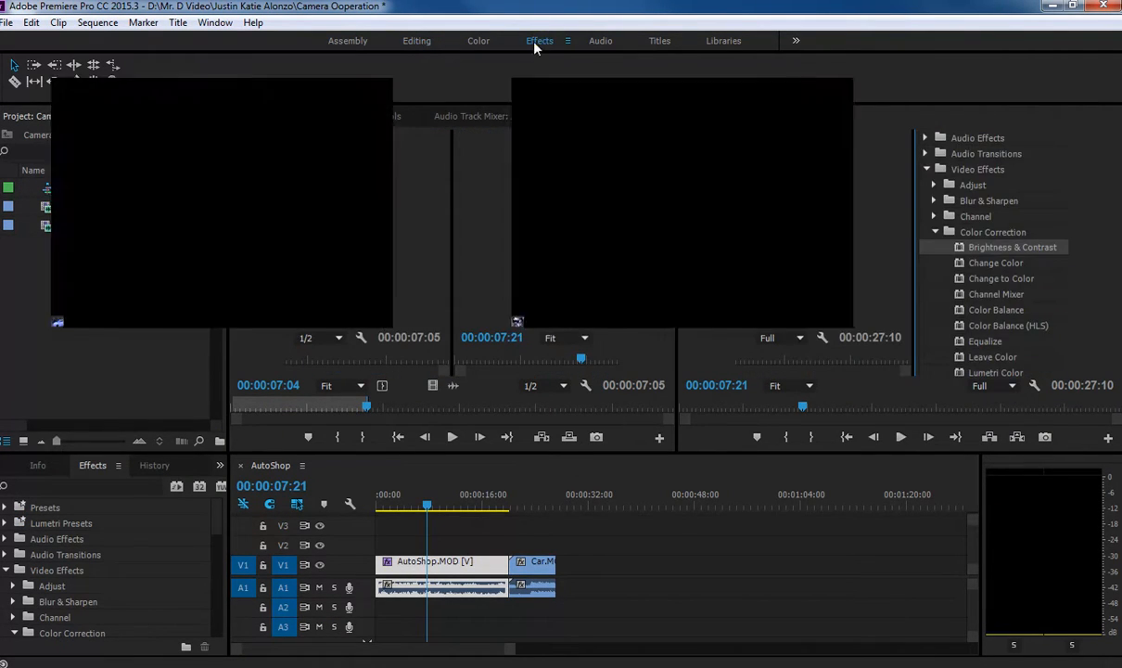
pyautogui.click(214, 22)
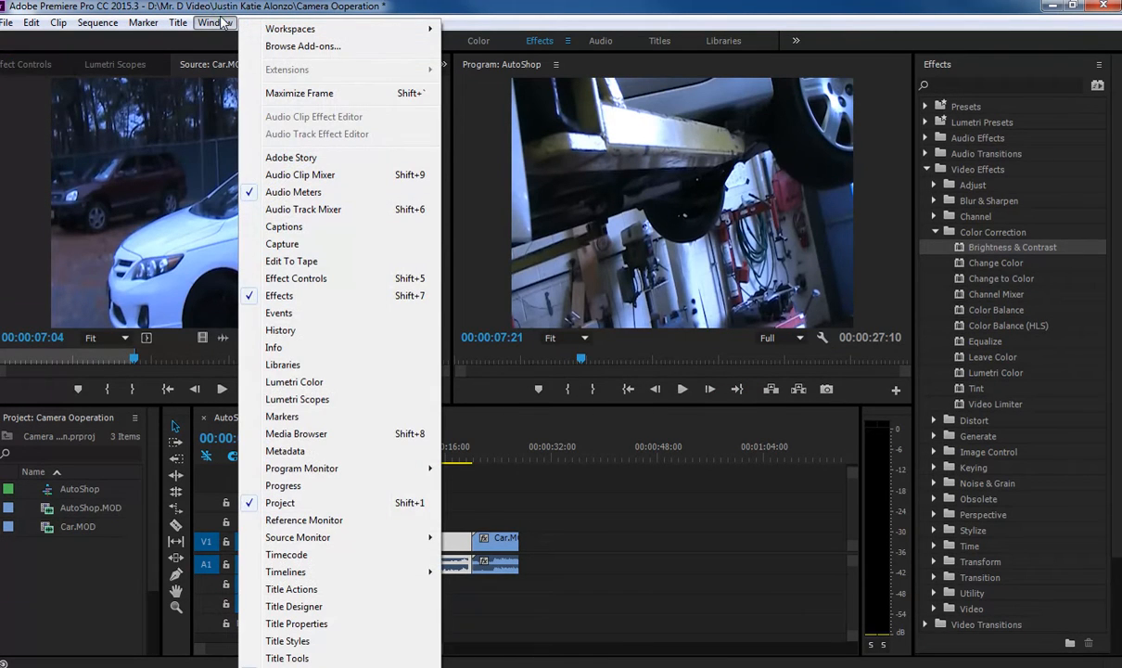
pyautogui.moveTo(296, 278)
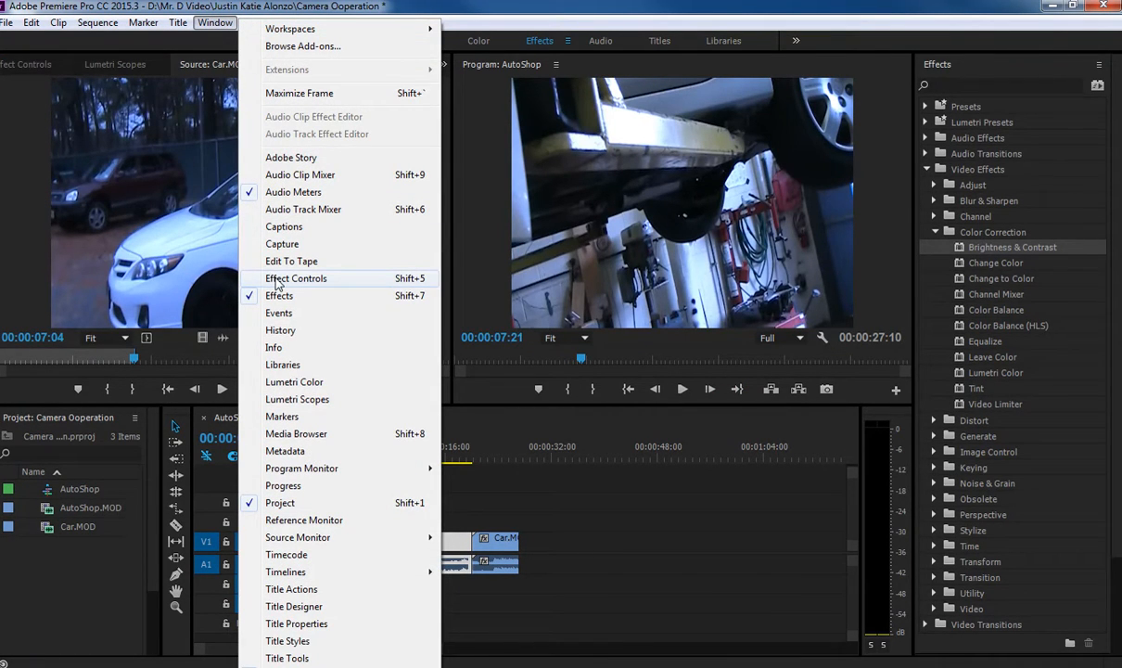
pyautogui.click(295, 278)
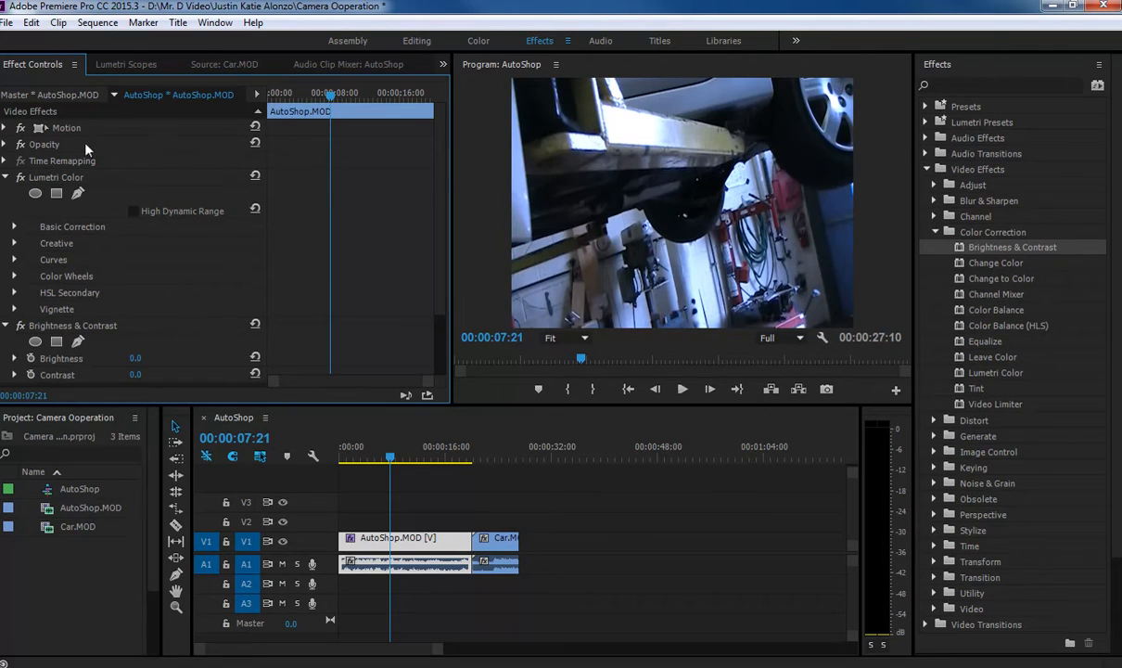
pyautogui.moveTo(303, 32)
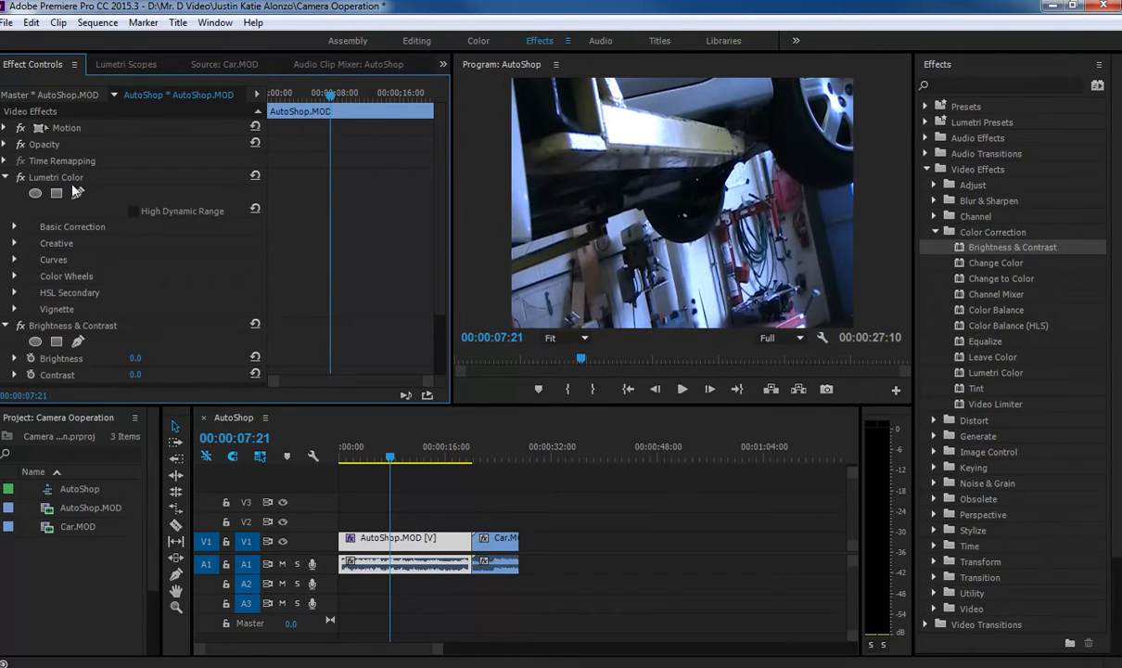
pyautogui.click(5, 176)
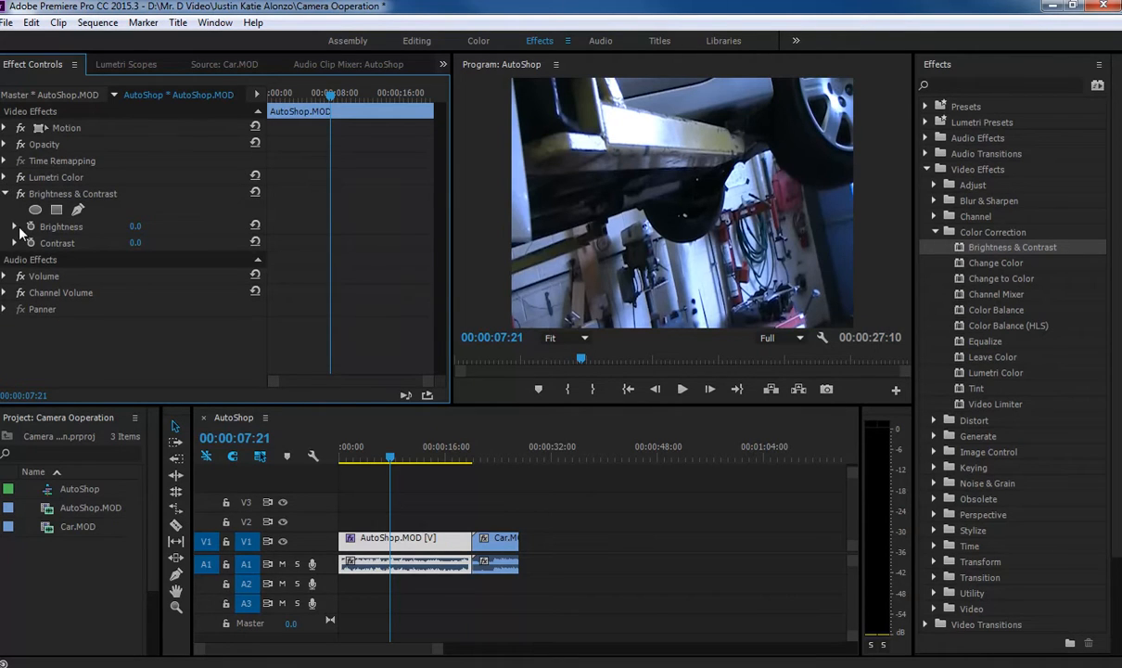
pyautogui.click(14, 226)
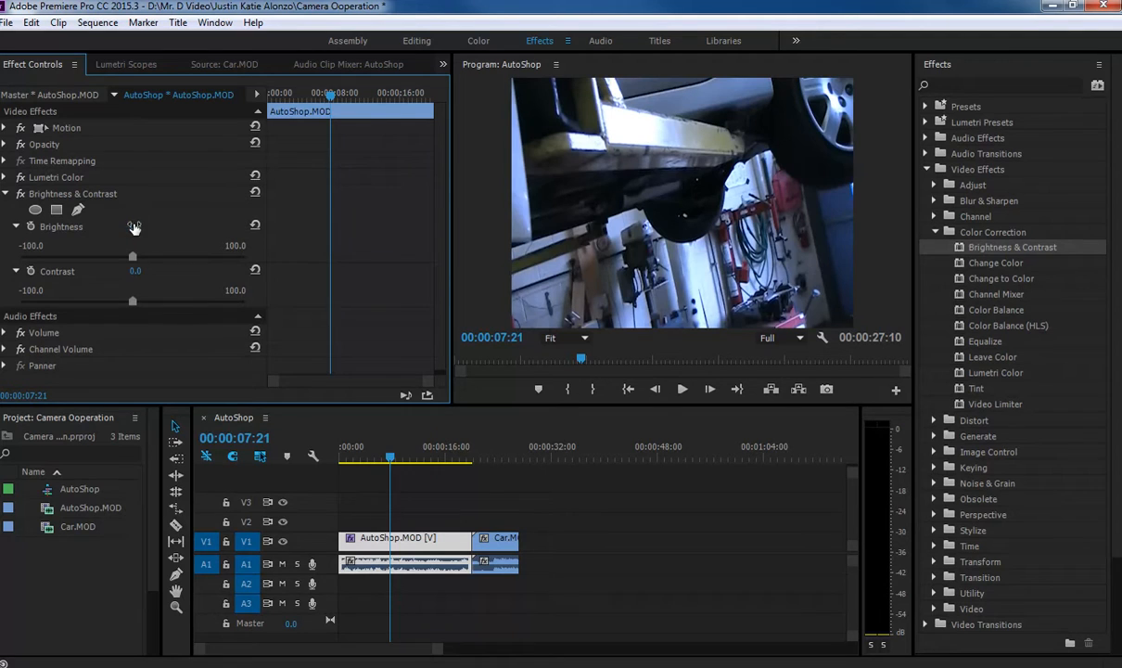
# Drag AutoShop.MOD's Brightness slider to 39 and Contrast to 50
pyautogui.moveTo(133, 256); pyautogui.dragTo(158, 256)
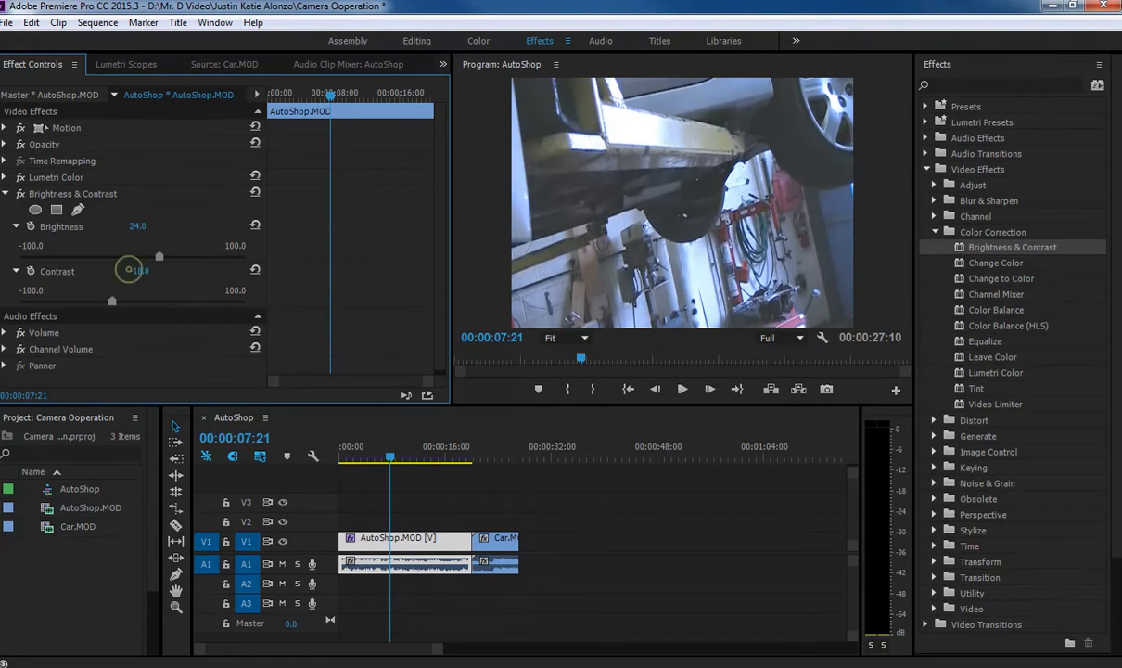
pyautogui.moveTo(112, 301); pyautogui.dragTo(173, 302)
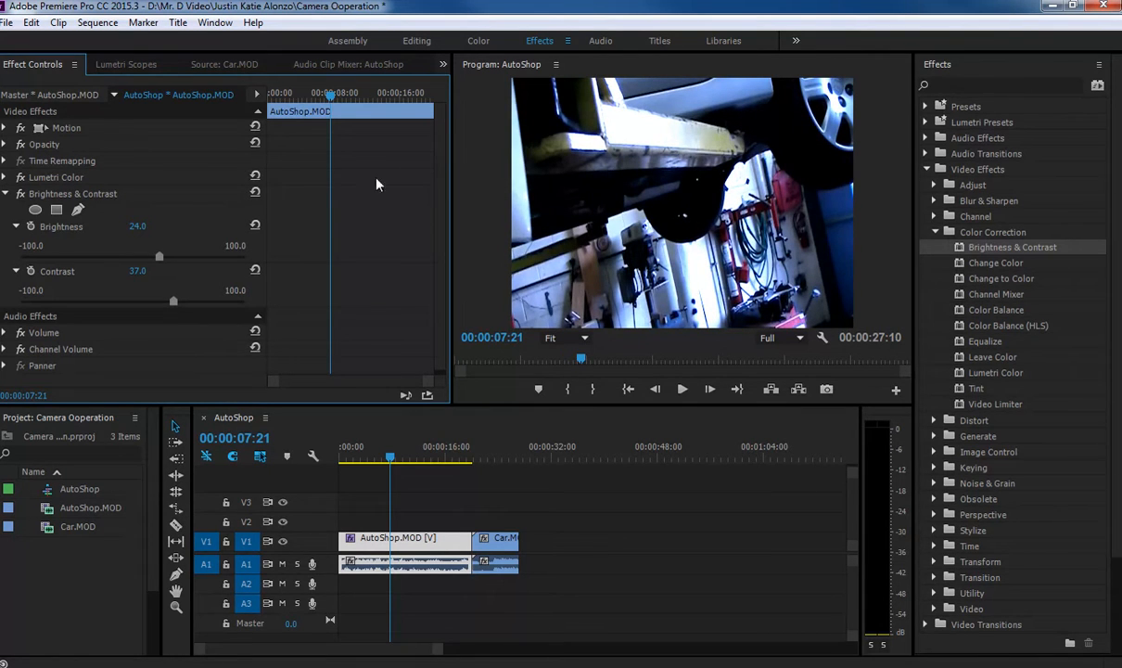
pyautogui.moveTo(174, 301); pyautogui.dragTo(210, 301)
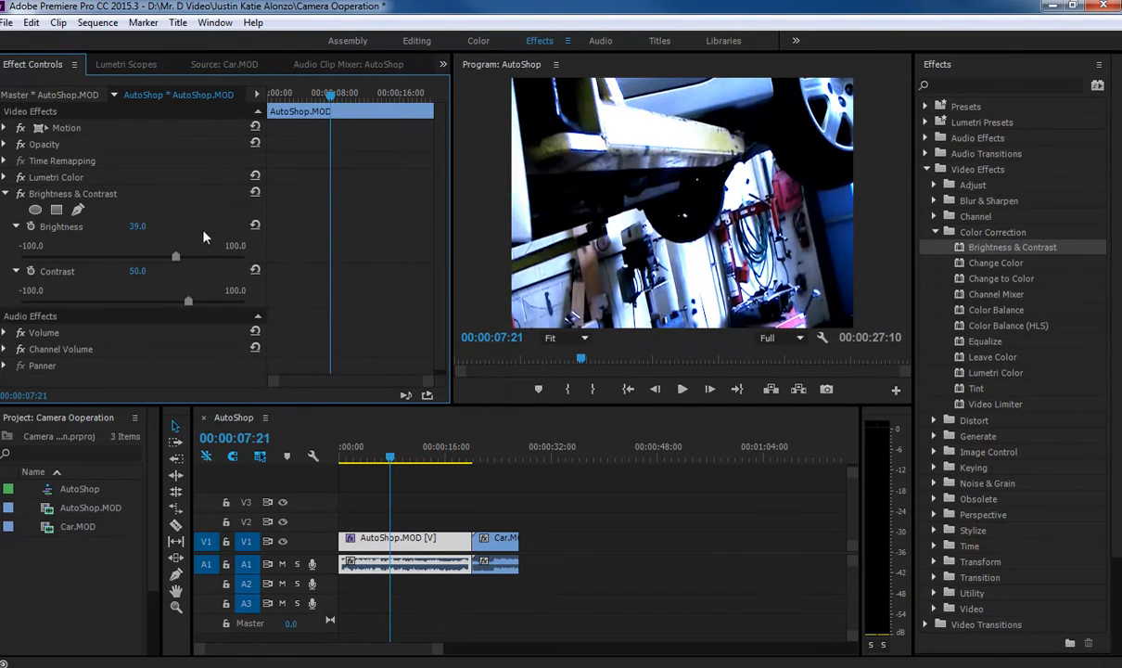
pyautogui.moveTo(213, 430)
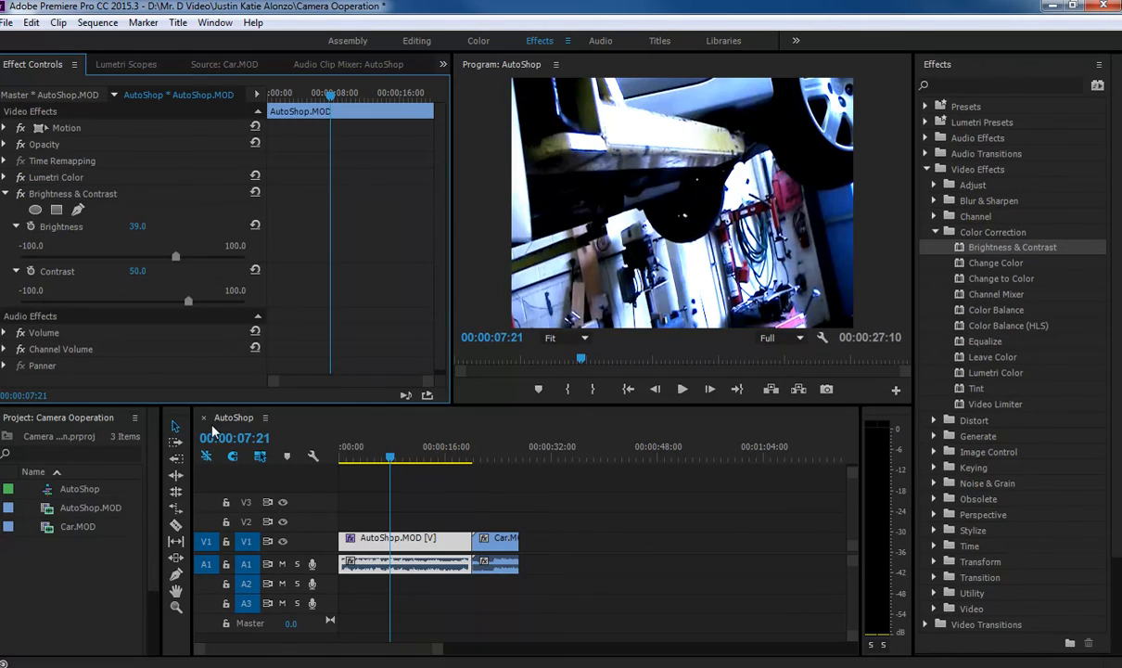